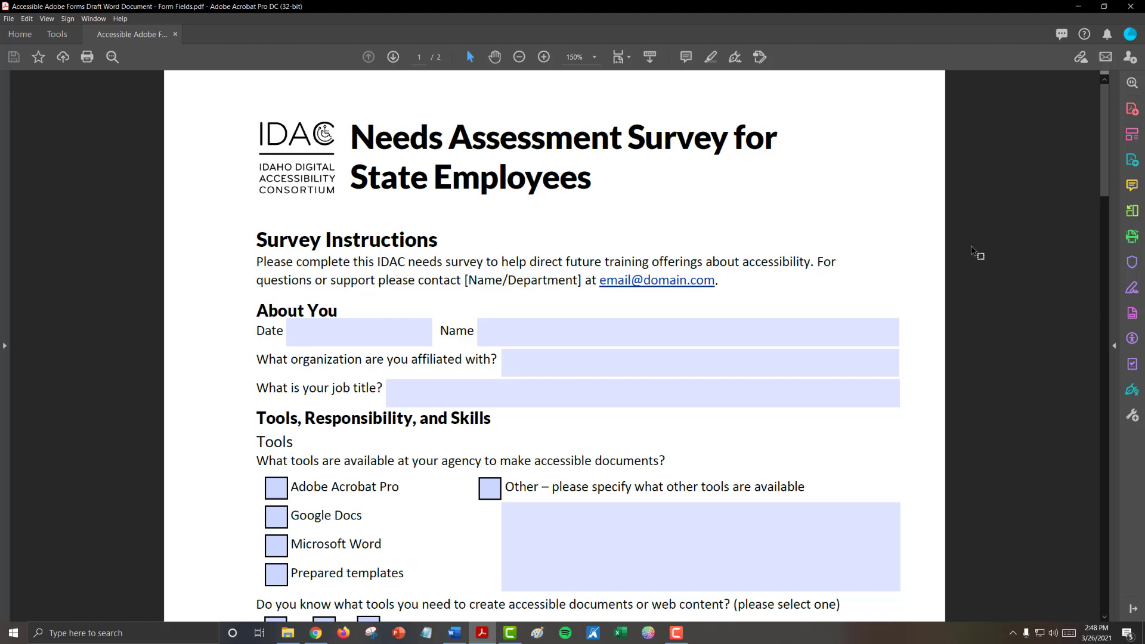
- Open the print dialog and cancel it without printing
click(643, 393)
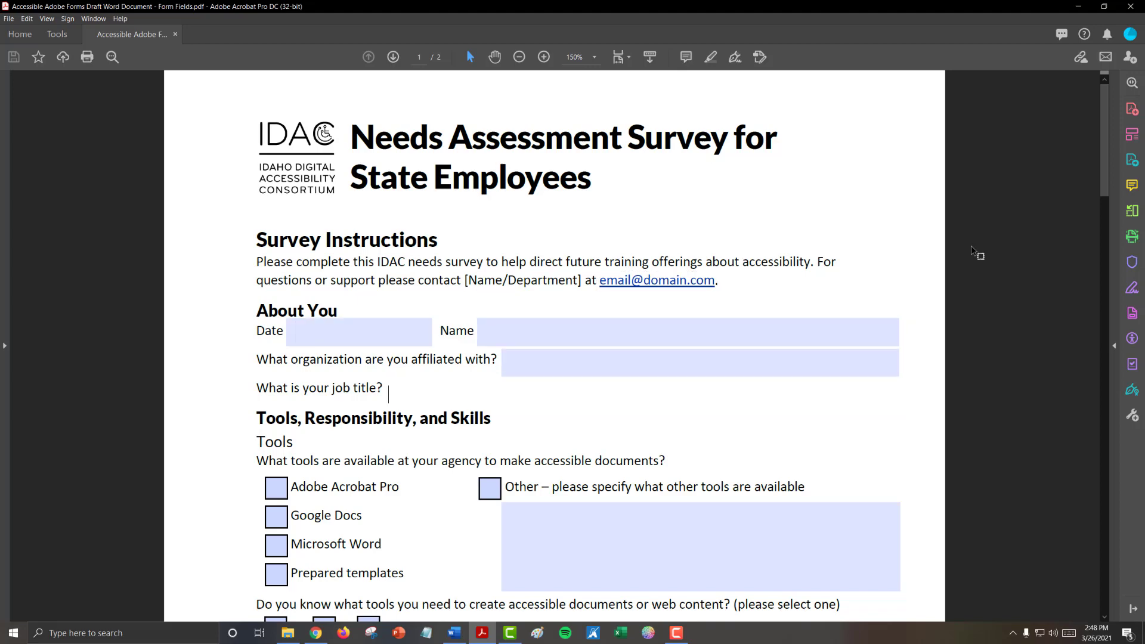
click(643, 387)
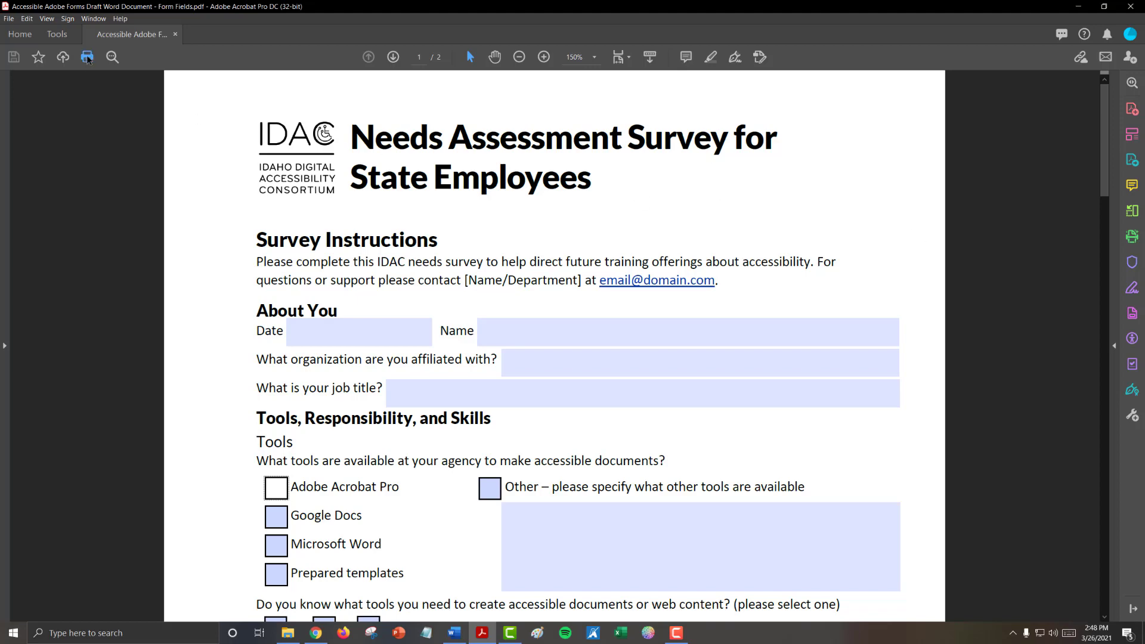
click(86, 57)
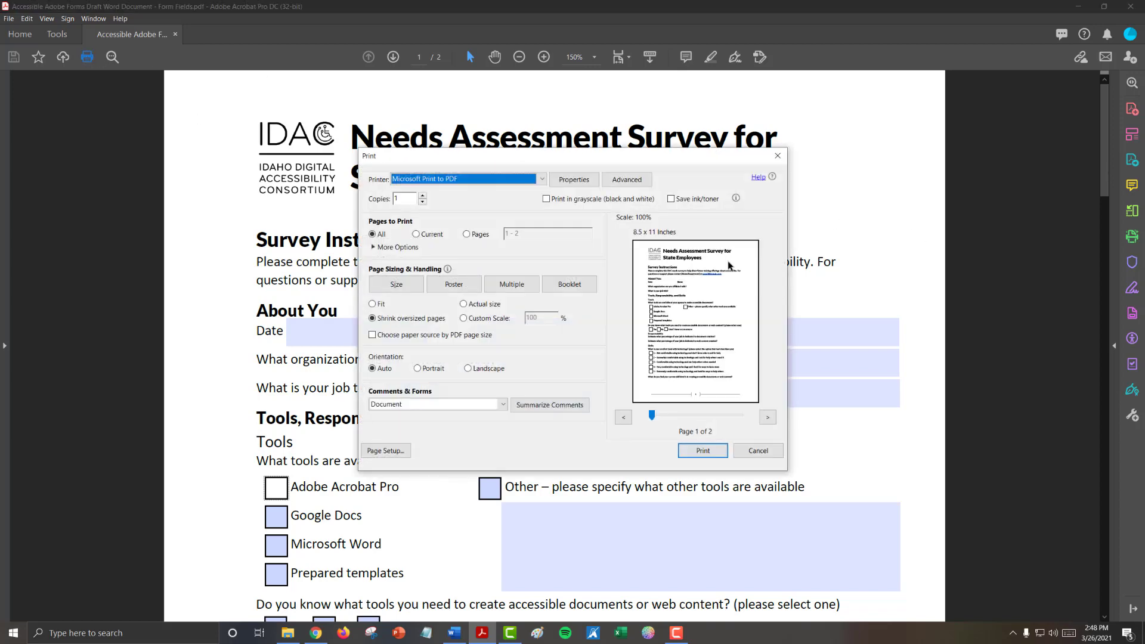
mouse_move(713, 344)
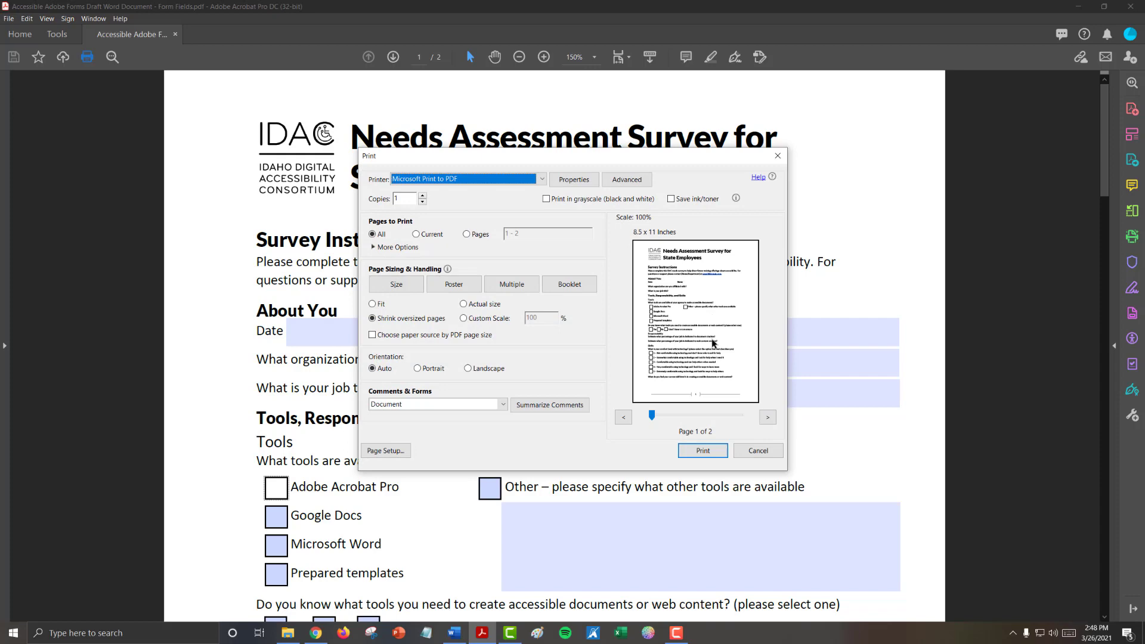
mouse_move(757, 424)
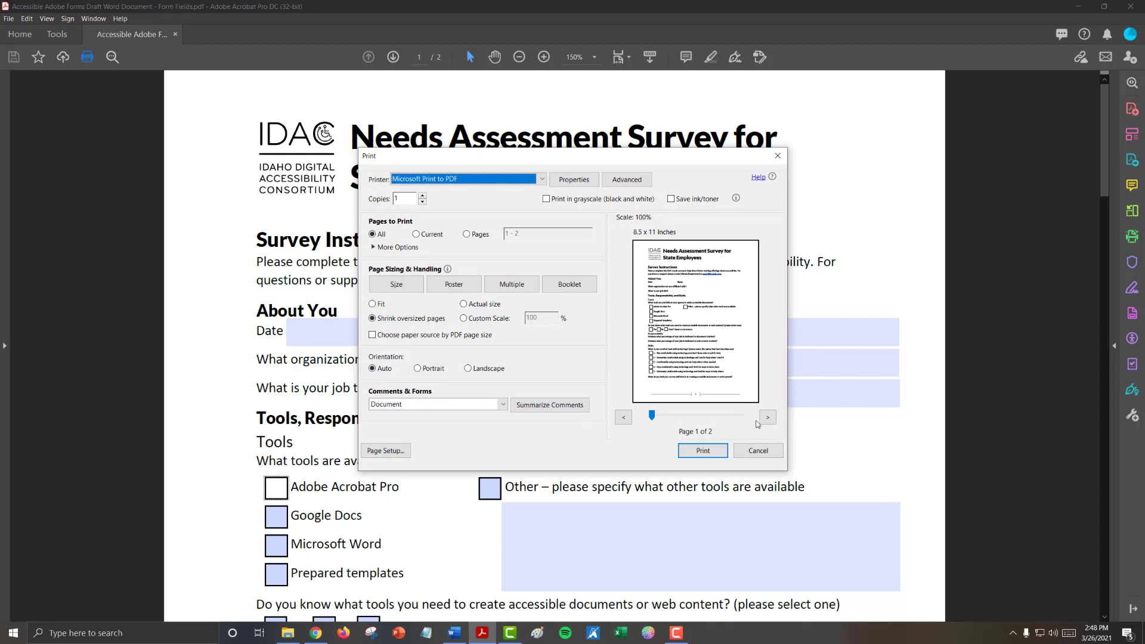
click(757, 451)
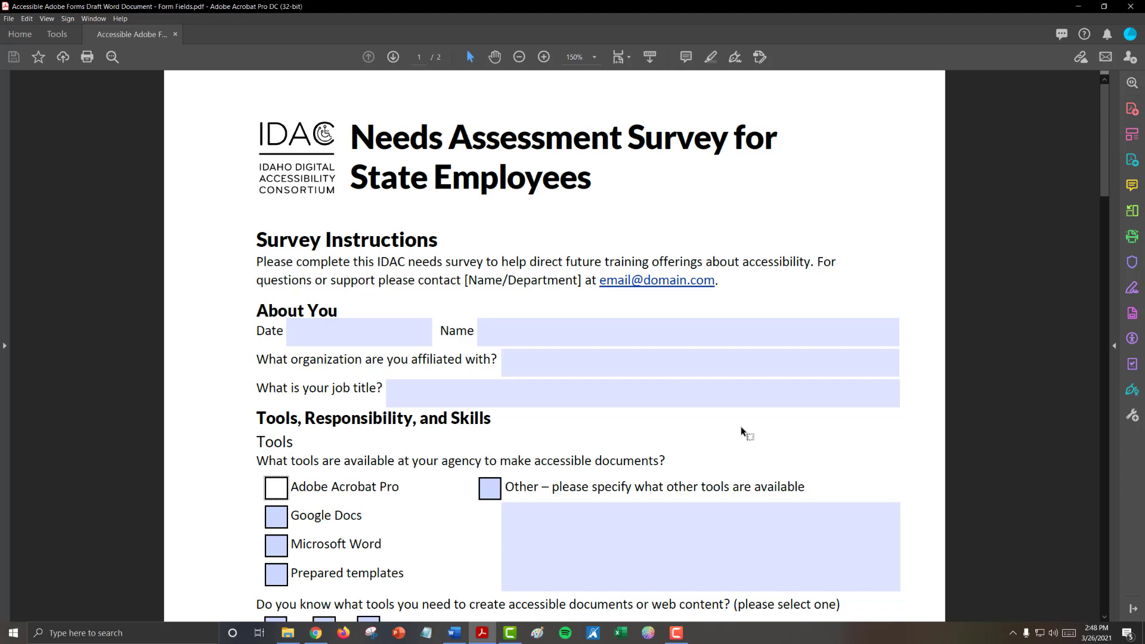
mouse_move(1132, 314)
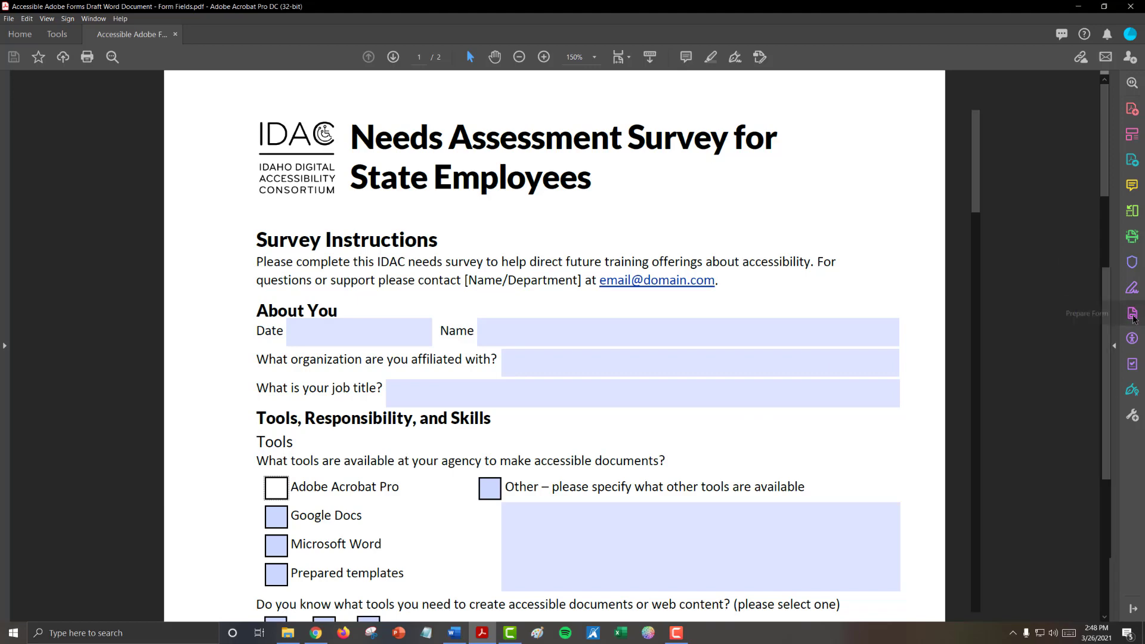
- In Prepare Form, give the Date field (Text1) a black, underlined border
click(1132, 315)
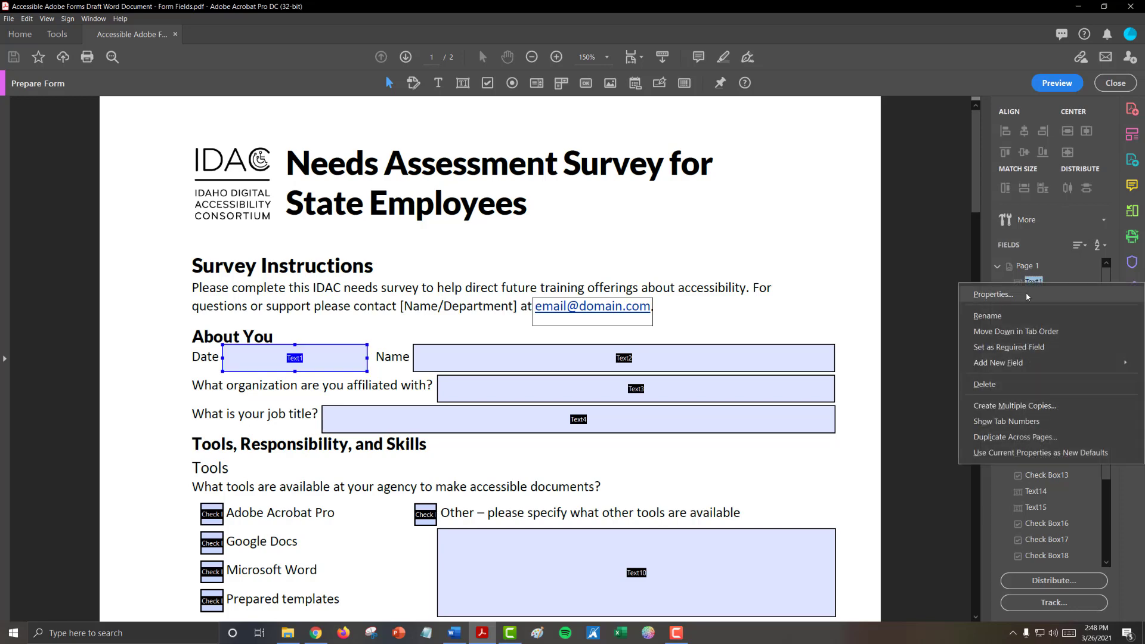
click(993, 293)
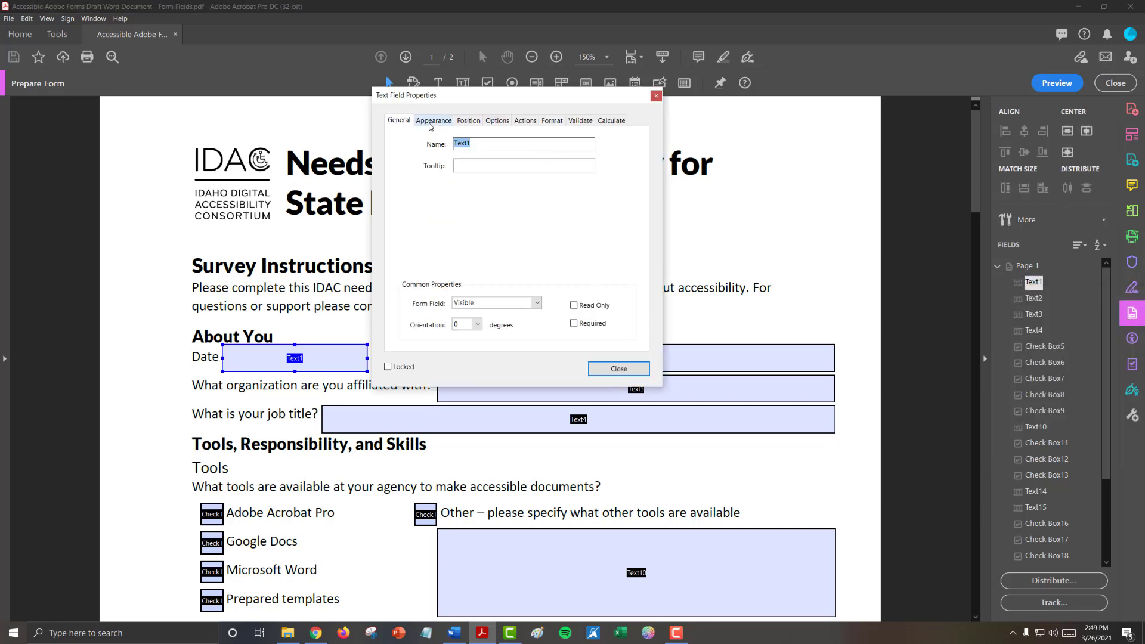
click(433, 120)
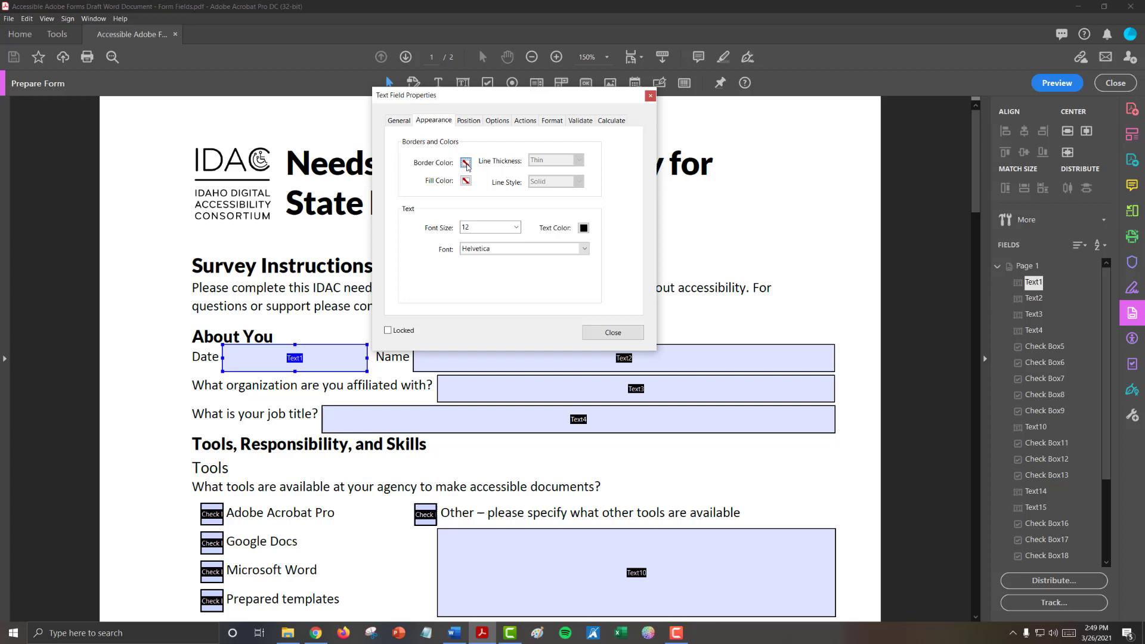
click(465, 161)
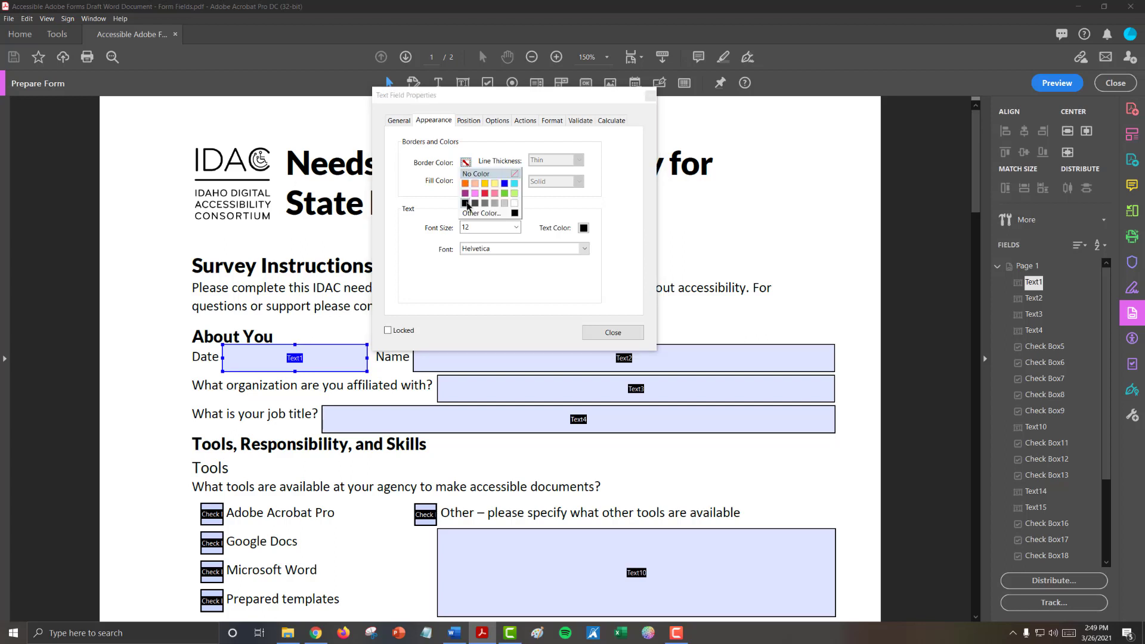
click(464, 203)
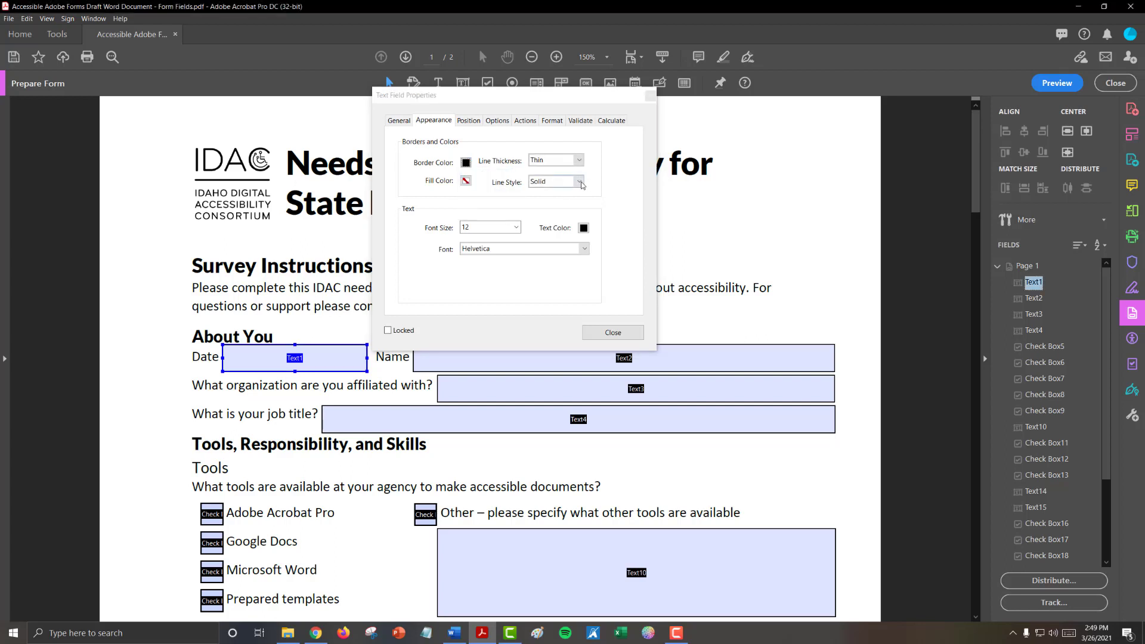
click(582, 181)
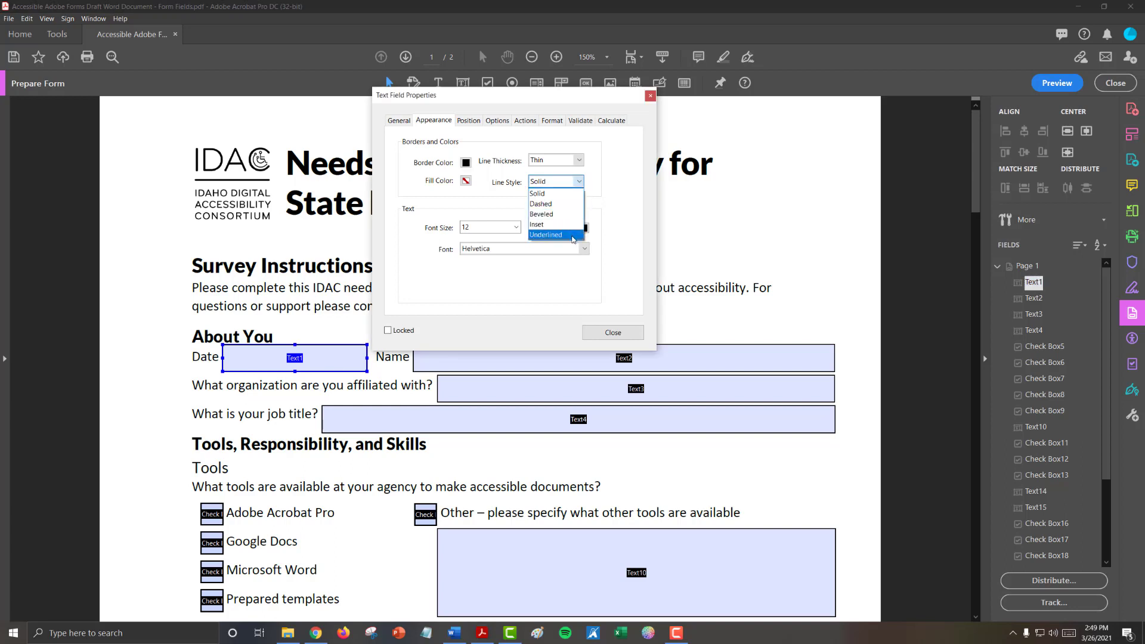
click(546, 235)
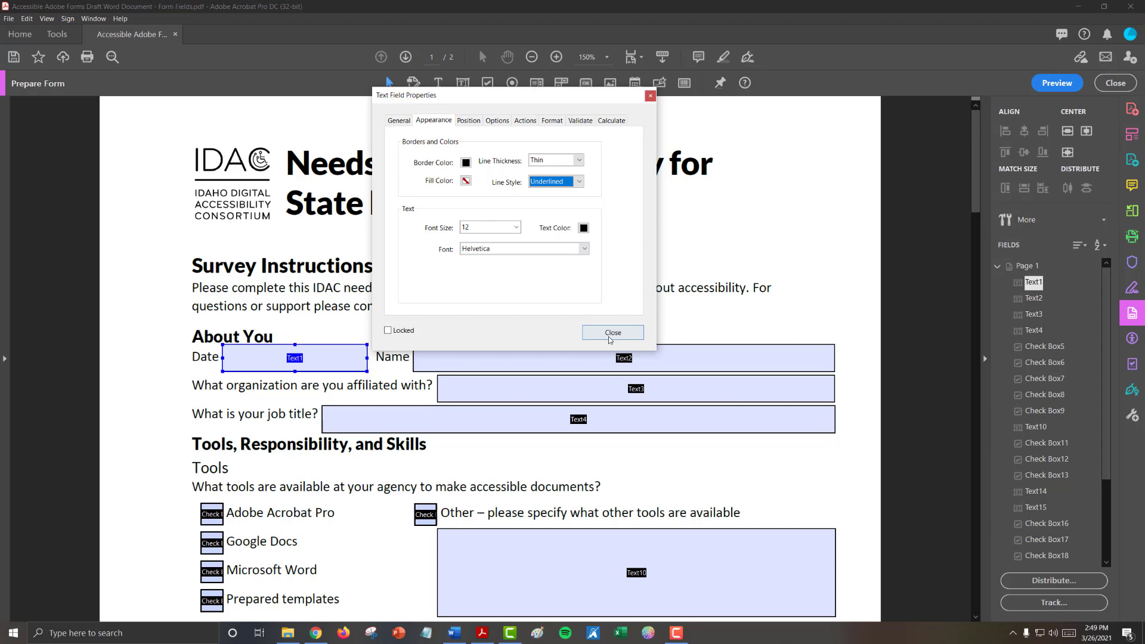
click(612, 332)
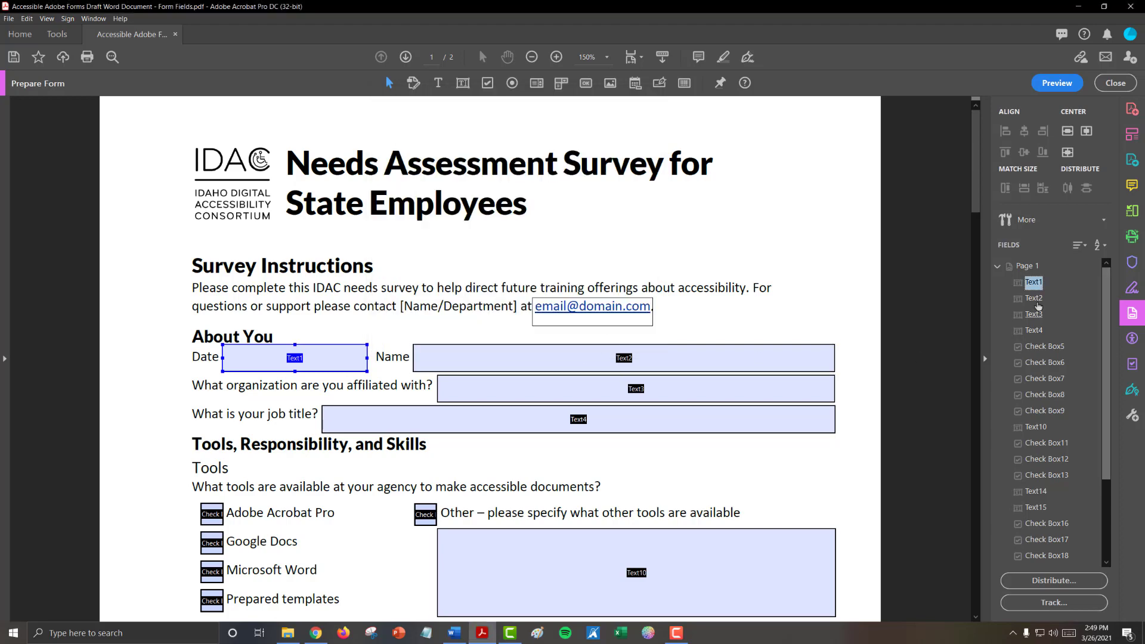
- Give Text2 and Text3 black underlined borders, then set Text4's border black
double_click(624, 358)
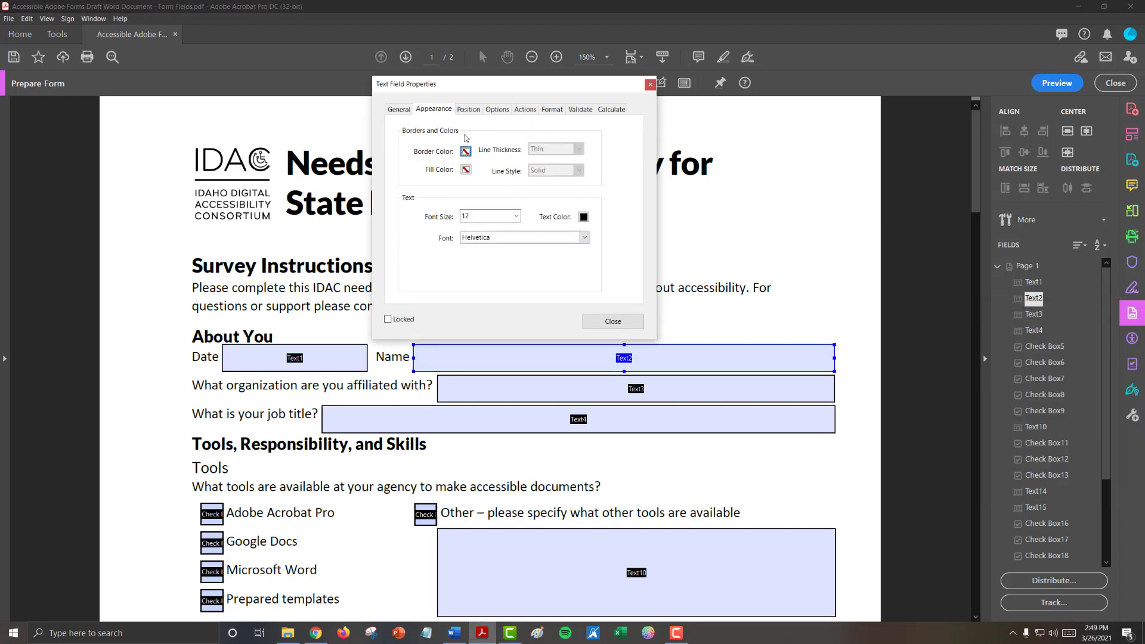
click(465, 169)
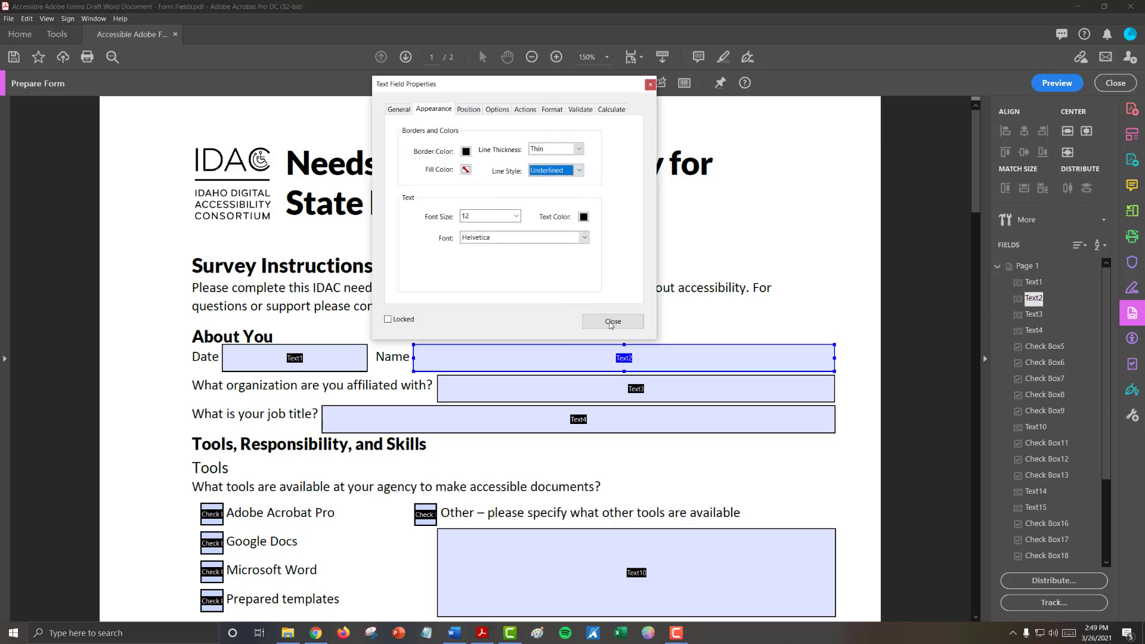
right_click(634, 388)
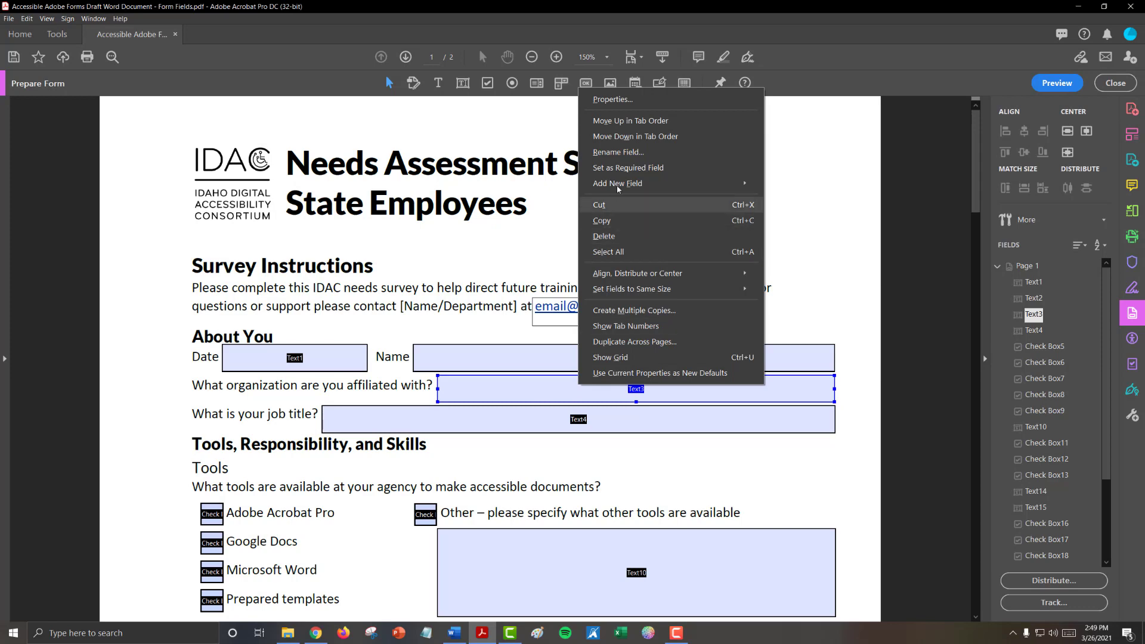
click(612, 98)
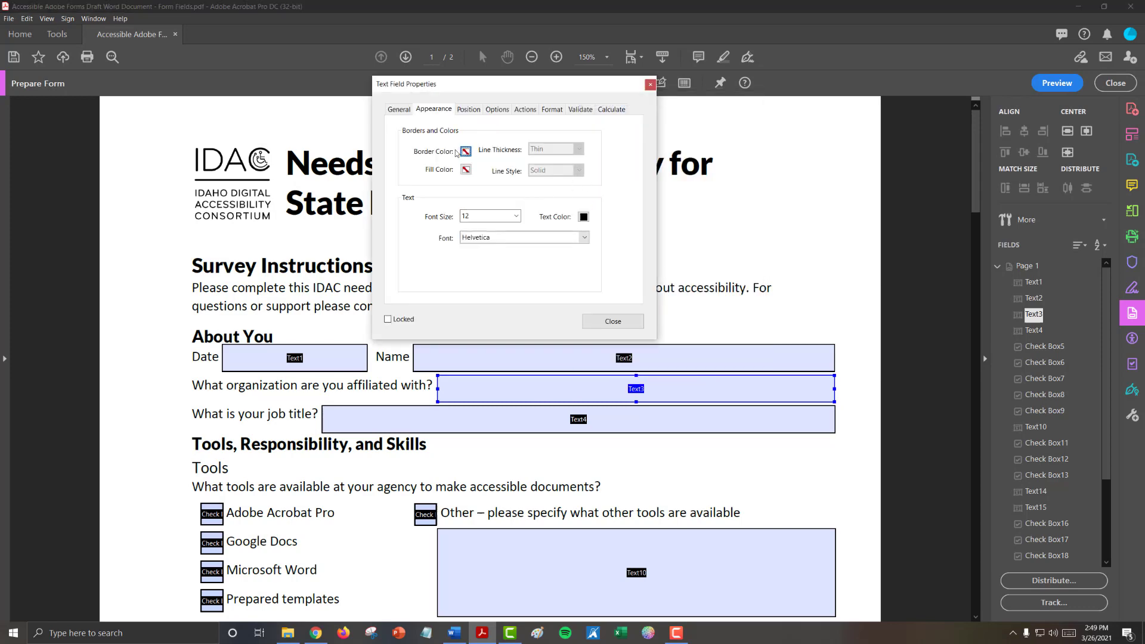
click(465, 151)
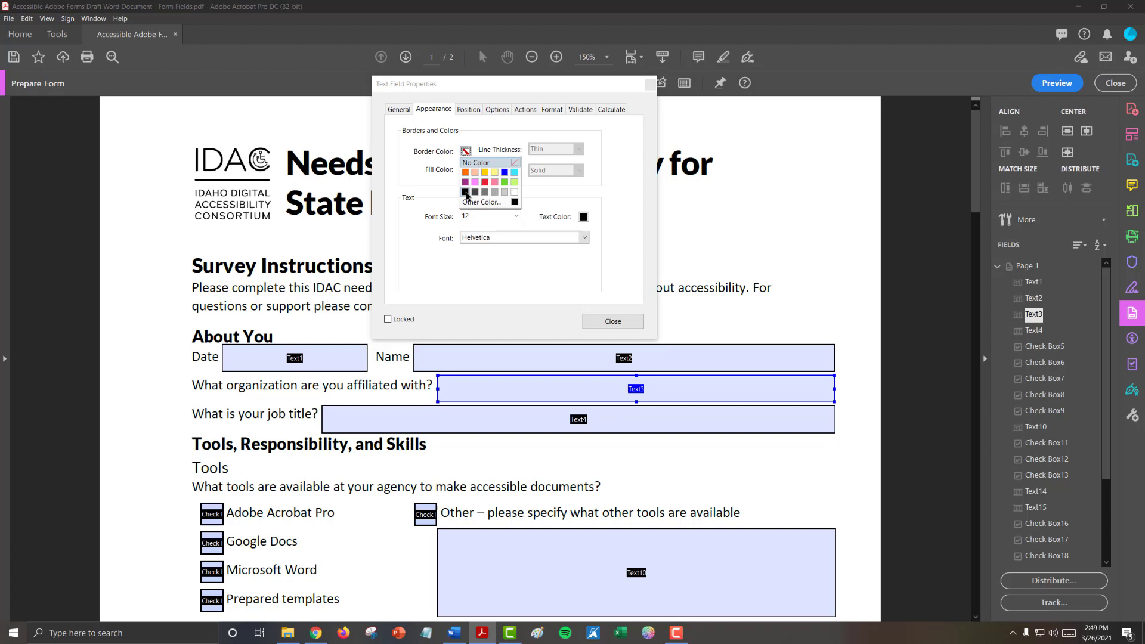
click(580, 170)
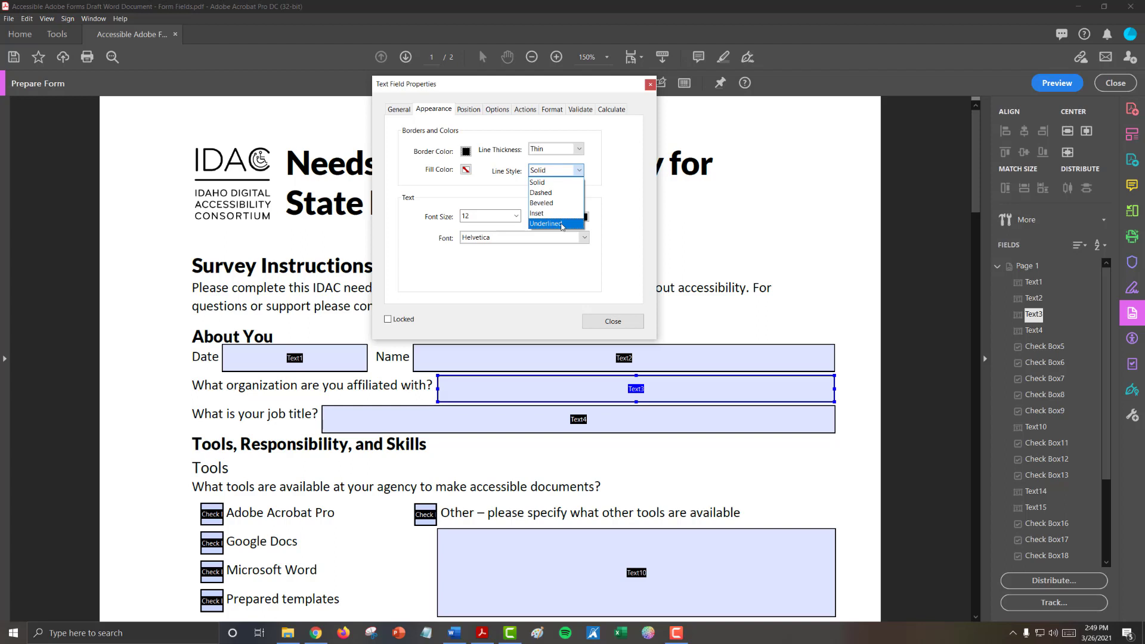
click(612, 321)
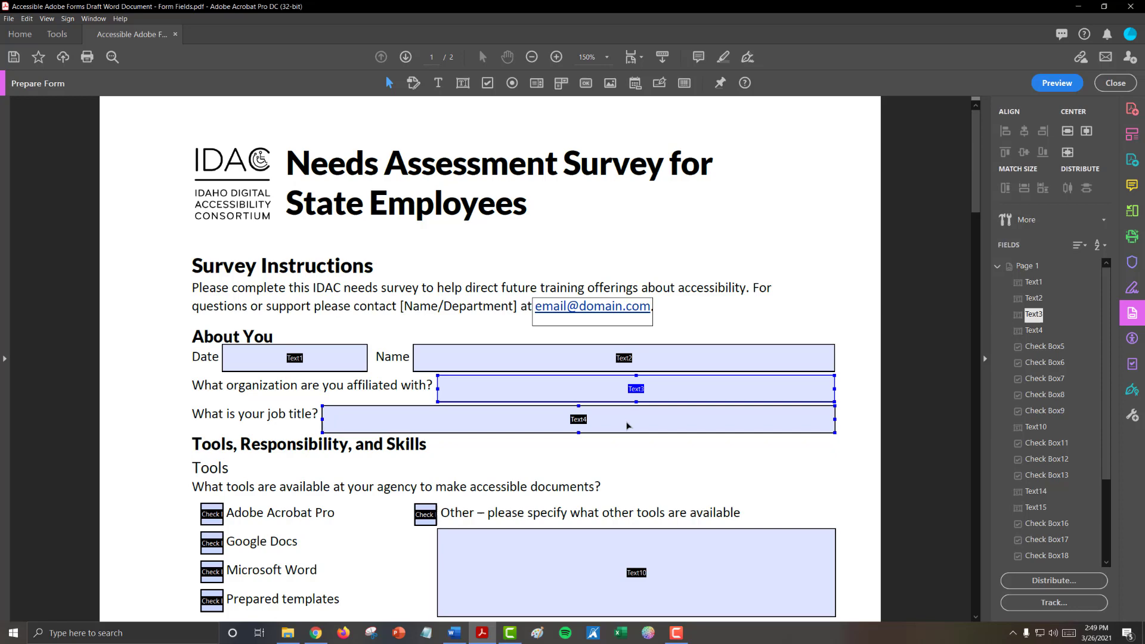
double_click(576, 418)
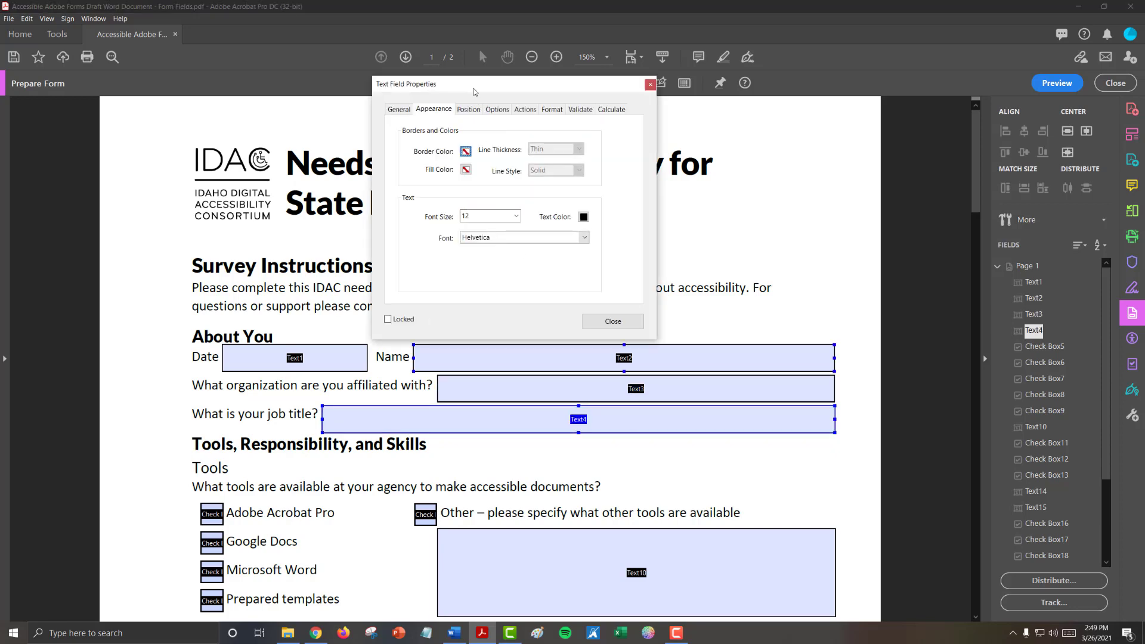
mouse_move(441, 114)
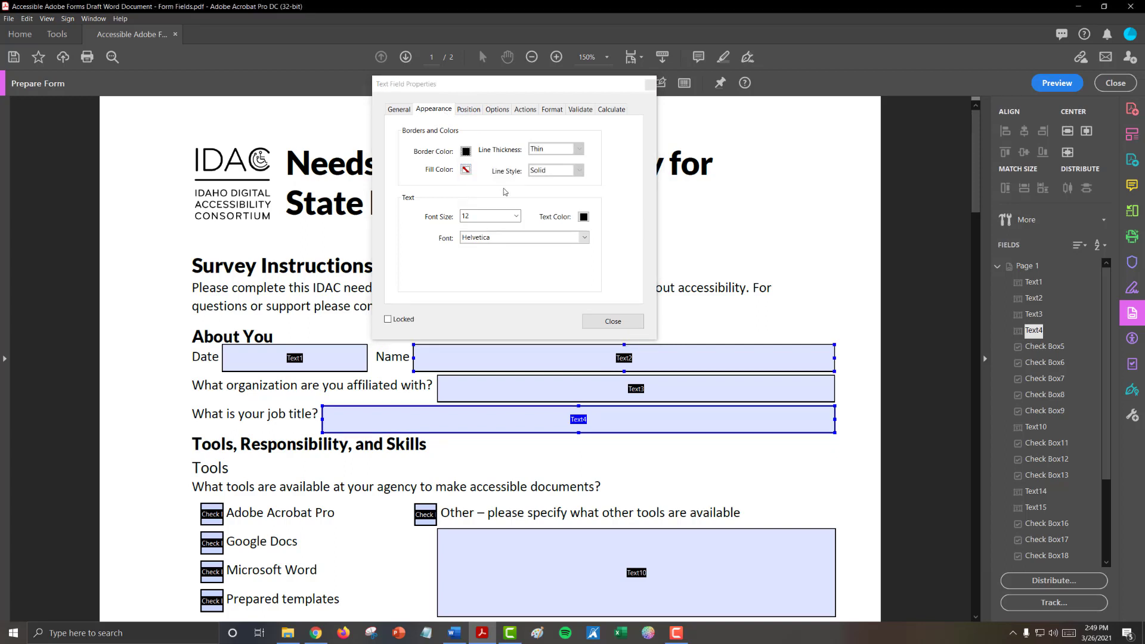
click(554, 170)
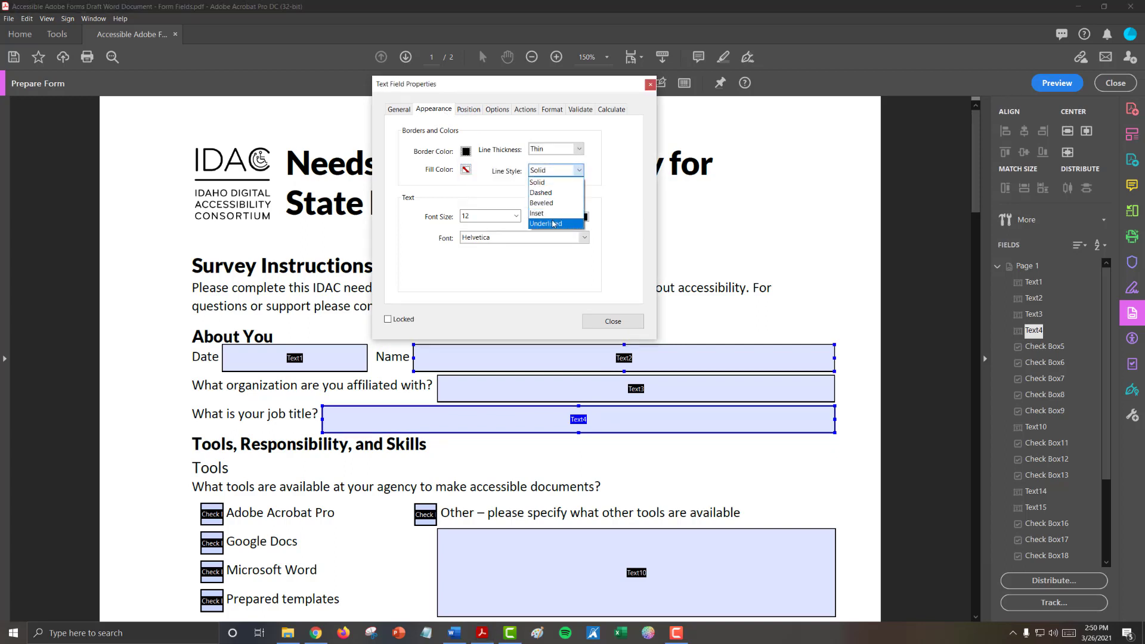
- Underline the job title field's border, then give Text15 an underlined border
click(612, 321)
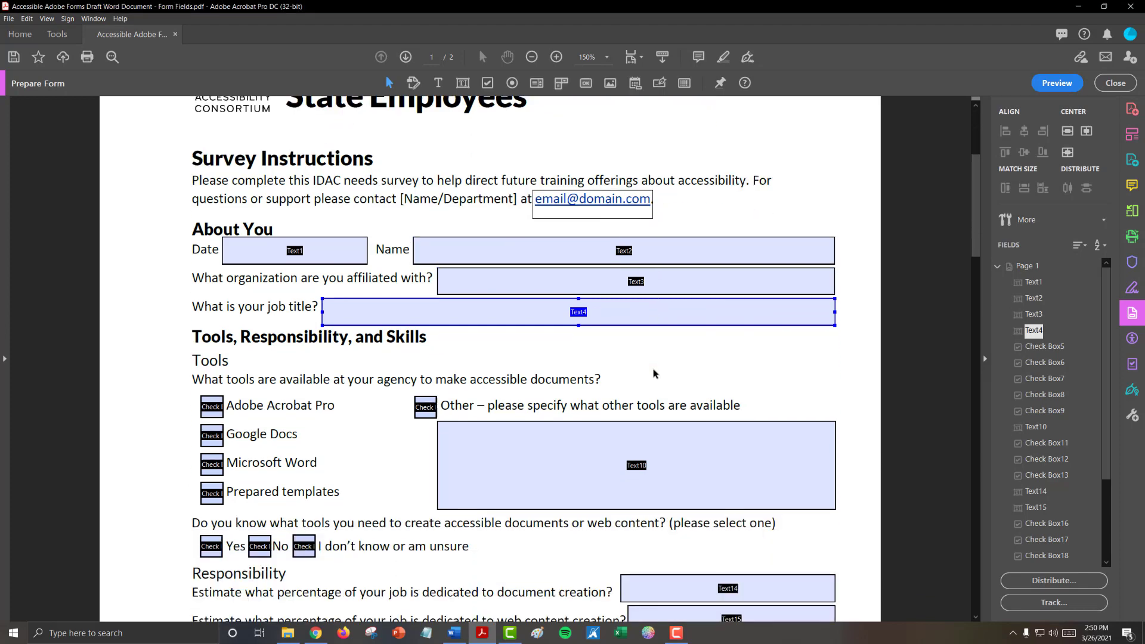
scroll(down, 3)
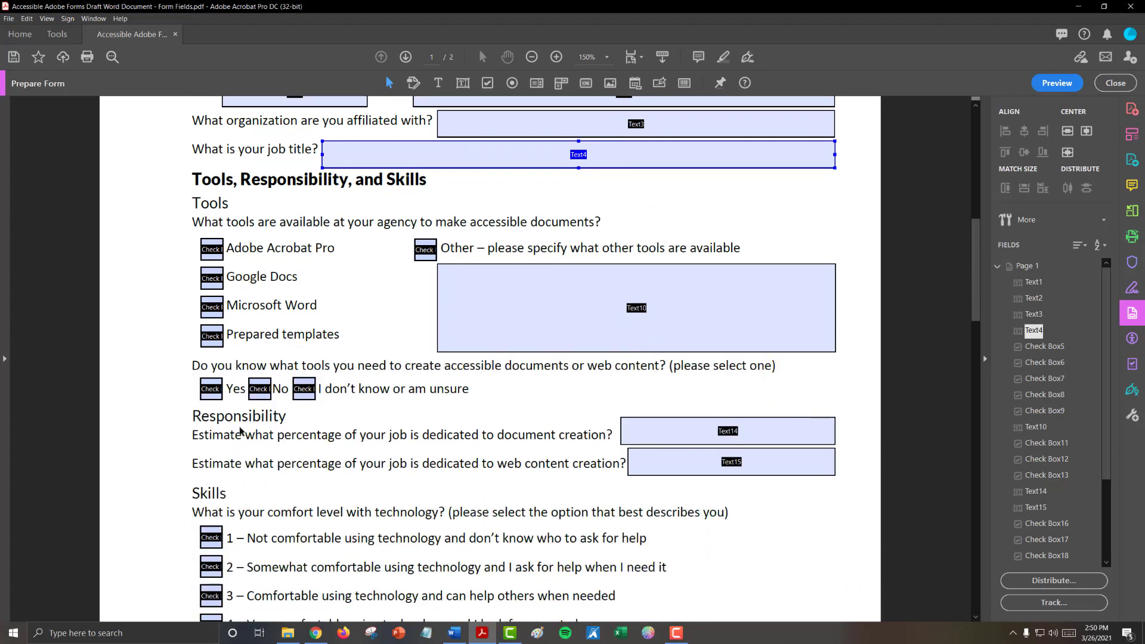
mouse_move(280, 425)
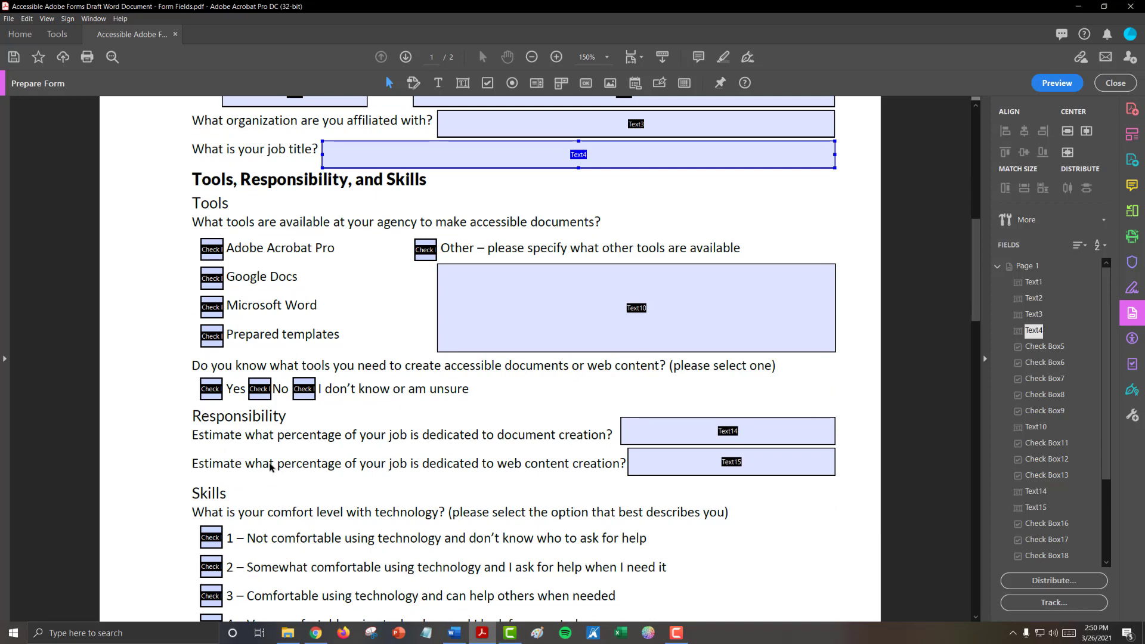
click(727, 430)
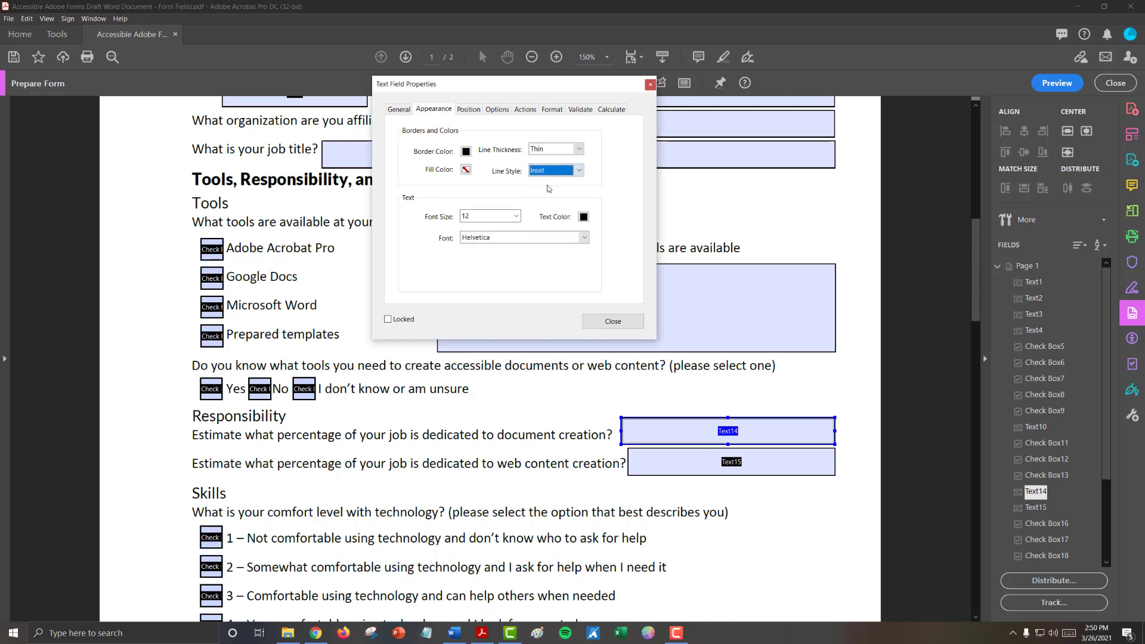
click(729, 462)
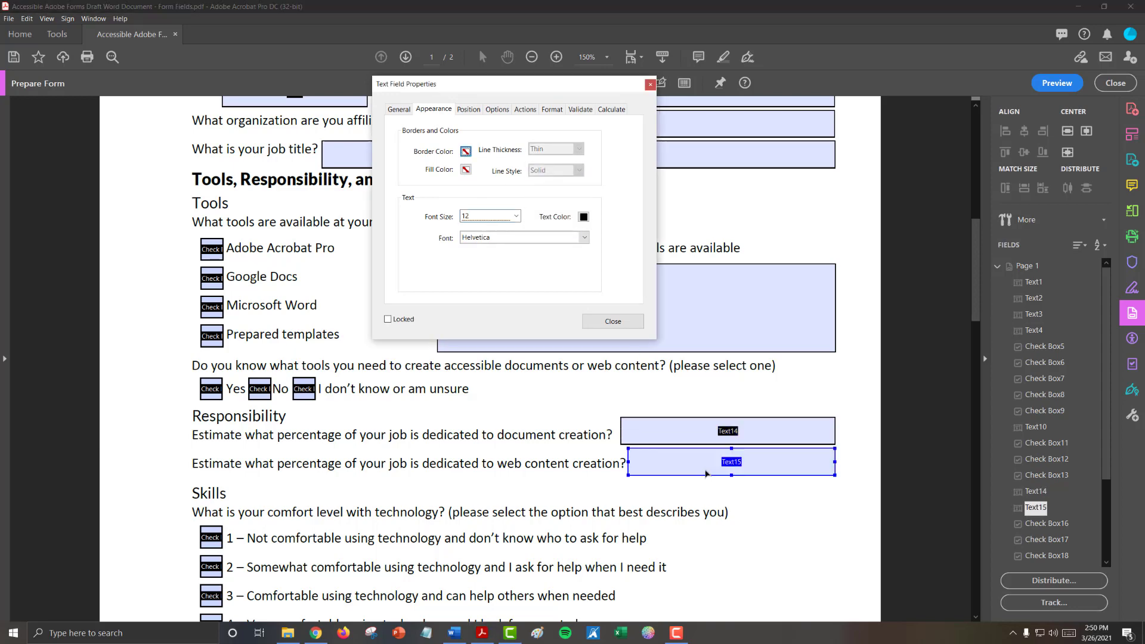
click(465, 169)
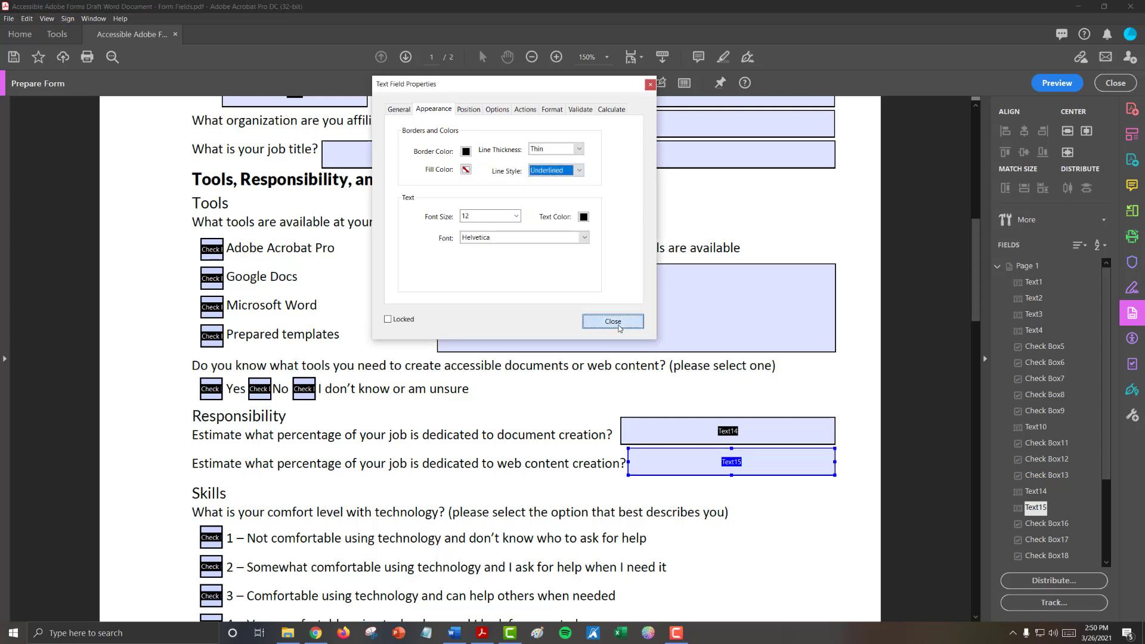
click(612, 321)
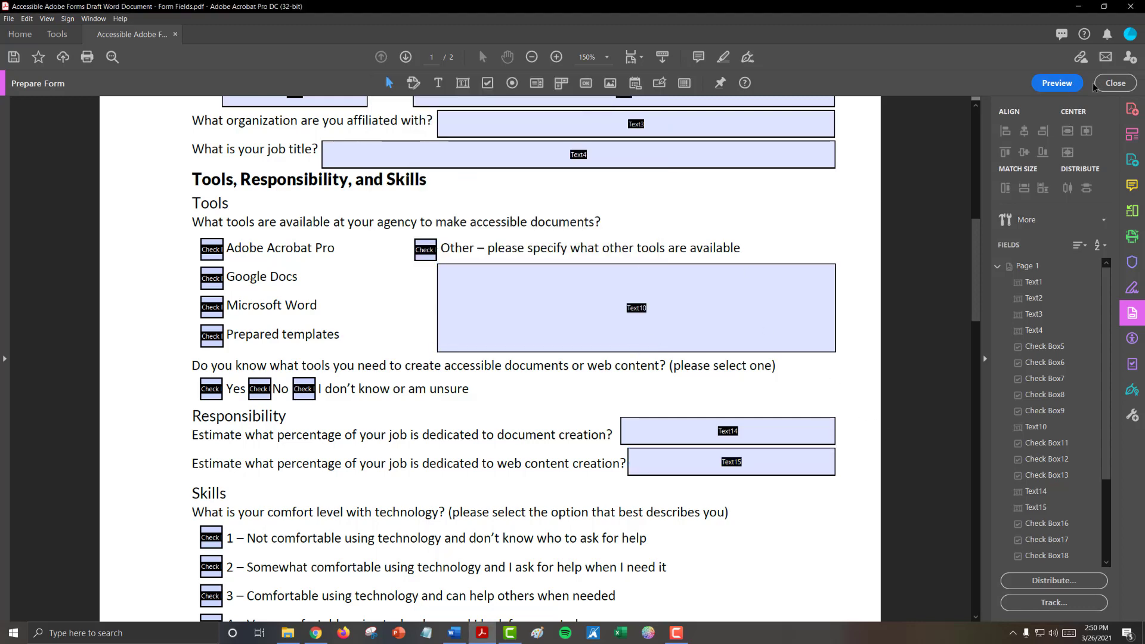
- Preview the form, try the Date and organization fields, and open Print
click(1055, 82)
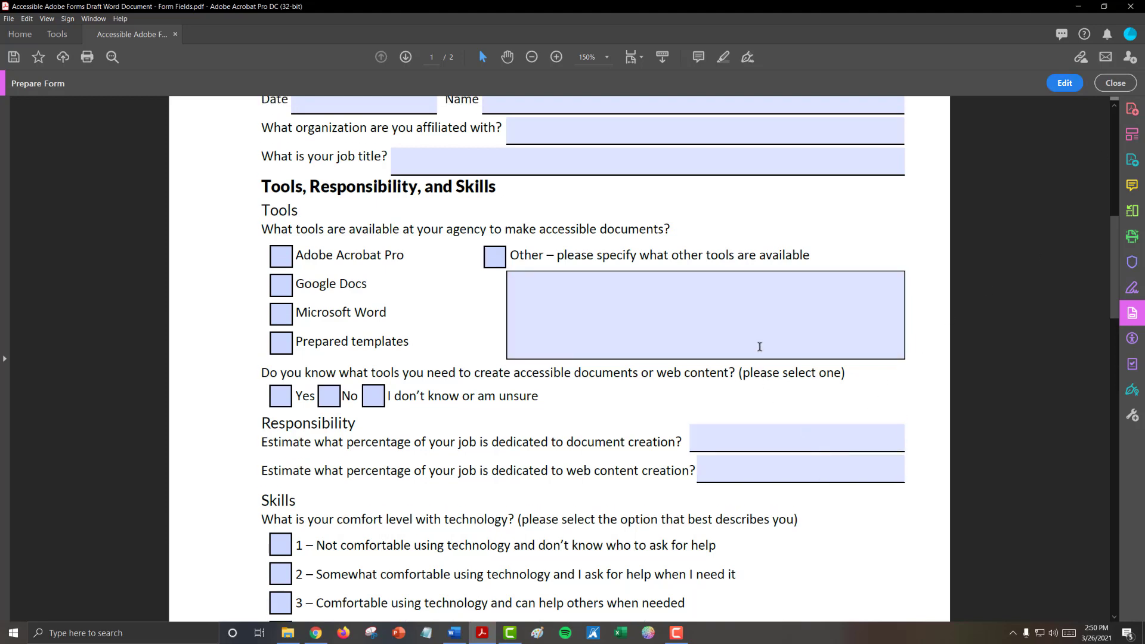
scroll(up, 3)
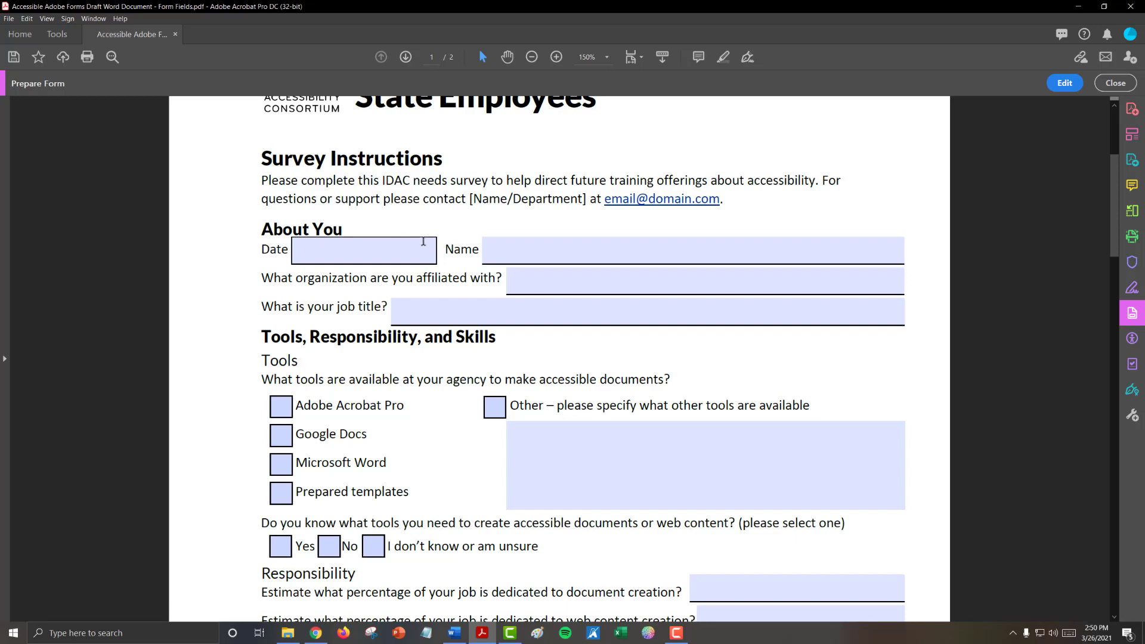
click(705, 280)
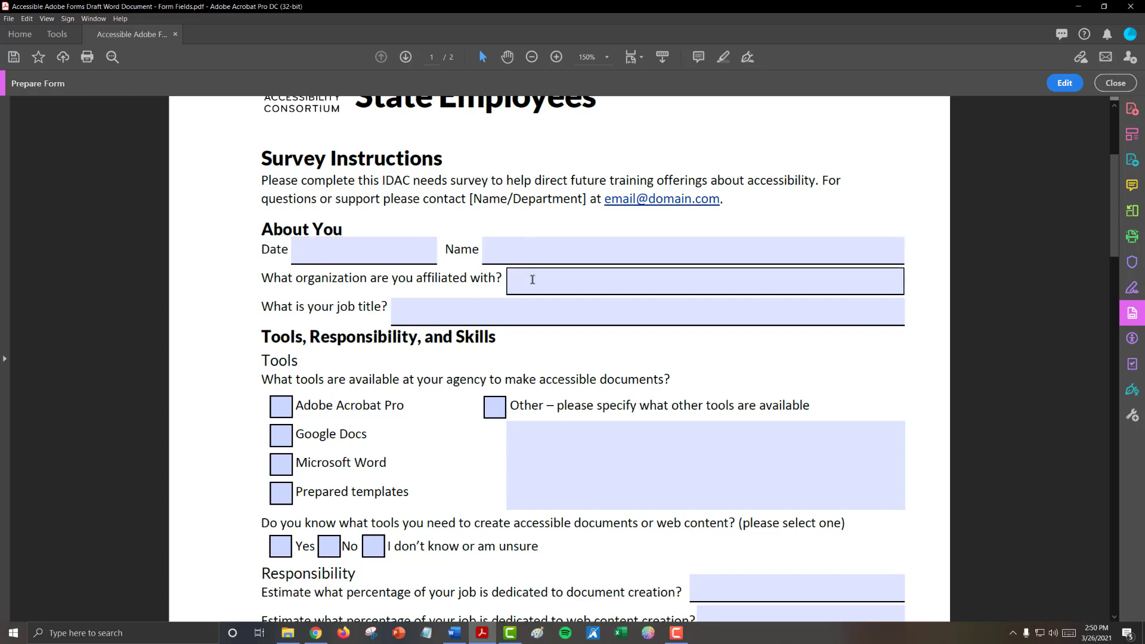
click(1114, 82)
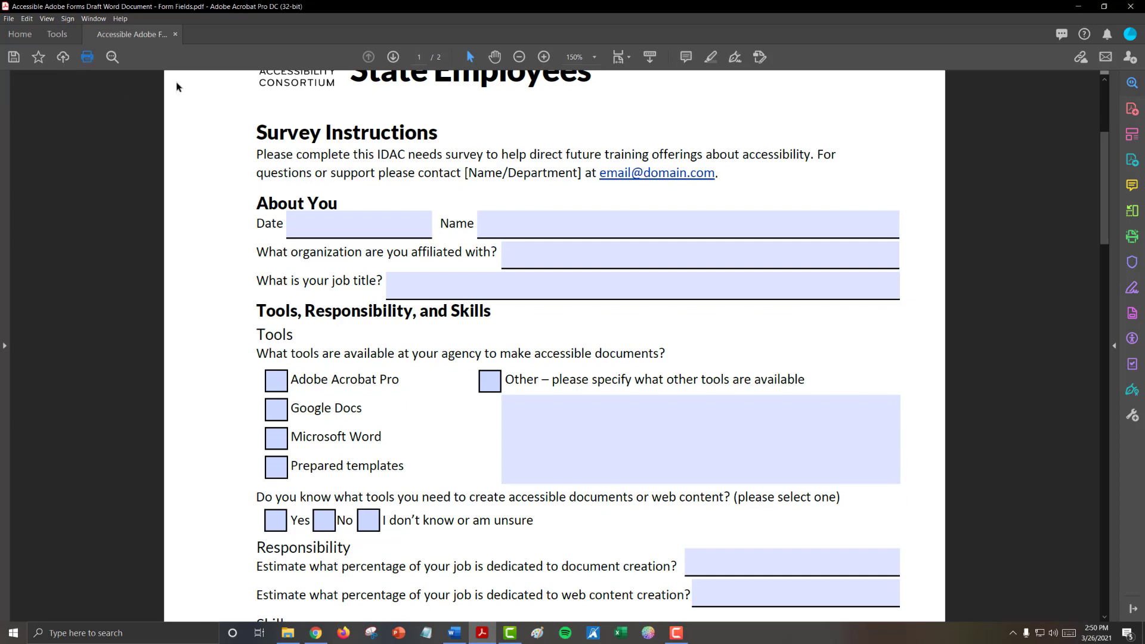
click(87, 57)
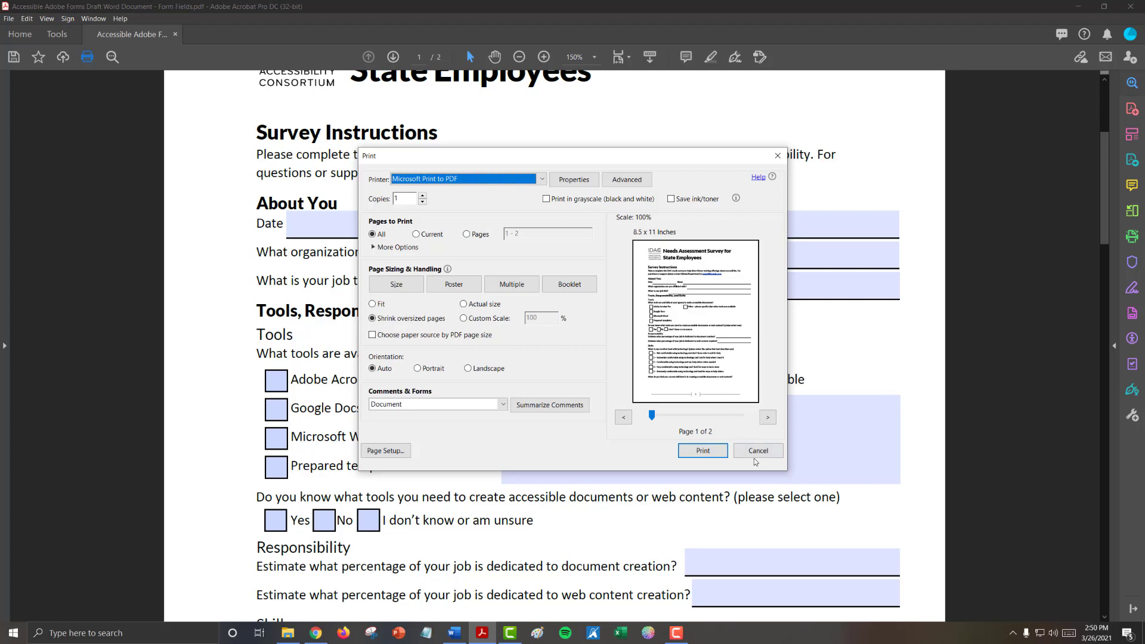
- Cancel printing and type long sample text into the Other-tools answer box
click(757, 451)
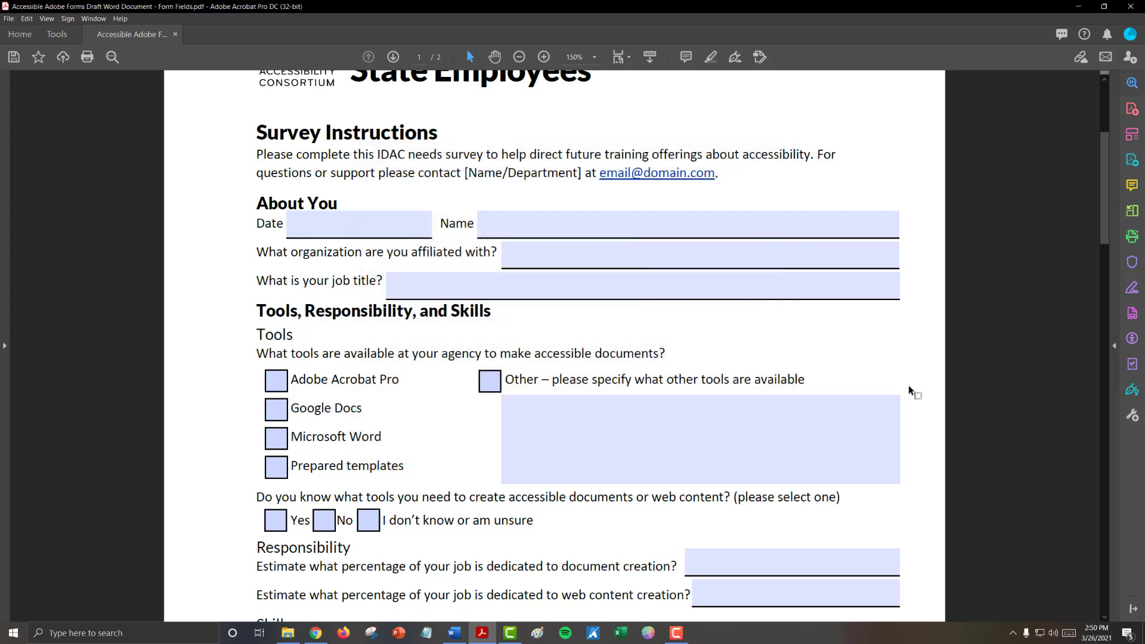
mouse_move(917, 381)
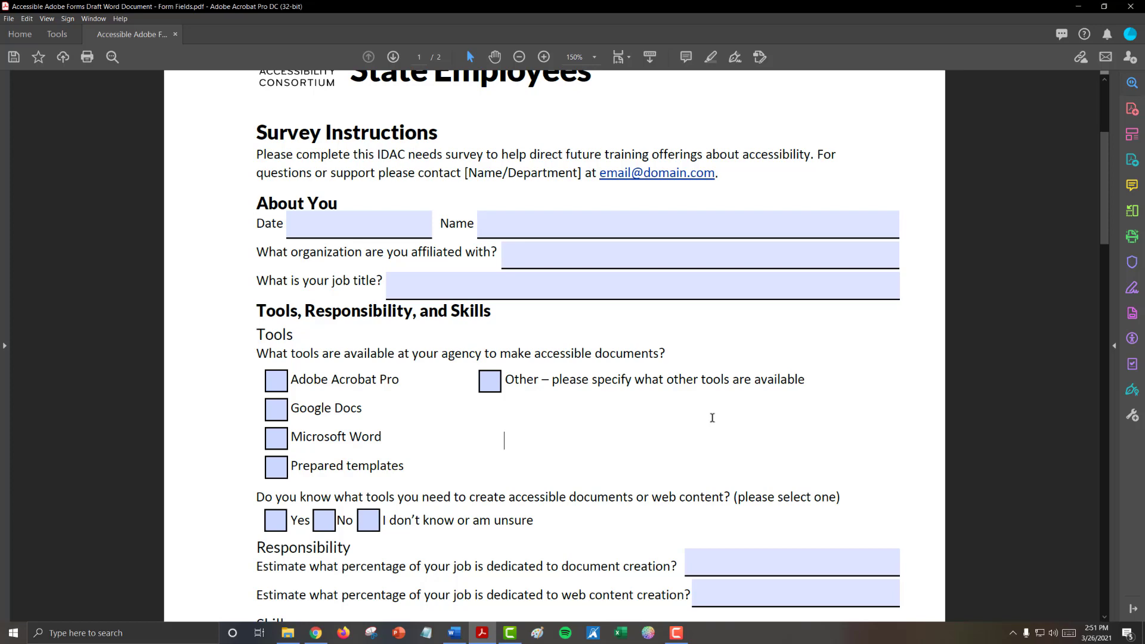
text(kljdslkjalksjdflaksjdlfaj lk)
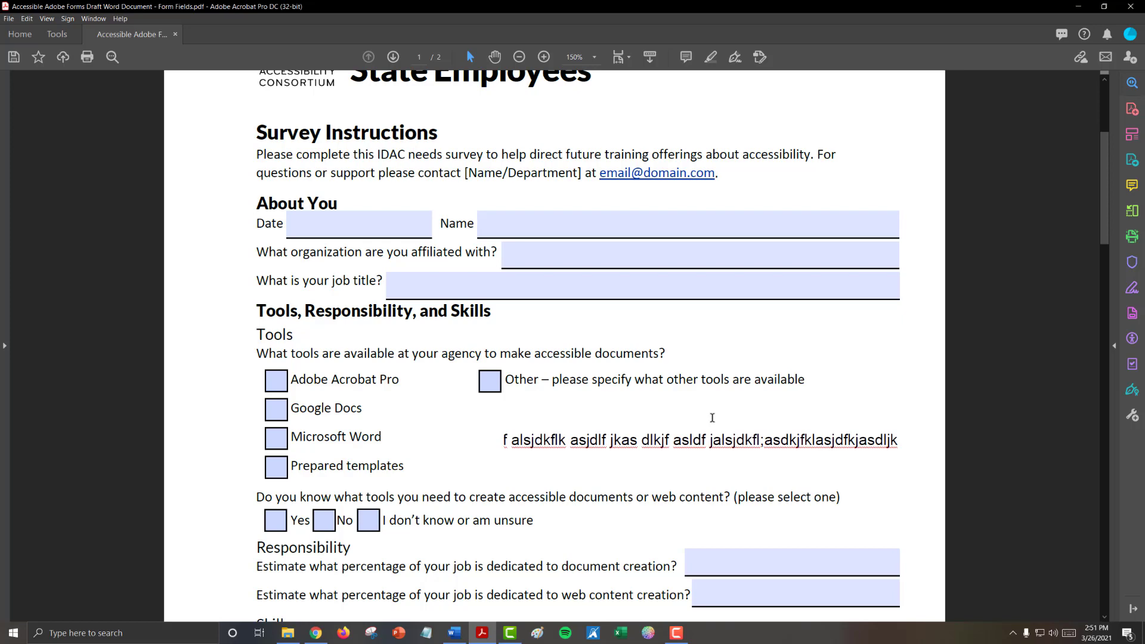
text(slkjalksjdflaksjdlfaj lkjf alkdsjf alsjdkflk asjdlf jkas dlkjf asldf)
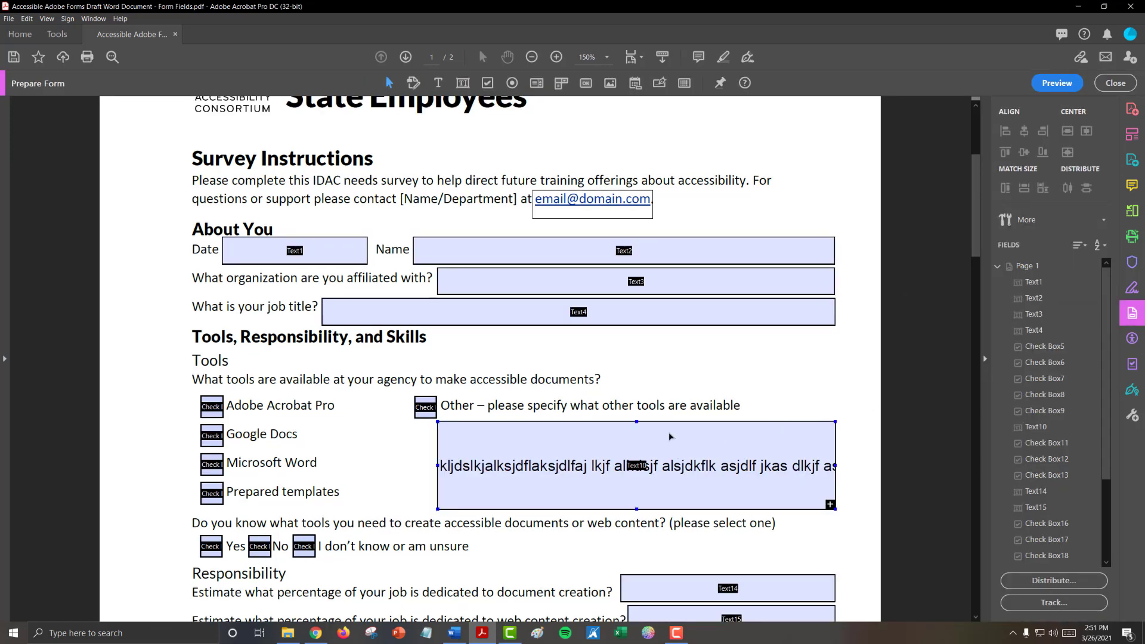
- Turn on Multi-line for the Other-tools text box (Text10)
double_click(635, 465)
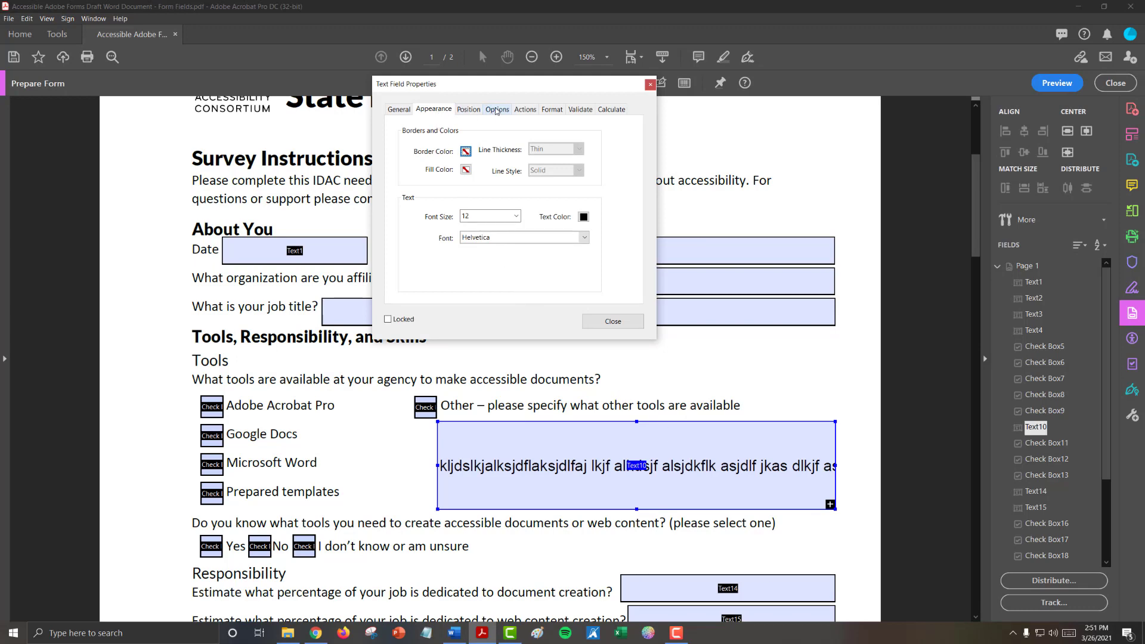
click(497, 109)
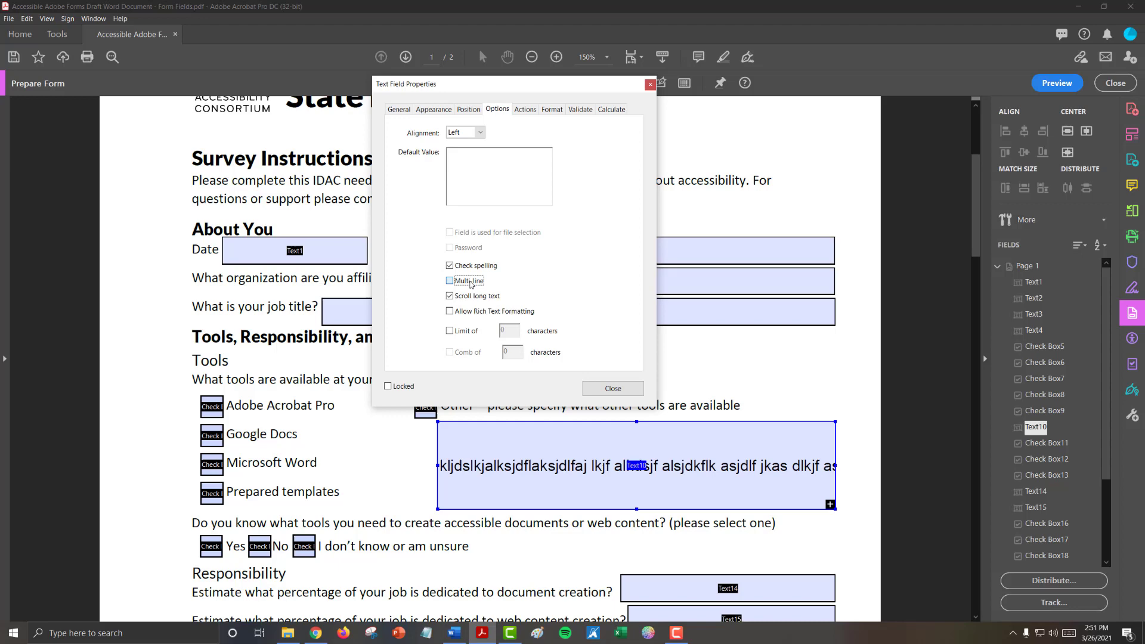
click(450, 281)
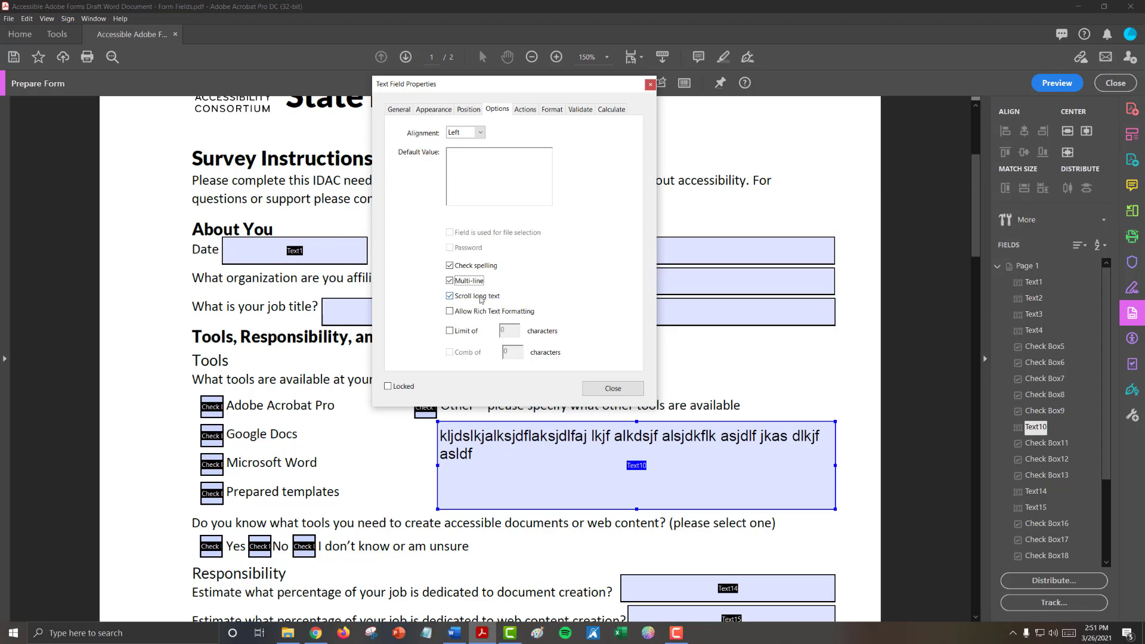
click(611, 387)
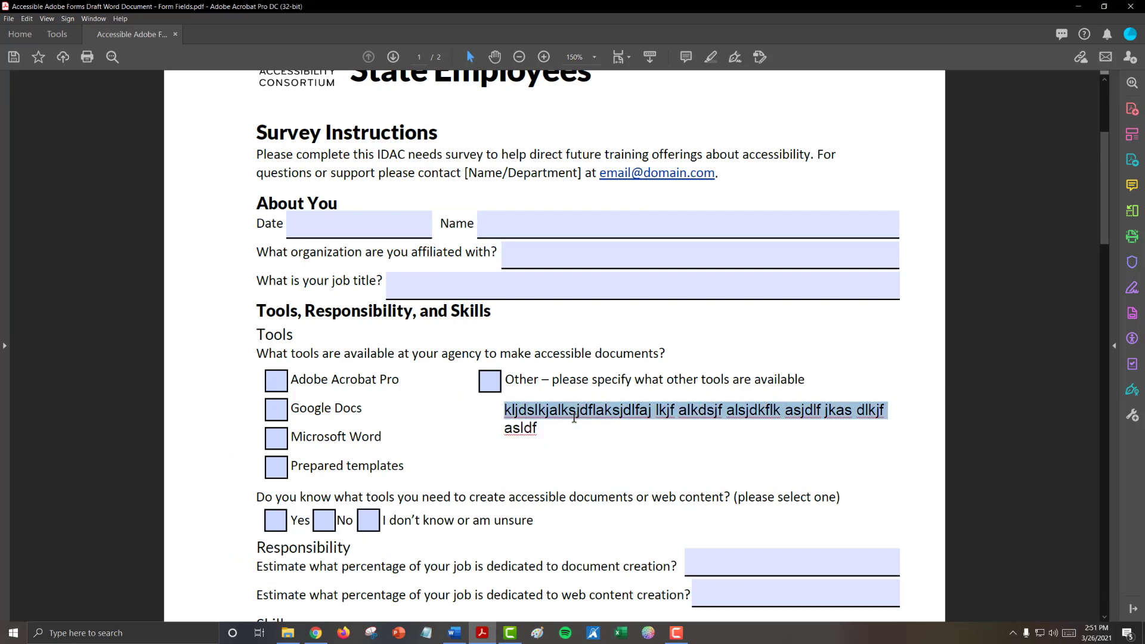
- Type more sample text into the Other-tools box and scroll through it
text(kljdslkjalksjdflaksjdlfaj lkjf alkdsjf alsjdkflk asjdlf jkas dlkjf asldf kljdslkjalksjdflaksjdlfaj lkjf alkdsjf alsjdkflk asjdlf)
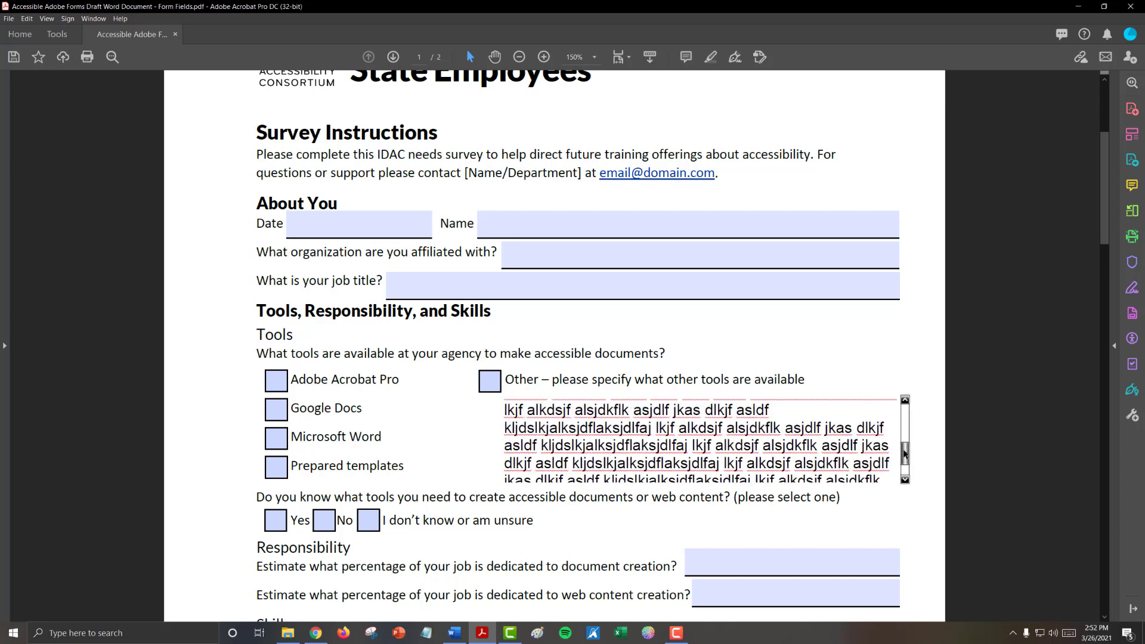
scroll(down, 3)
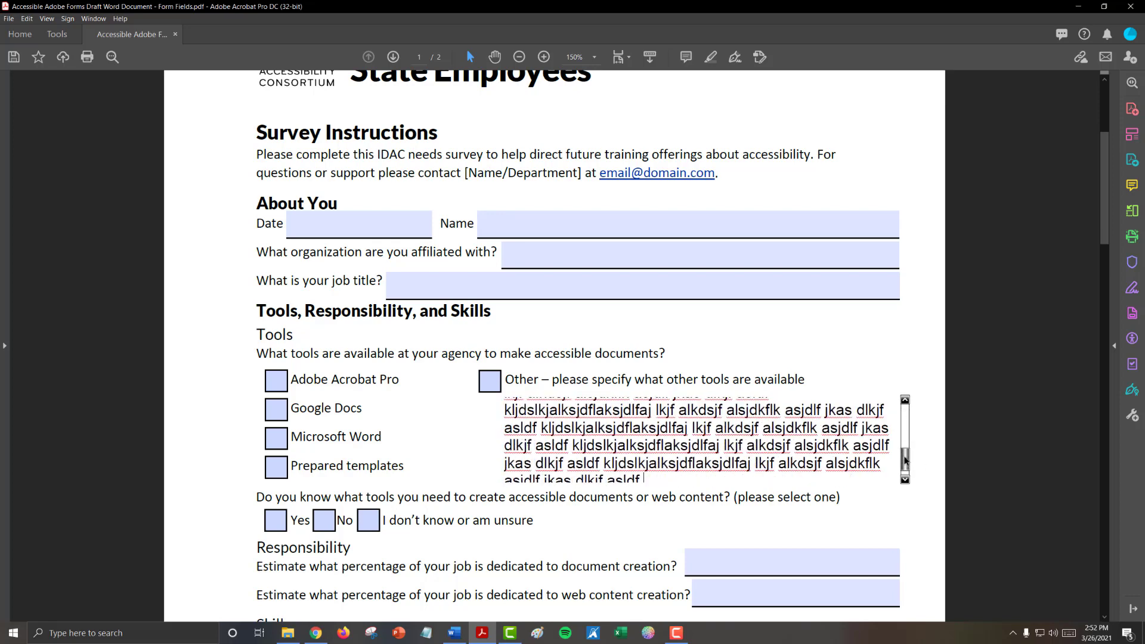
scroll(down, 3)
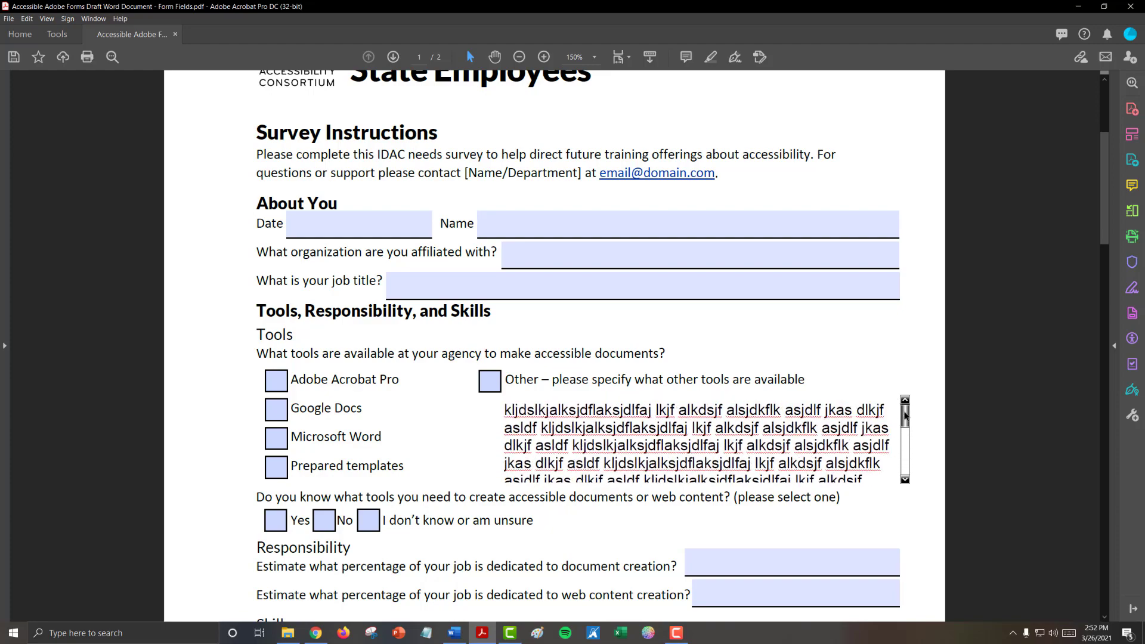
scroll(down, 3)
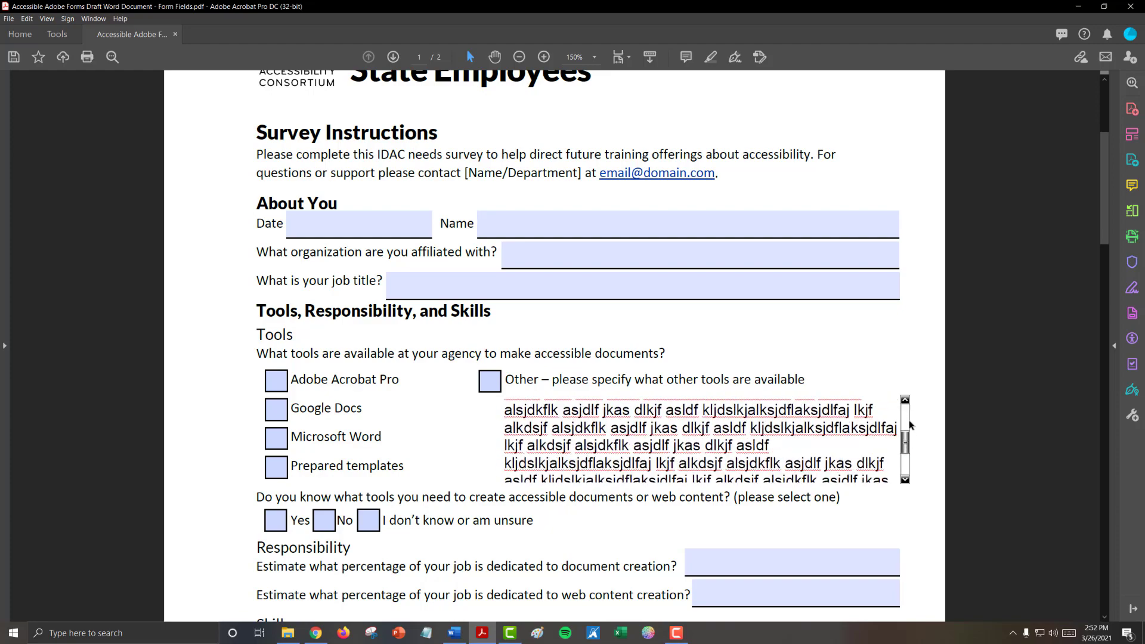
scroll(down, 3)
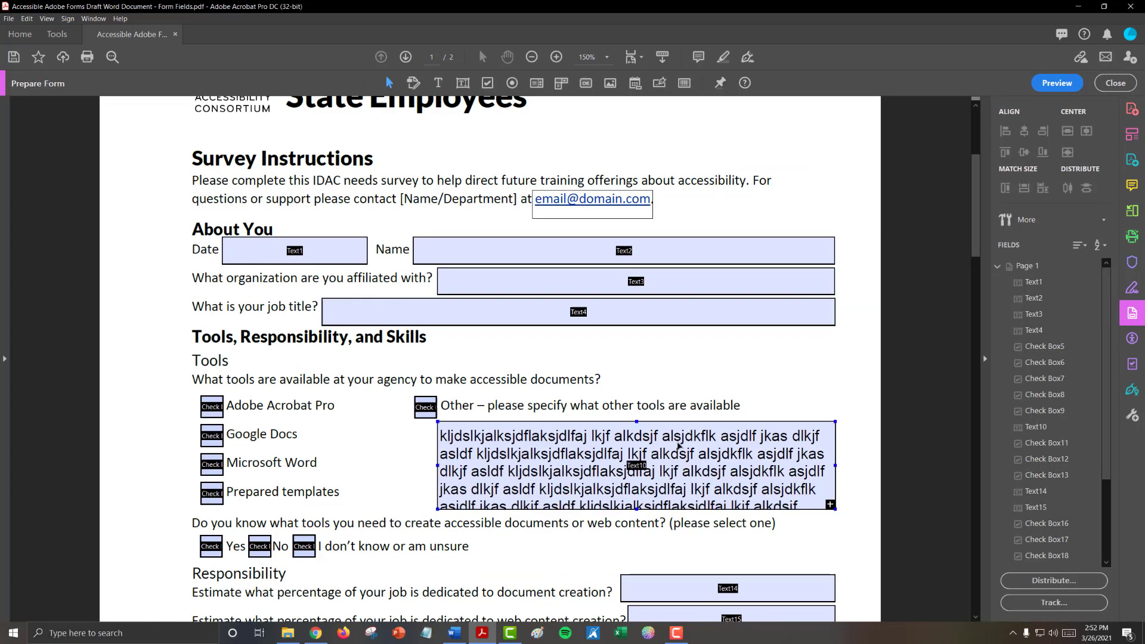
mouse_move(664, 378)
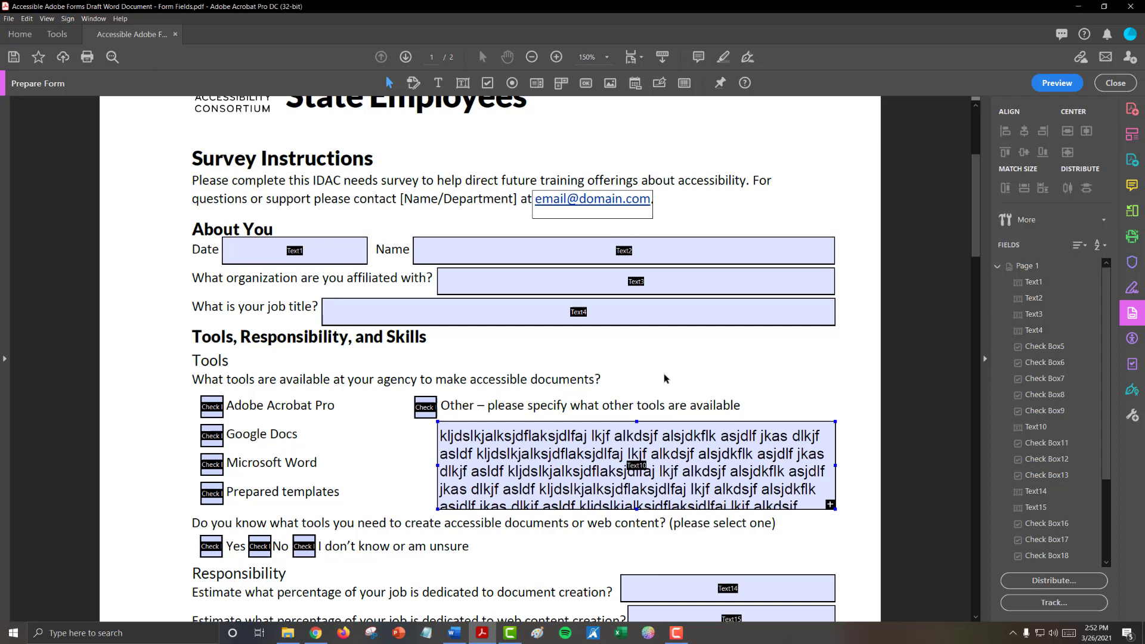
- Uncheck Scroll long text for Text10 and test typing in the box
double_click(635, 465)
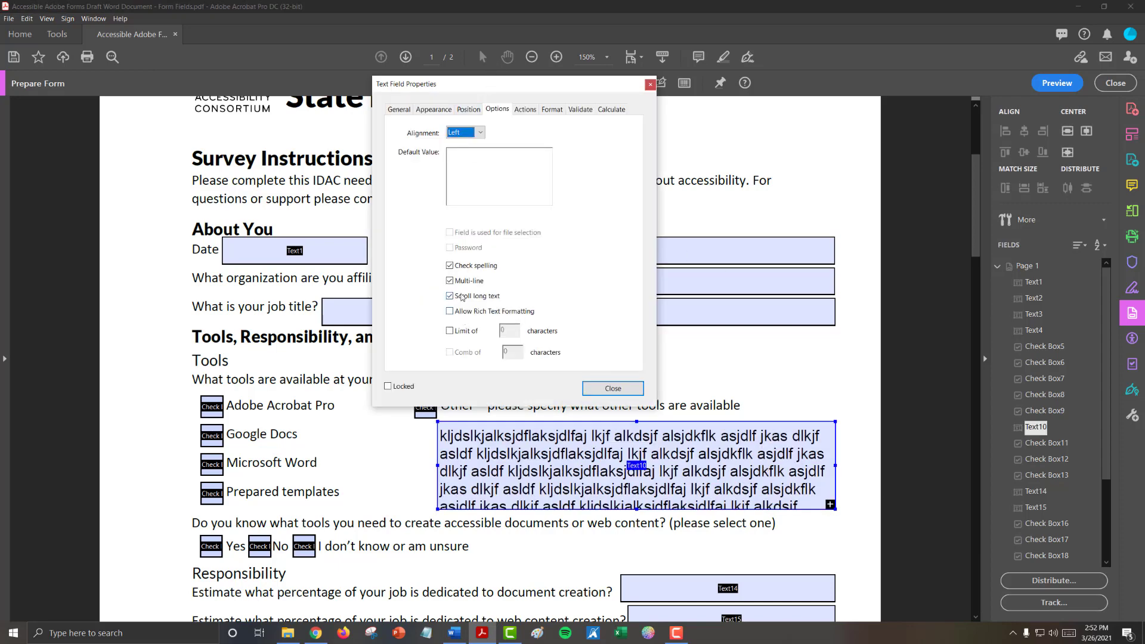
click(449, 296)
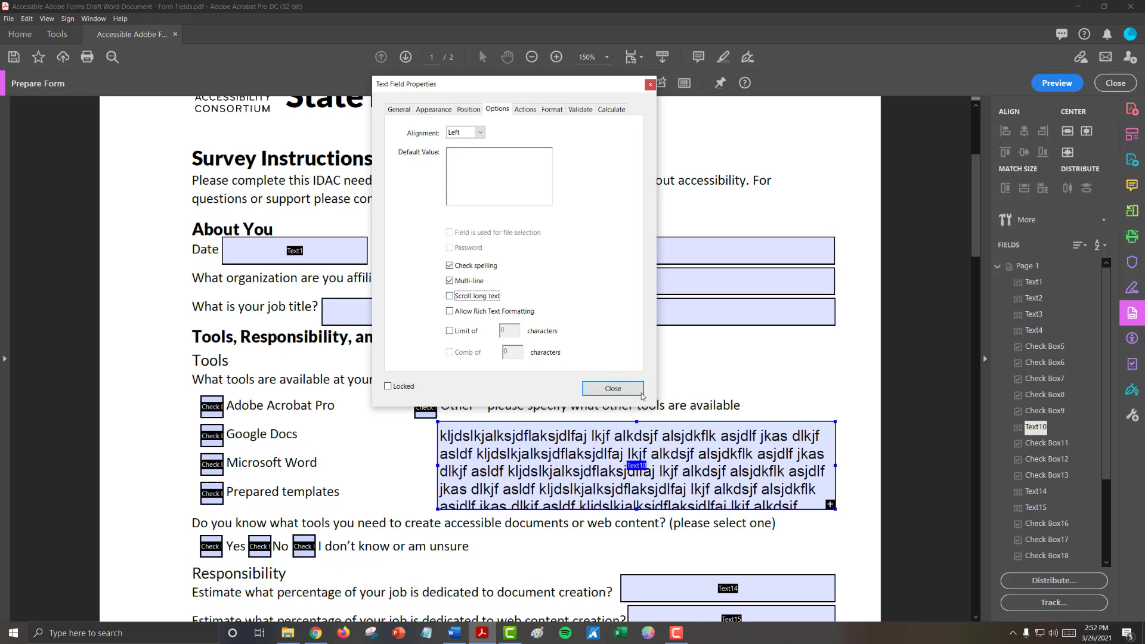
click(612, 388)
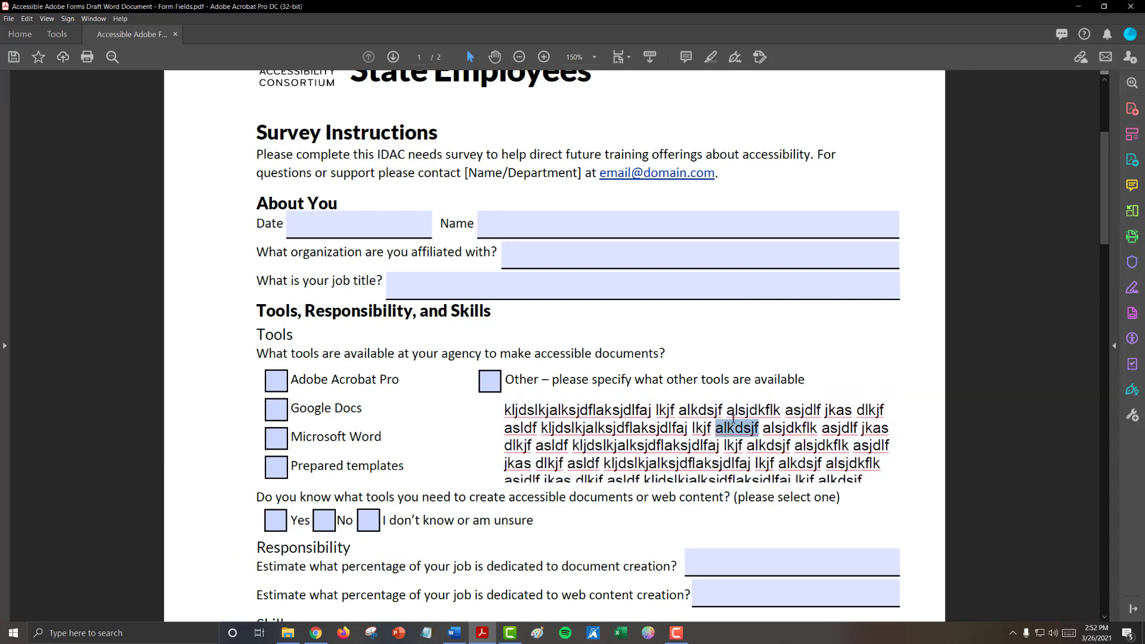
text(a)
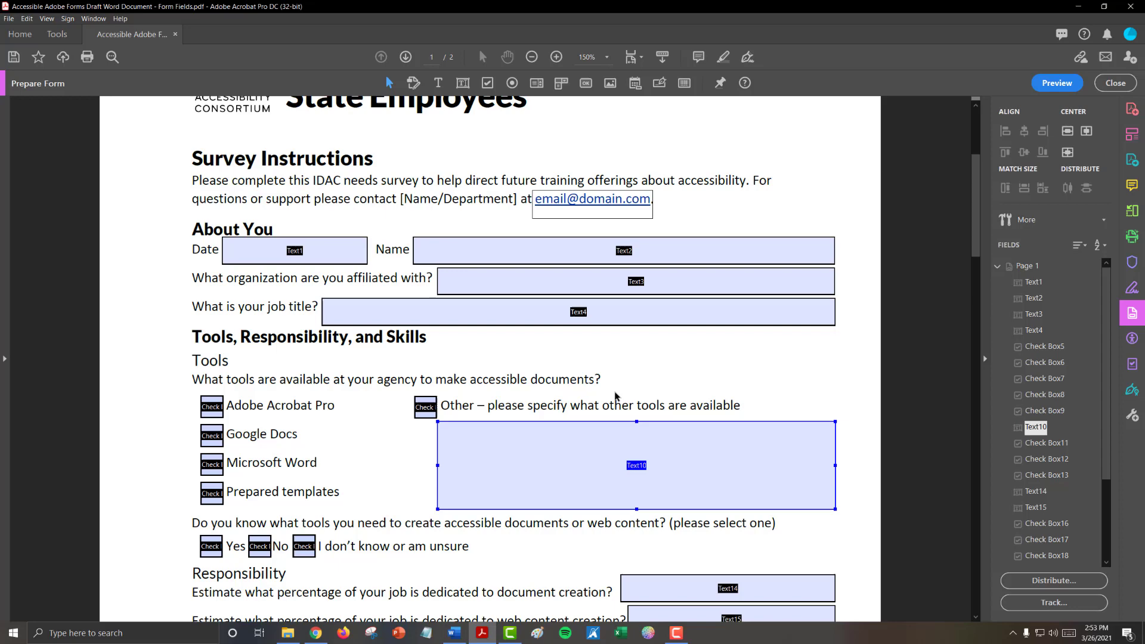
- Make the skill-level box (Text21) multi-line with long-text scrolling off
scroll(down, 3)
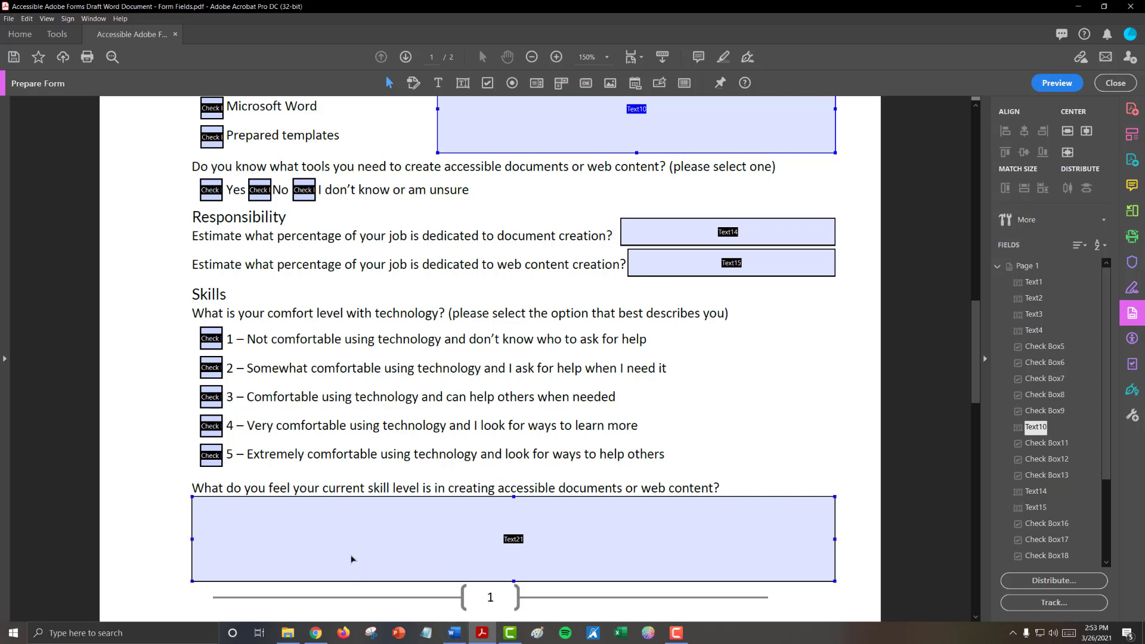
double_click(513, 539)
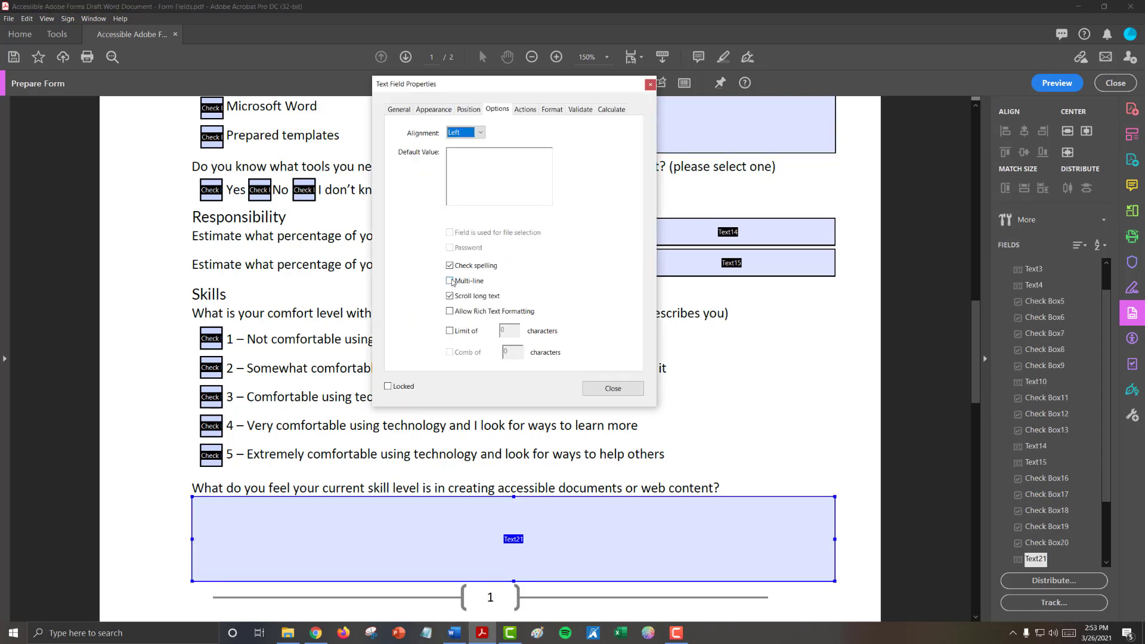
click(449, 280)
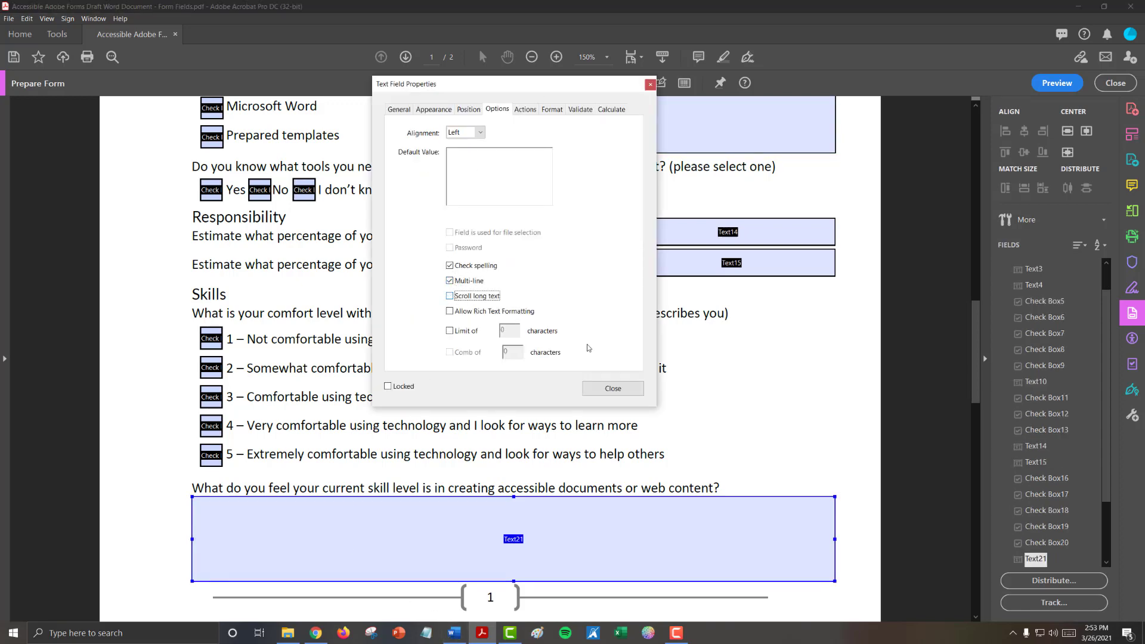
click(611, 388)
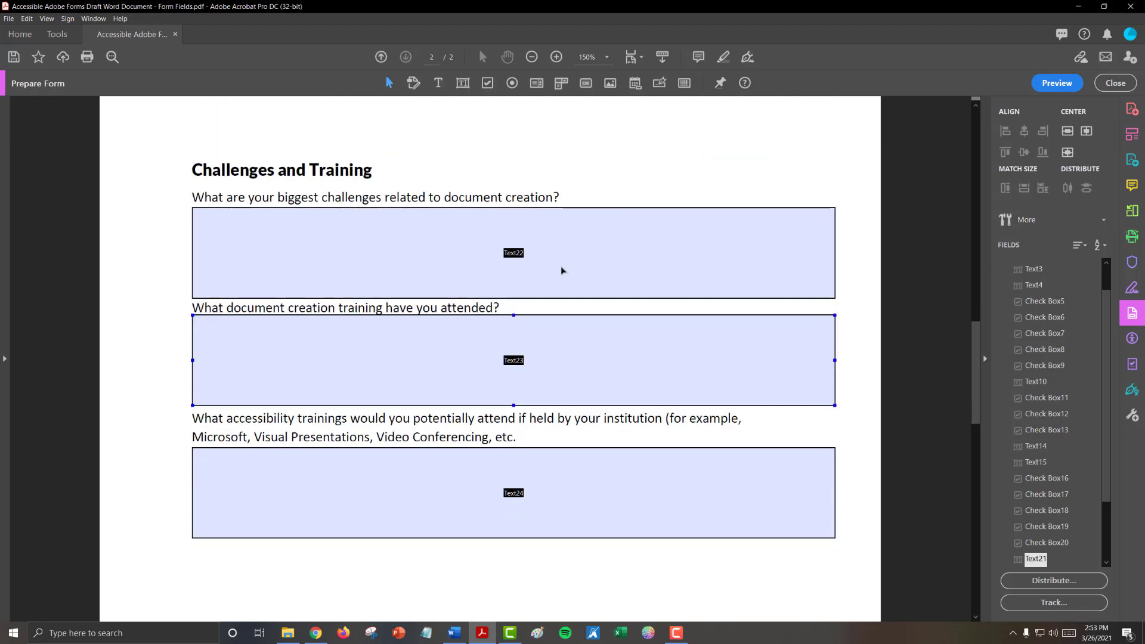
- Give the accessibility-trainings field Text24 multi-line input without long-text scrolling
double_click(513, 252)
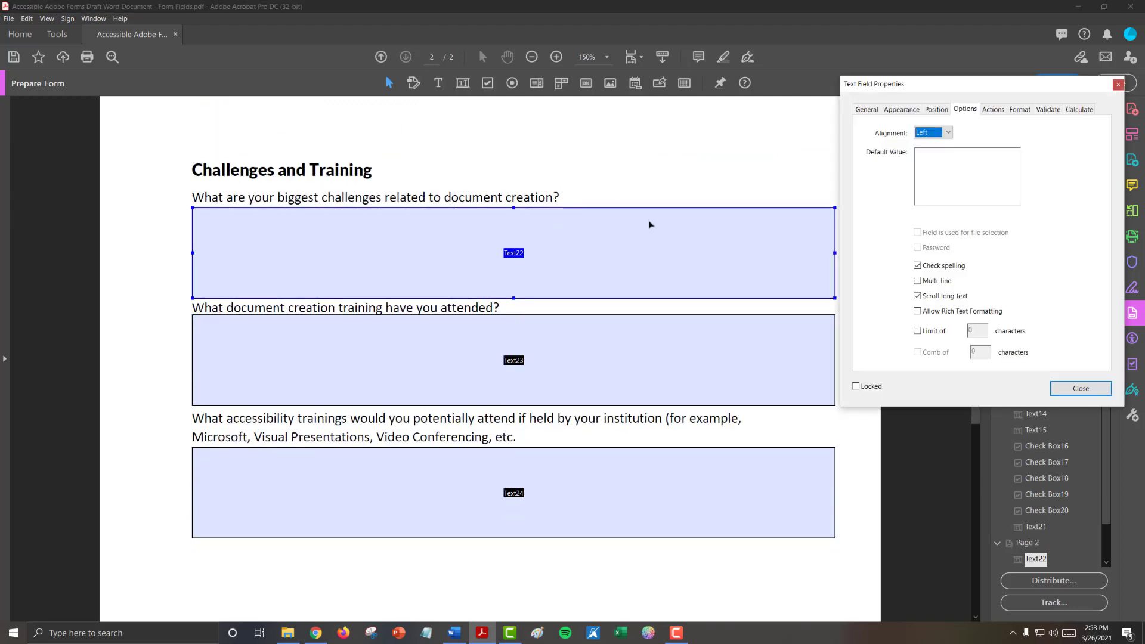
click(918, 280)
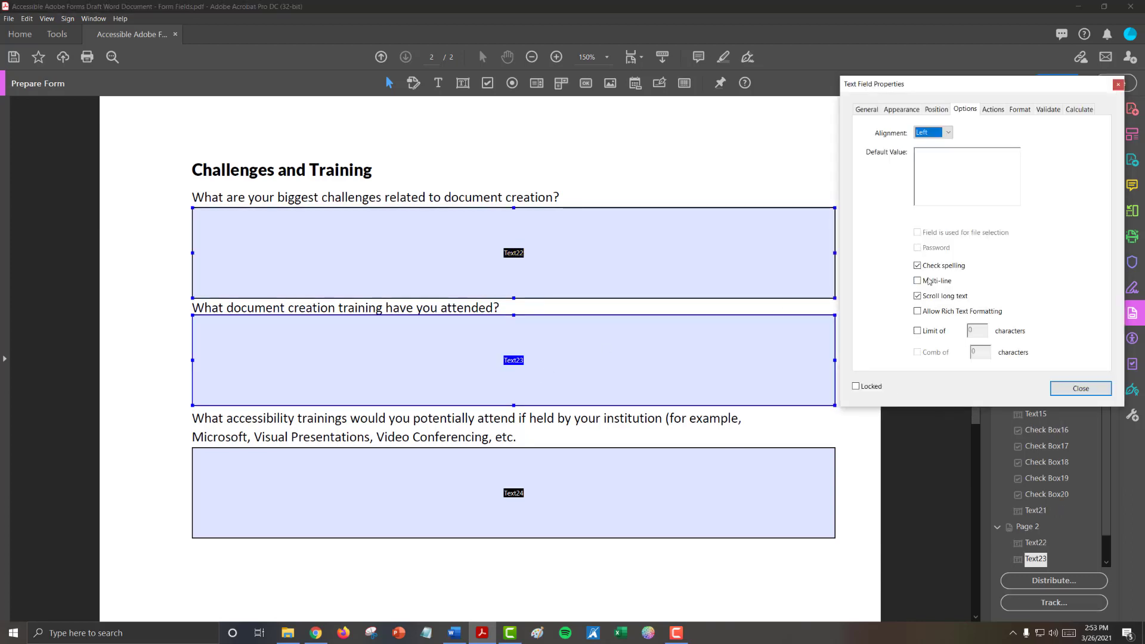
click(1080, 388)
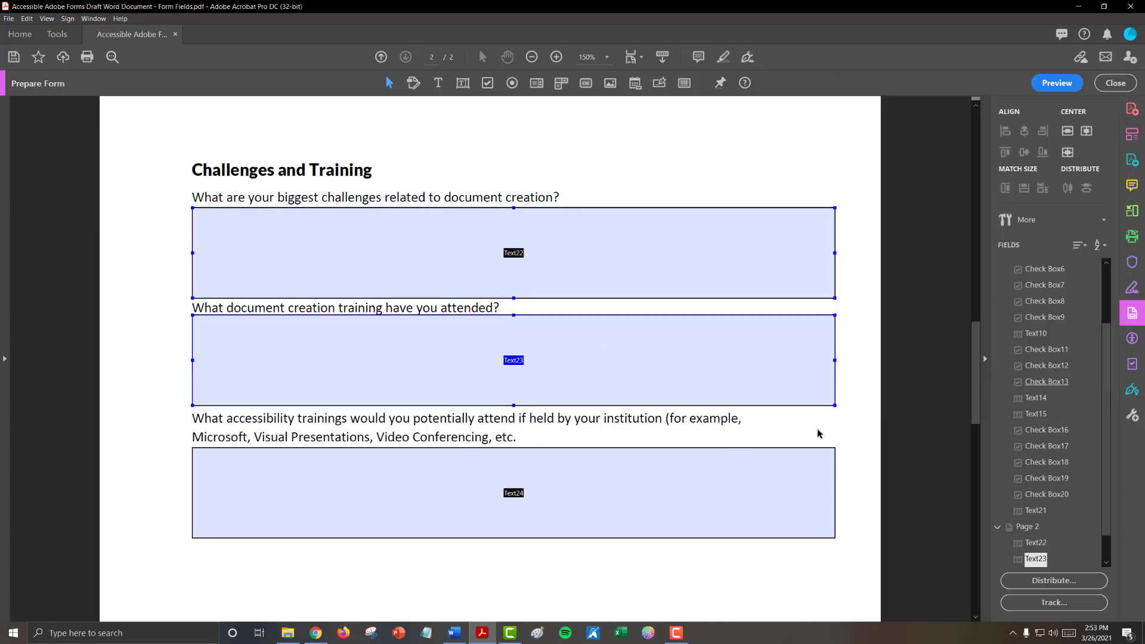
double_click(514, 491)
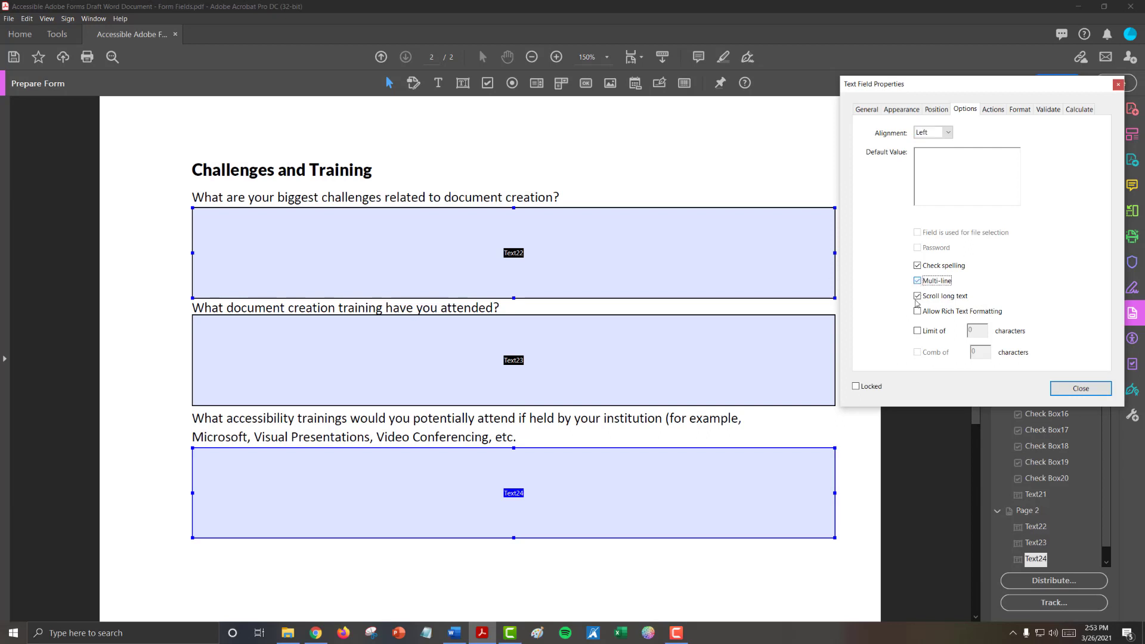
click(1080, 387)
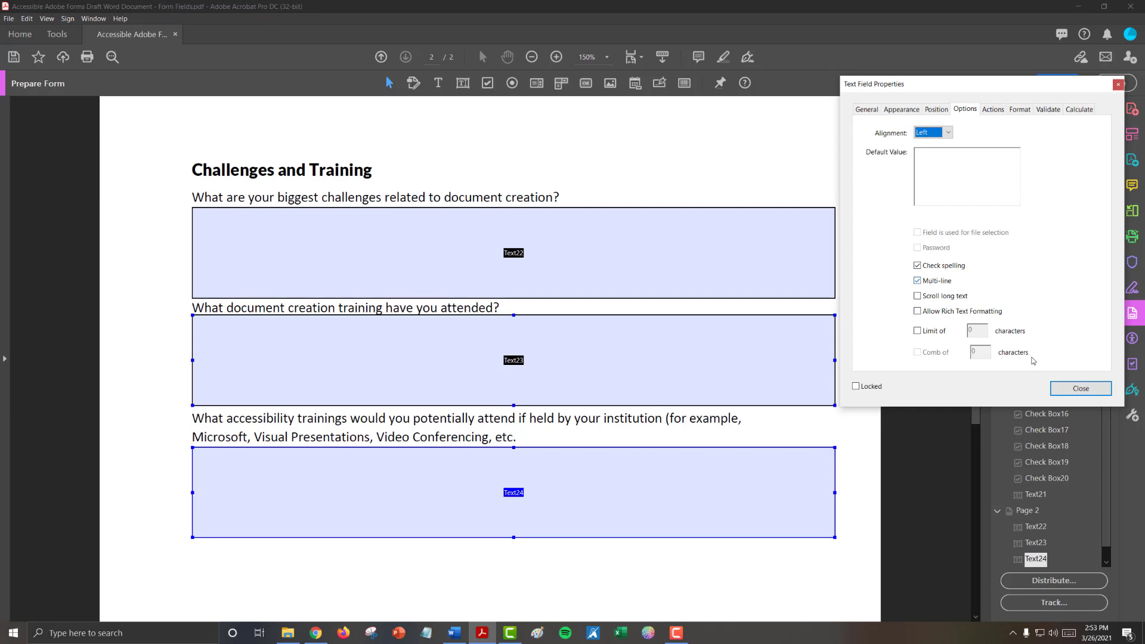
mouse_move(1080, 388)
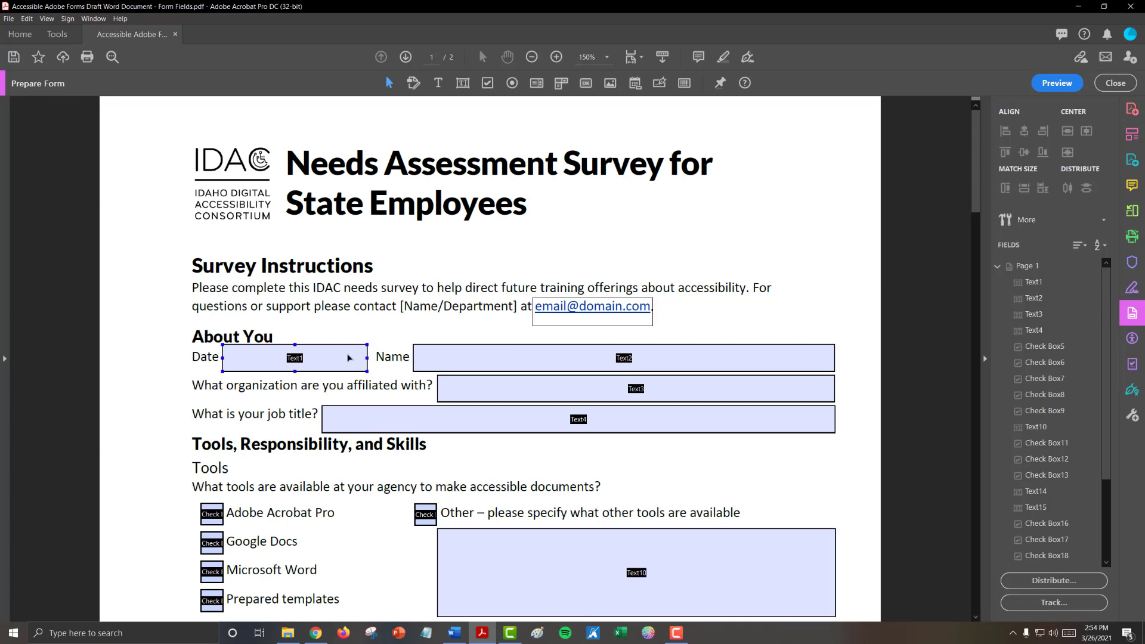
- Select and deselect the Date and job title fields, briefly opening Date's settings
click(334, 377)
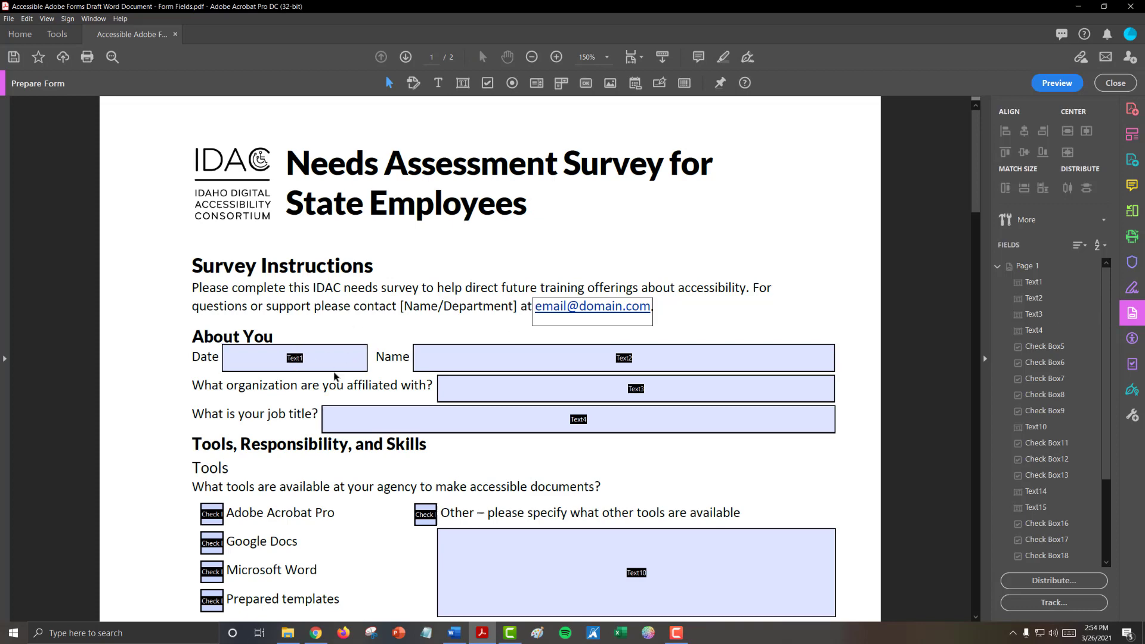
click(578, 418)
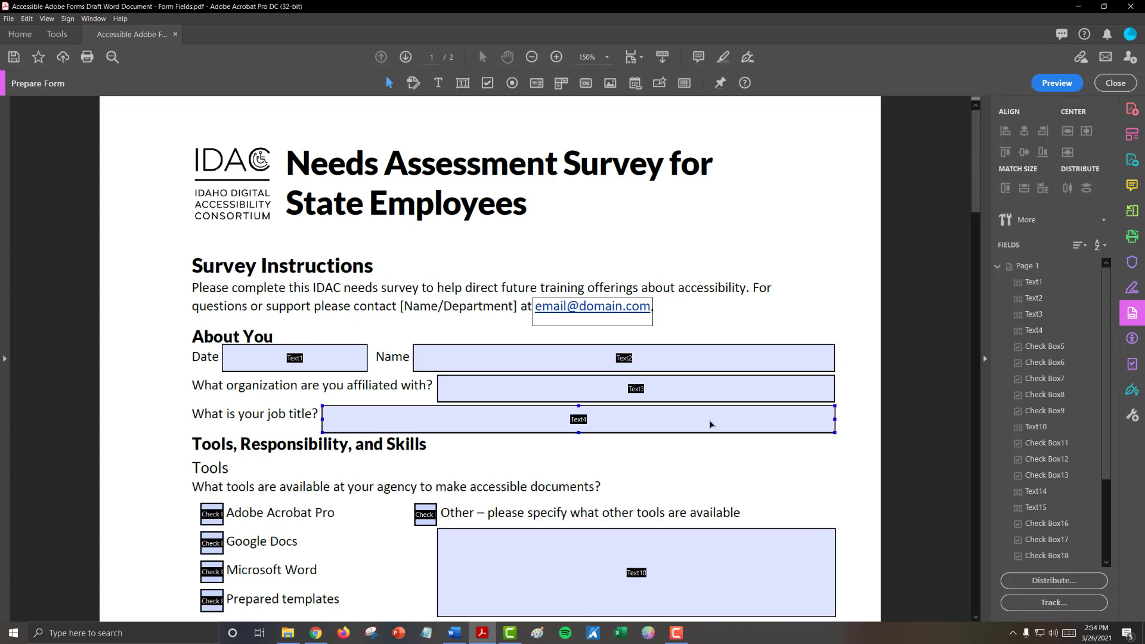
click(845, 415)
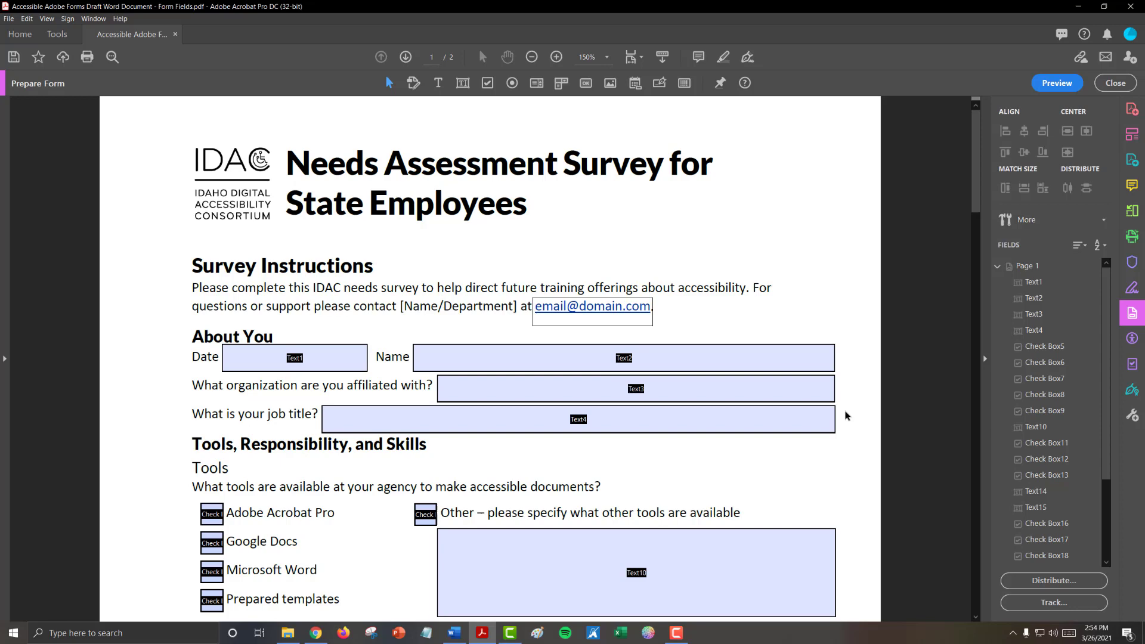
mouse_move(860, 426)
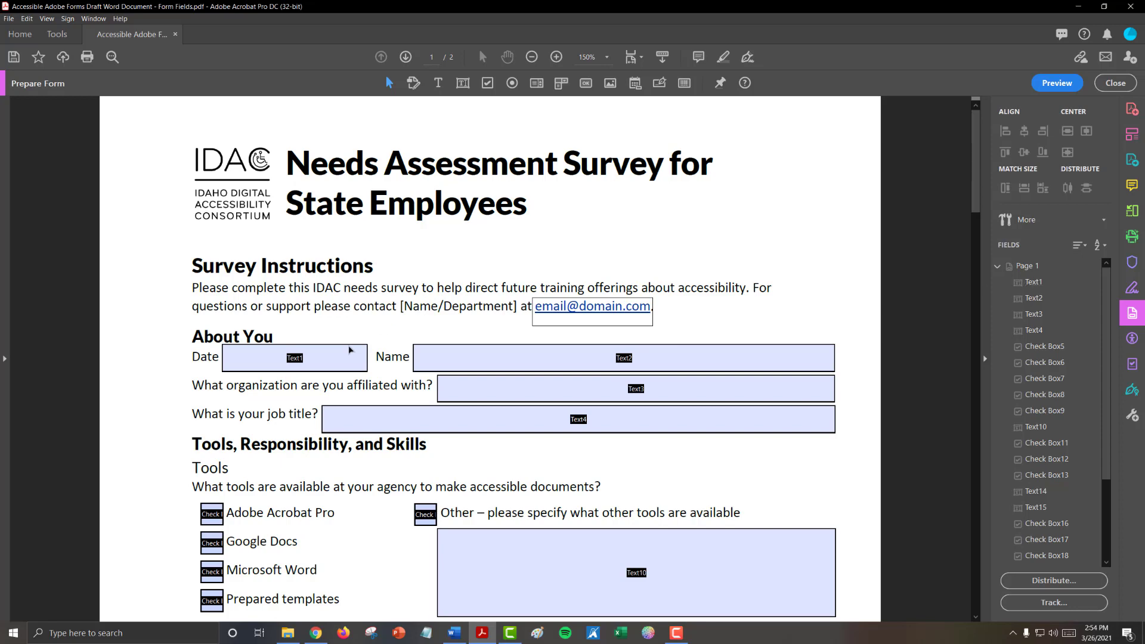
click(294, 357)
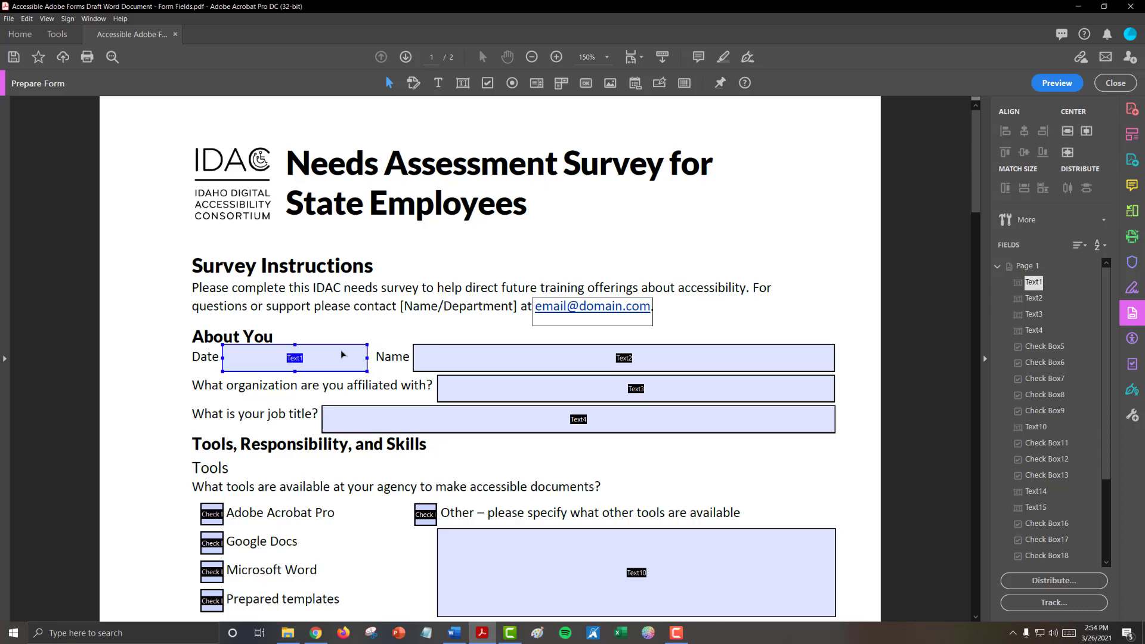
double_click(294, 357)
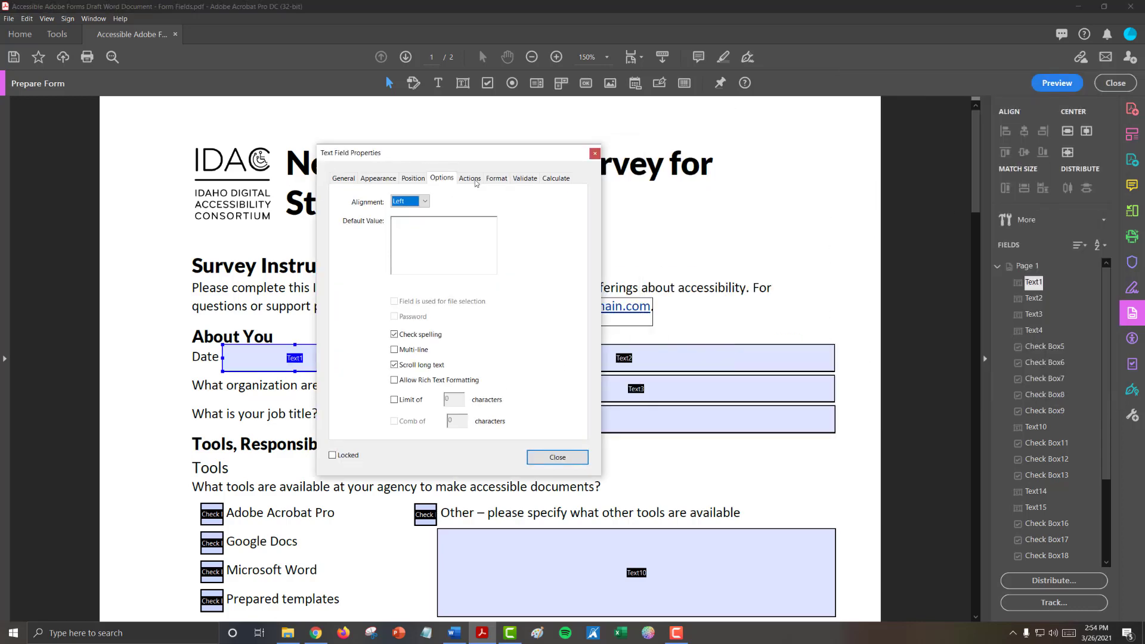
click(556, 457)
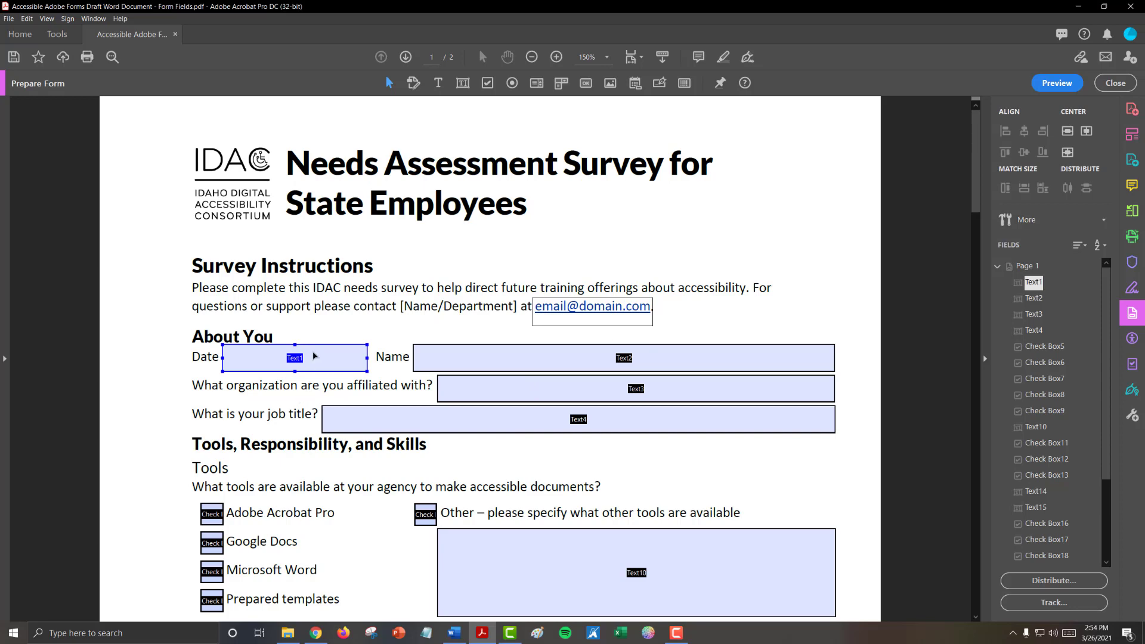
- Open Text1's Properties from its right-click menu in the Fields panel
right_click(294, 358)
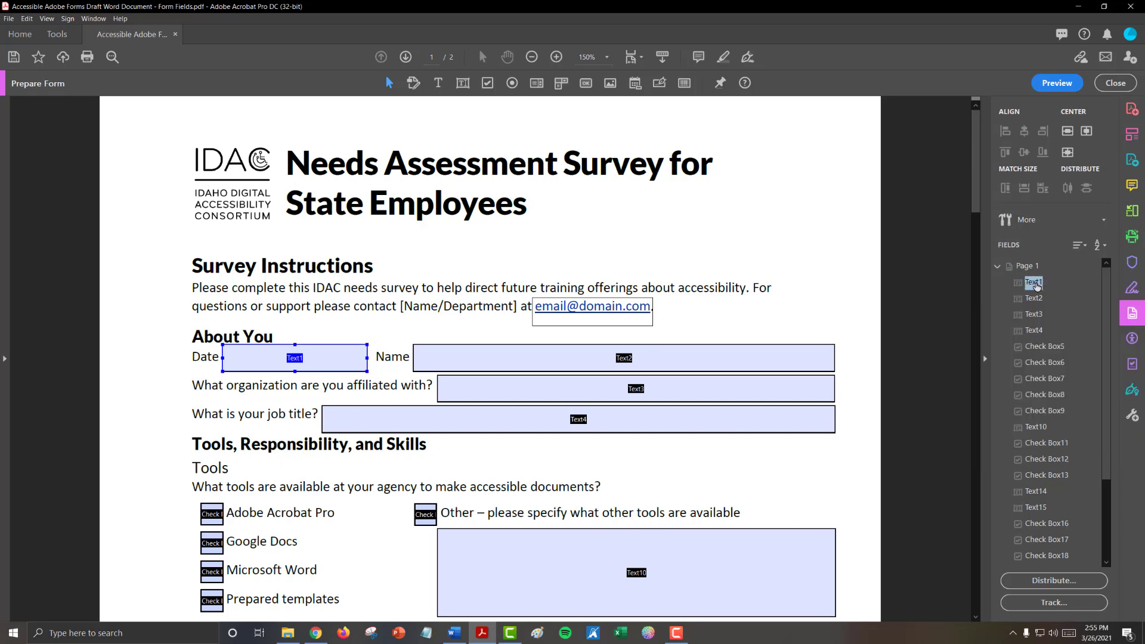
right_click(1033, 282)
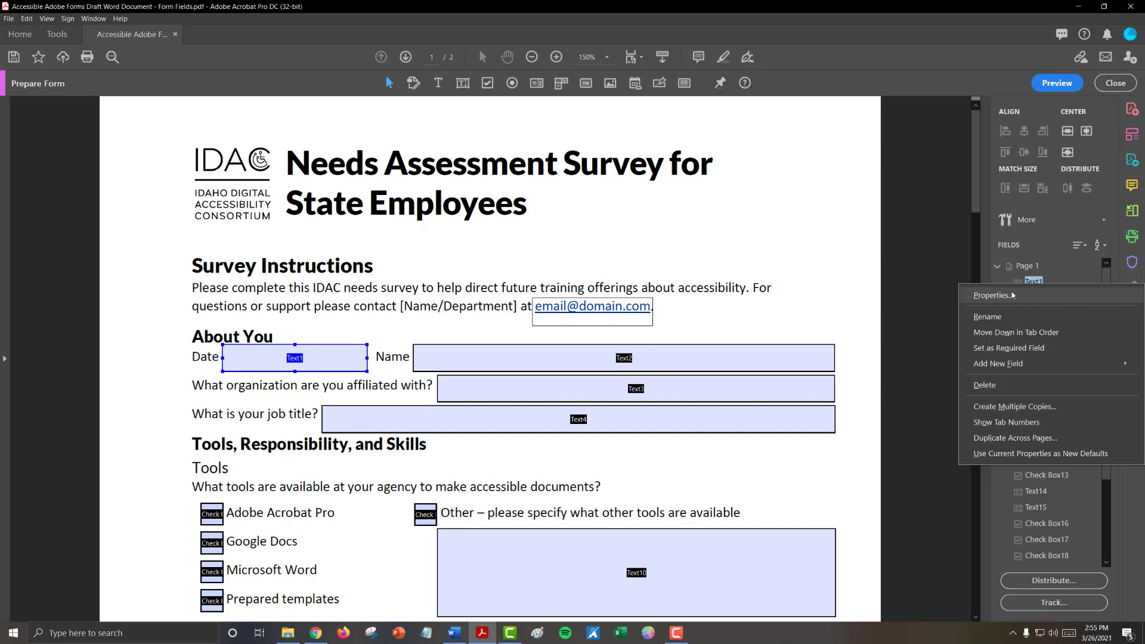
click(992, 295)
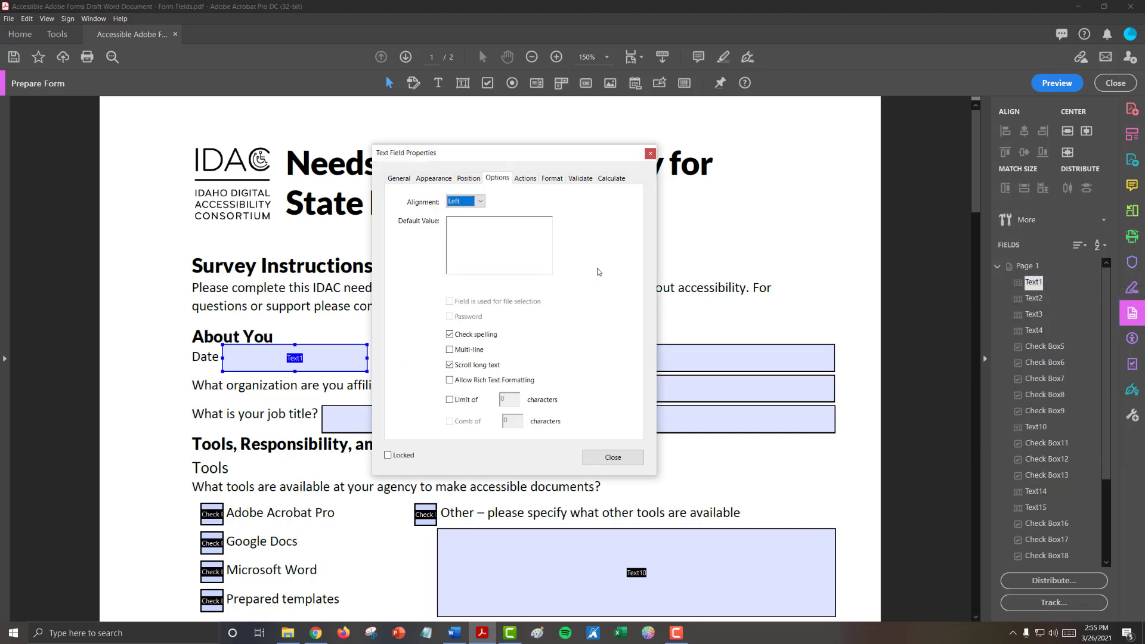
mouse_move(398, 179)
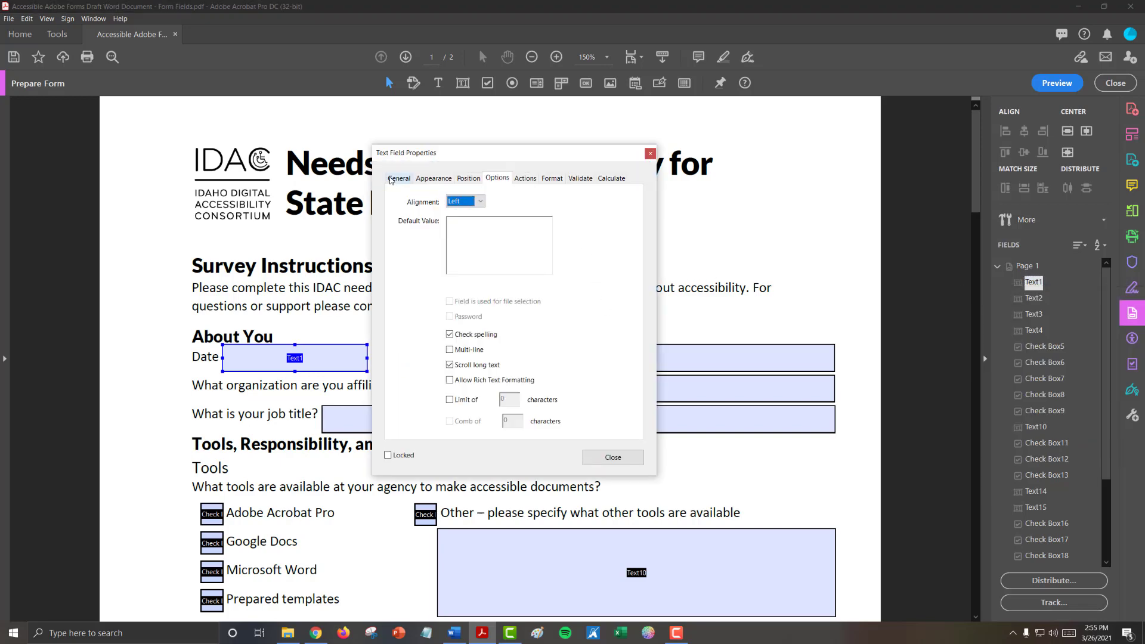
- Rename the first answer field from Text1 to Date and close its properties
click(400, 179)
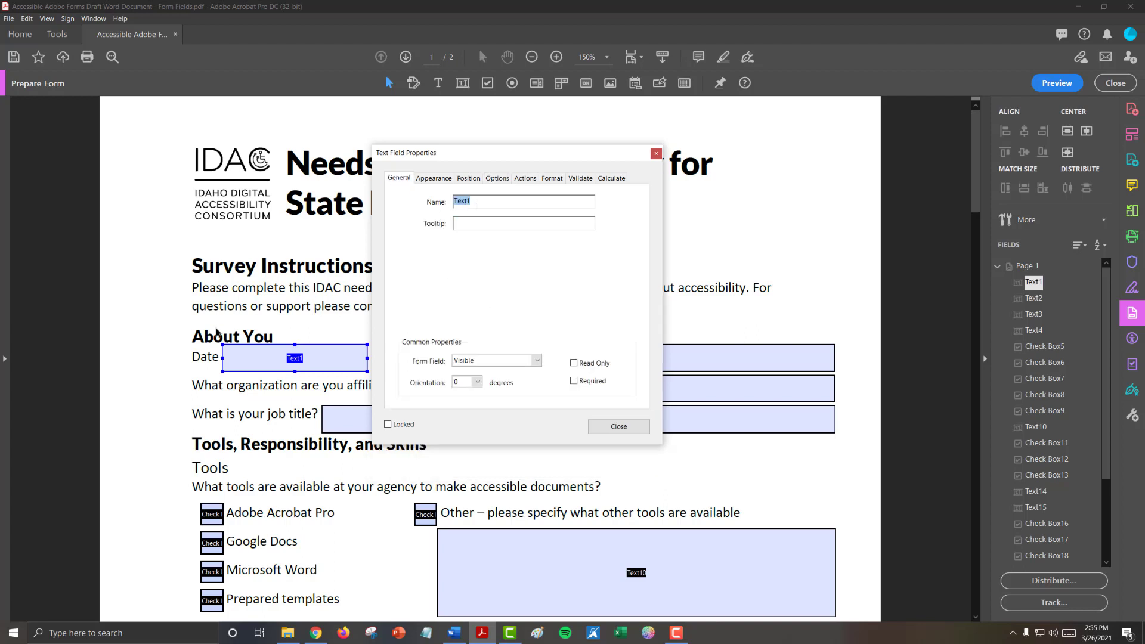
mouse_move(203, 364)
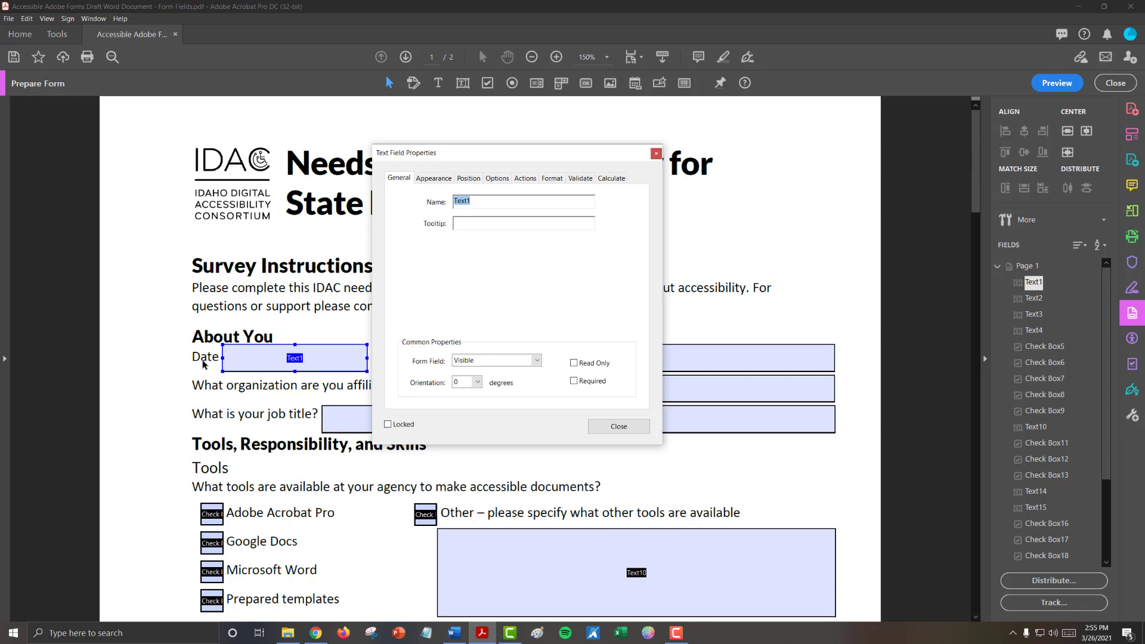
text(Date)
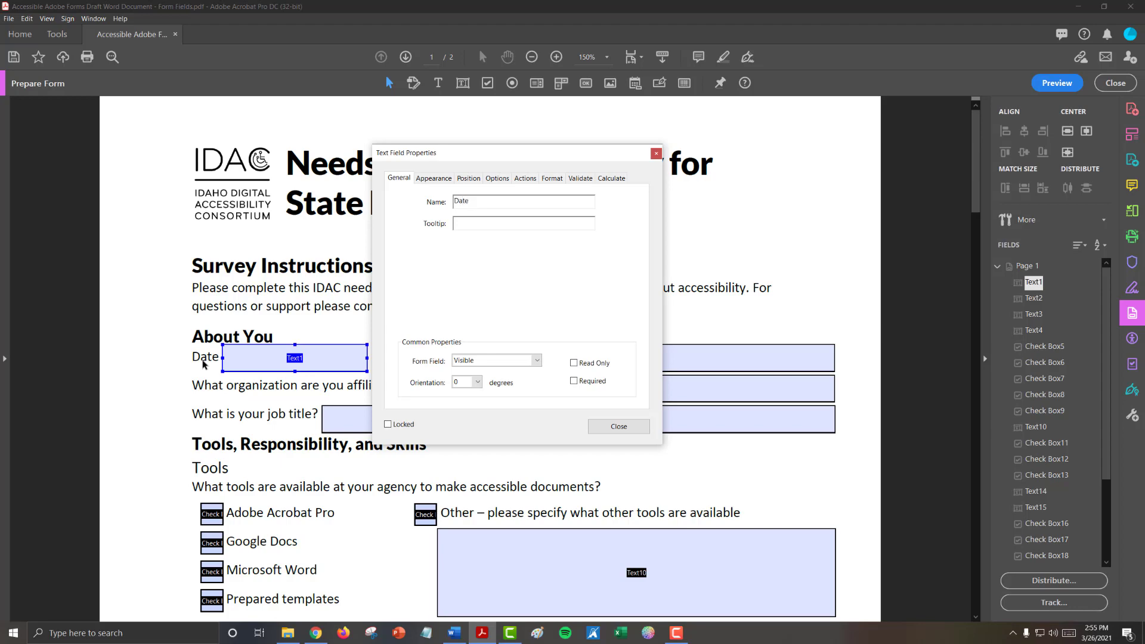
click(617, 425)
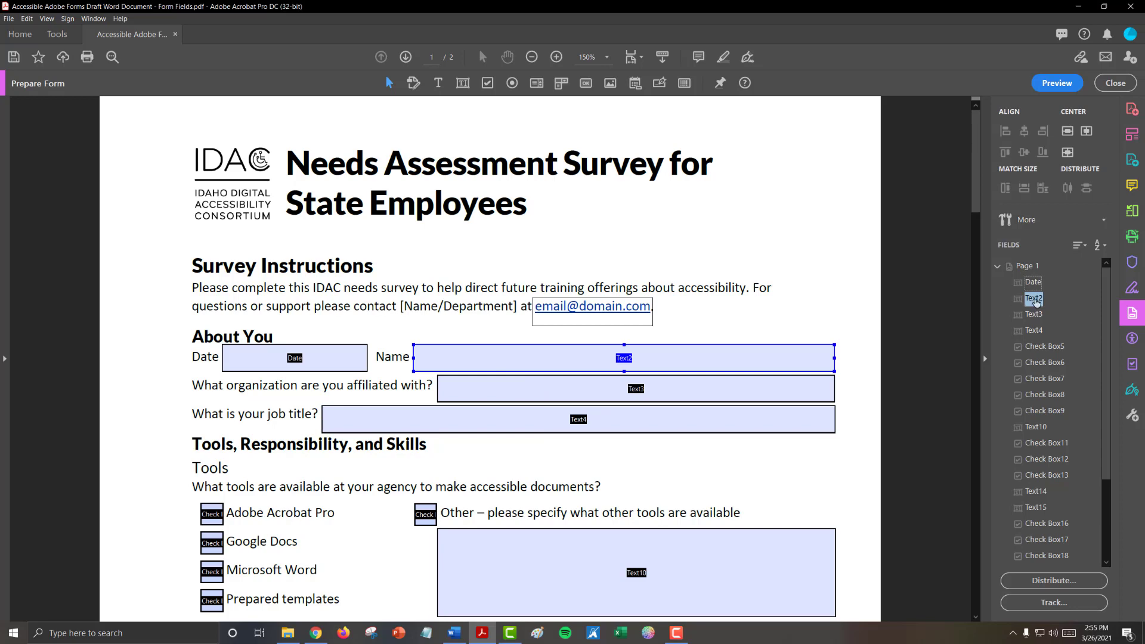
- Rename fields Text2, Text3 and Text4 to Name, Organization and Title
right_click(1032, 298)
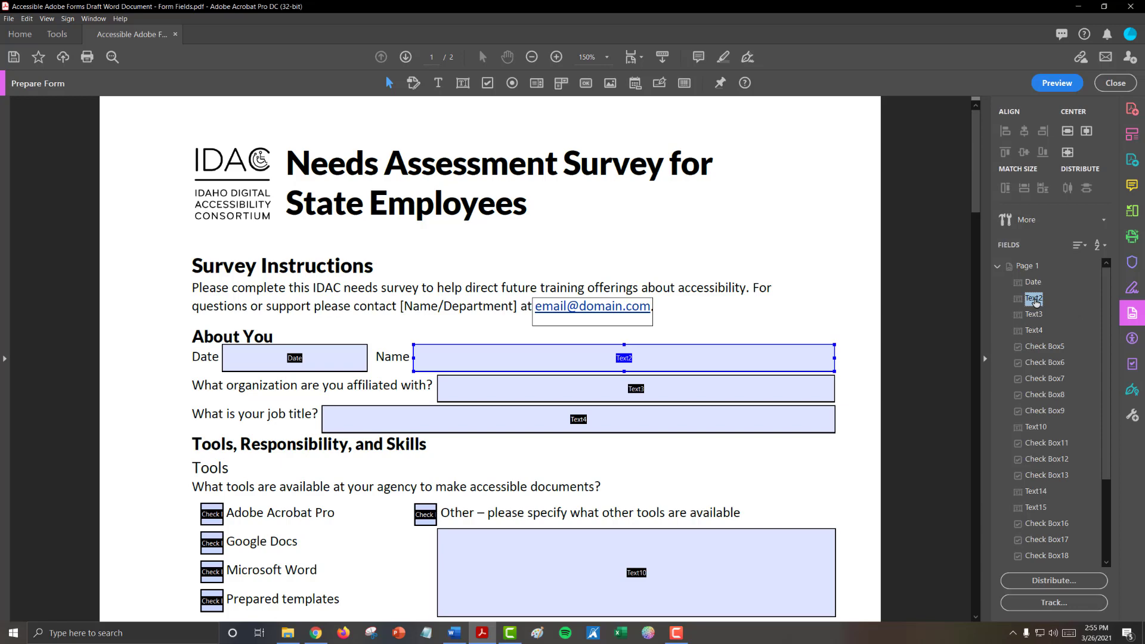
right_click(1032, 297)
text(Name)
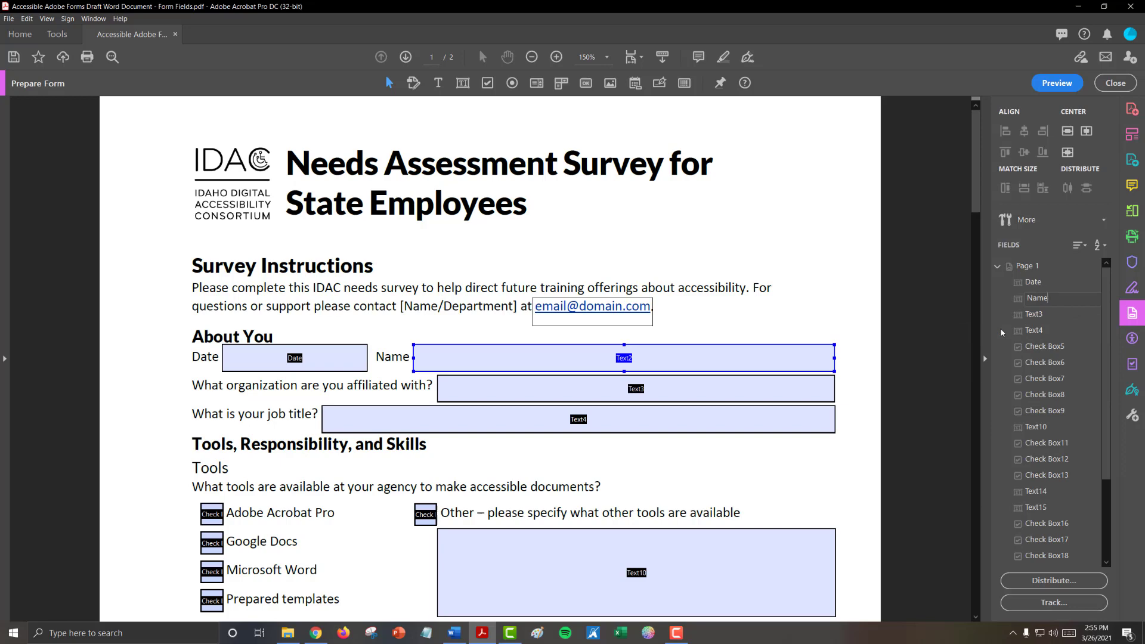
right_click(1034, 314)
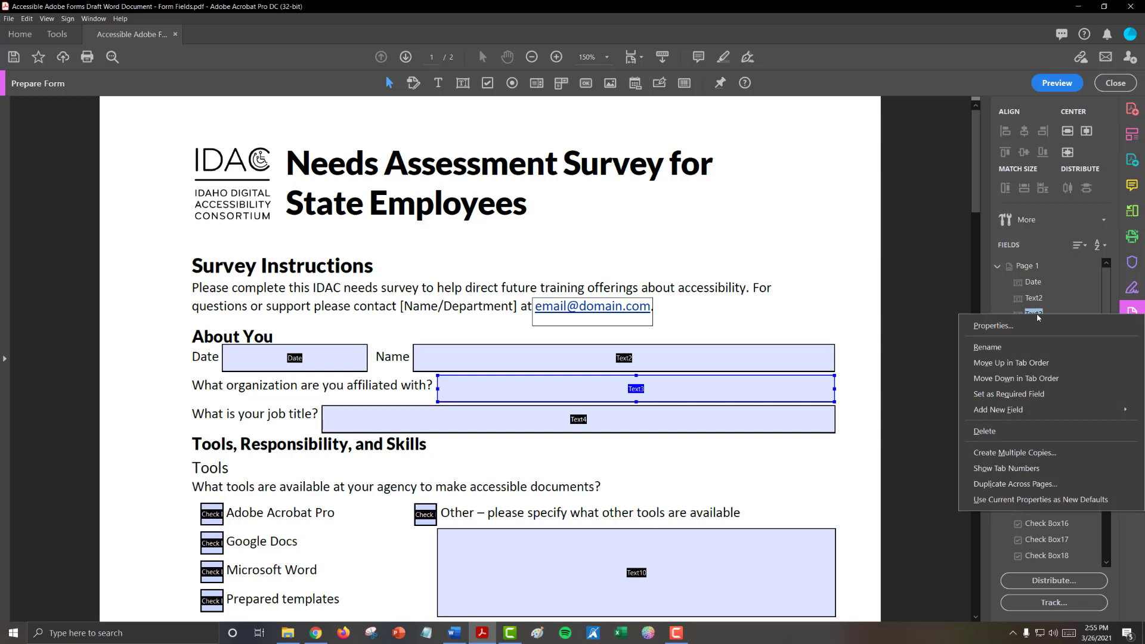
mouse_move(1011, 346)
text(Organization)
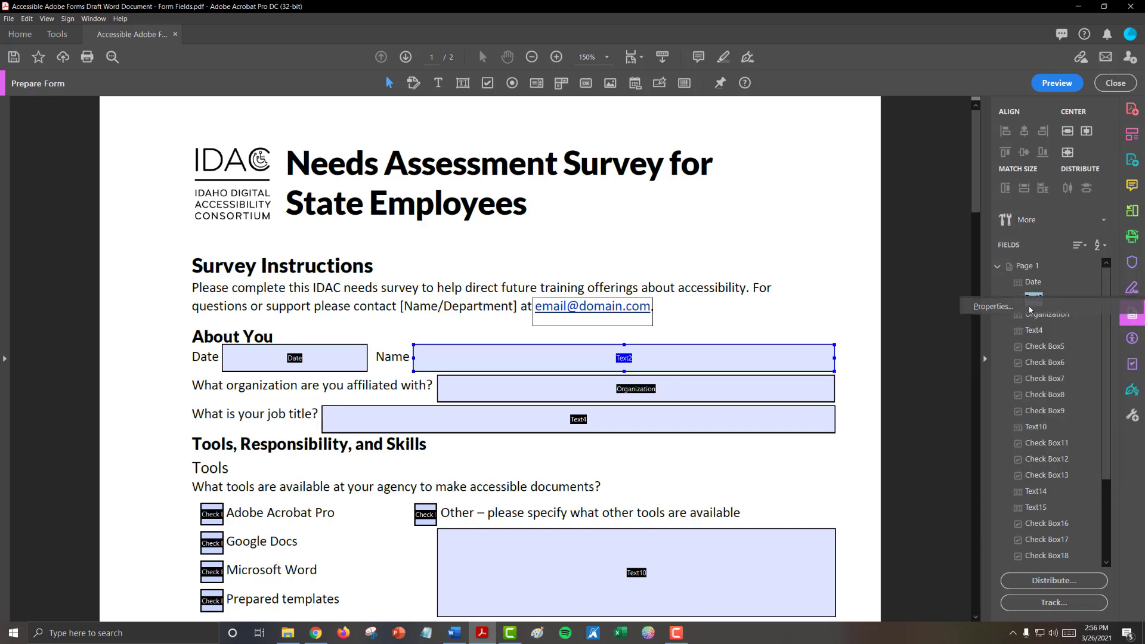
click(991, 306)
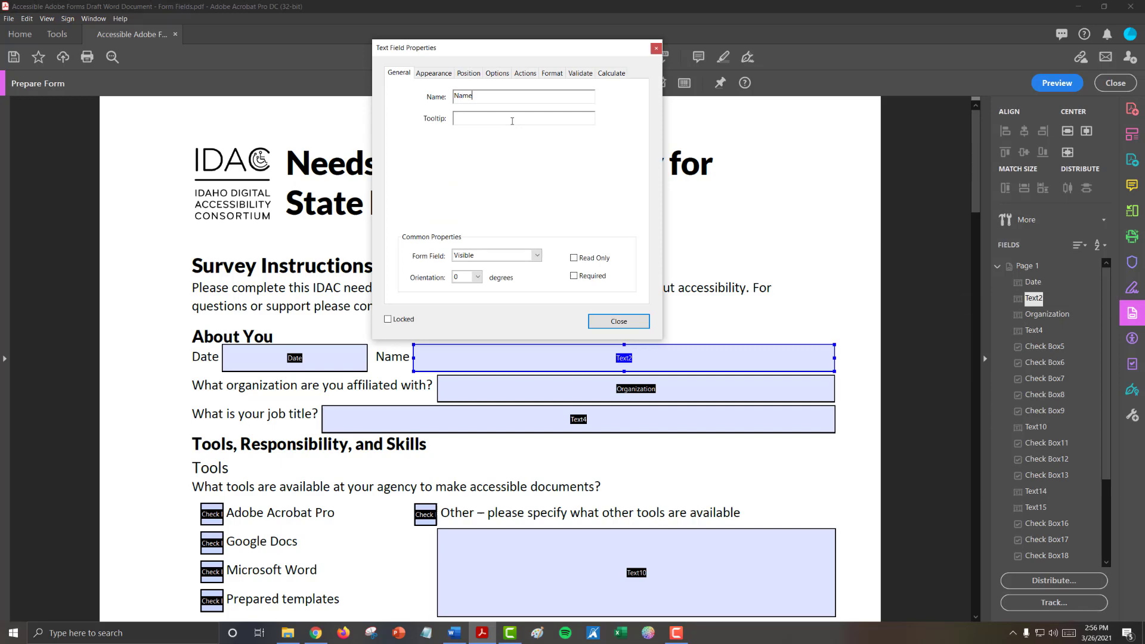
click(617, 321)
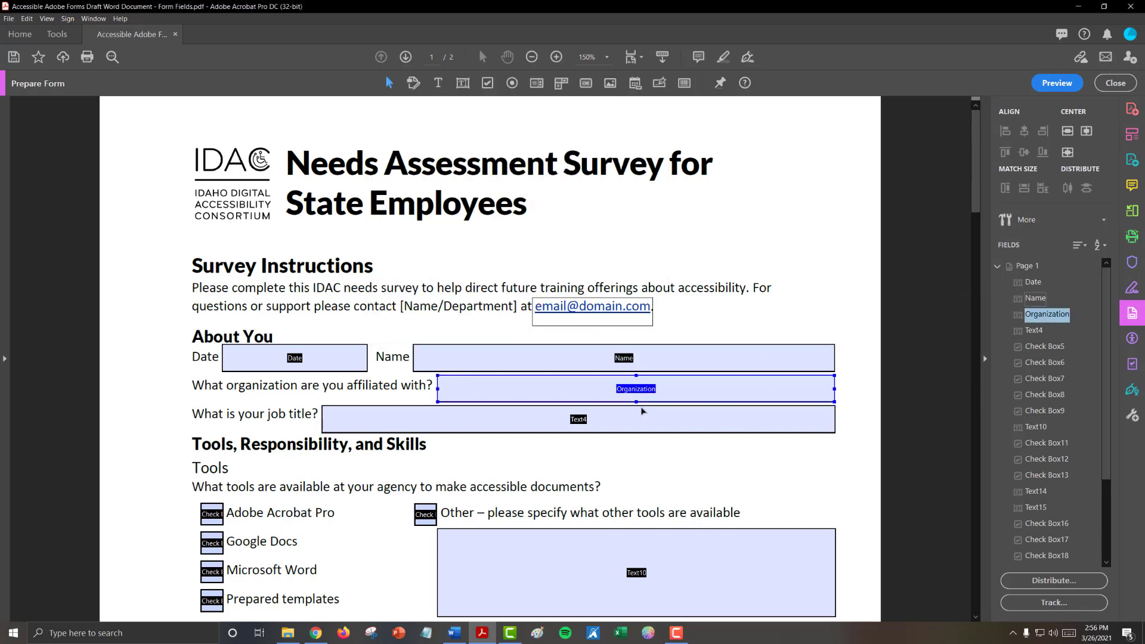
double_click(577, 418)
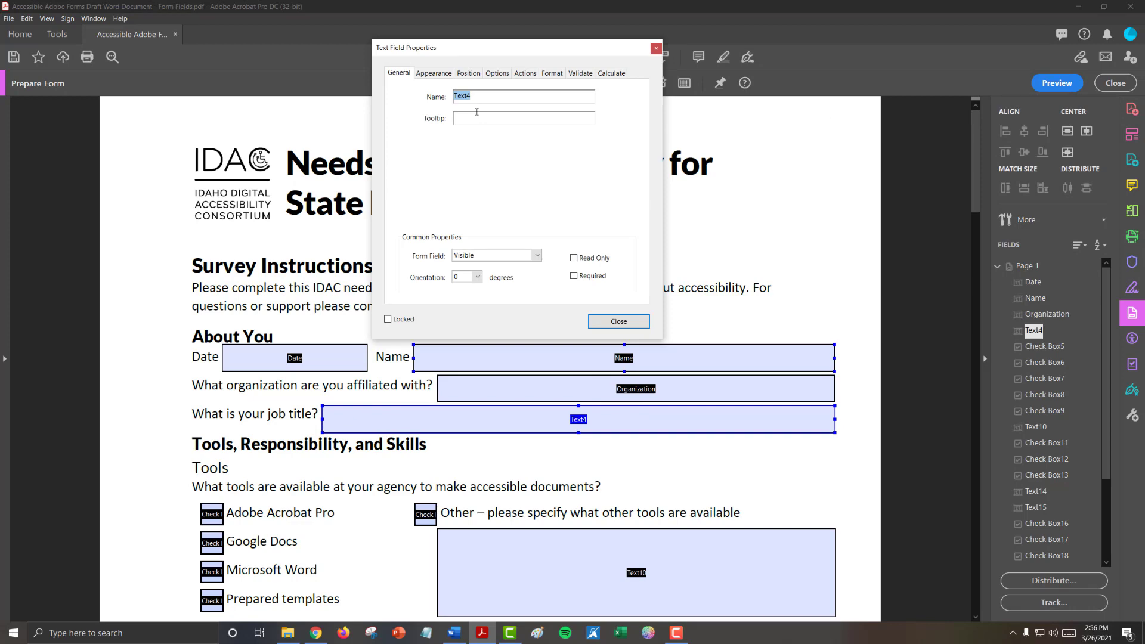
text(Title)
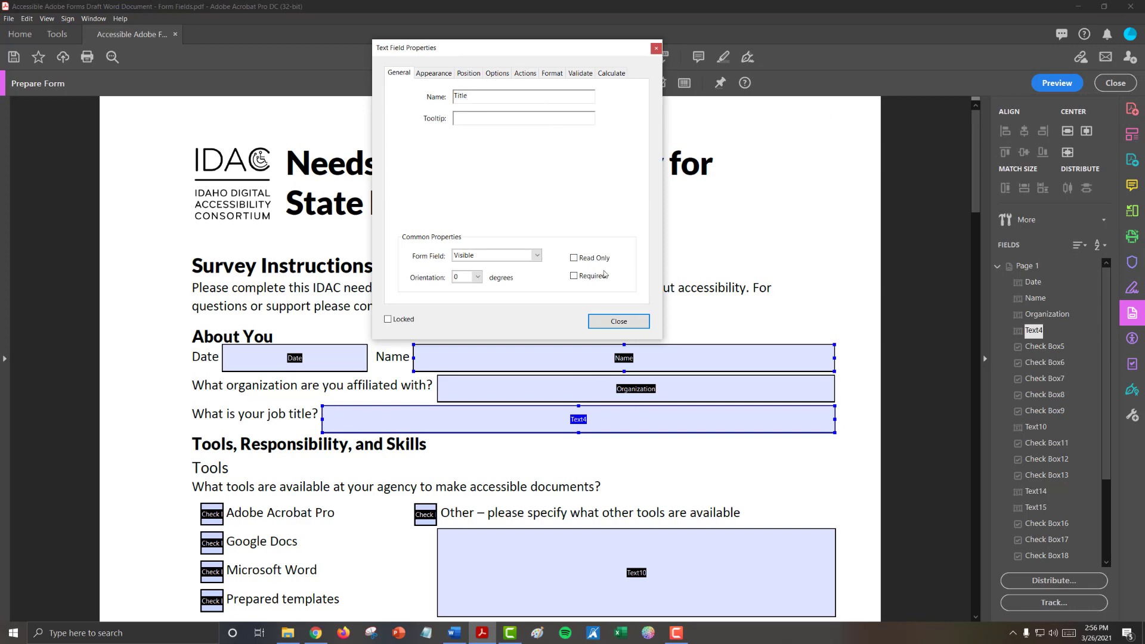
click(617, 322)
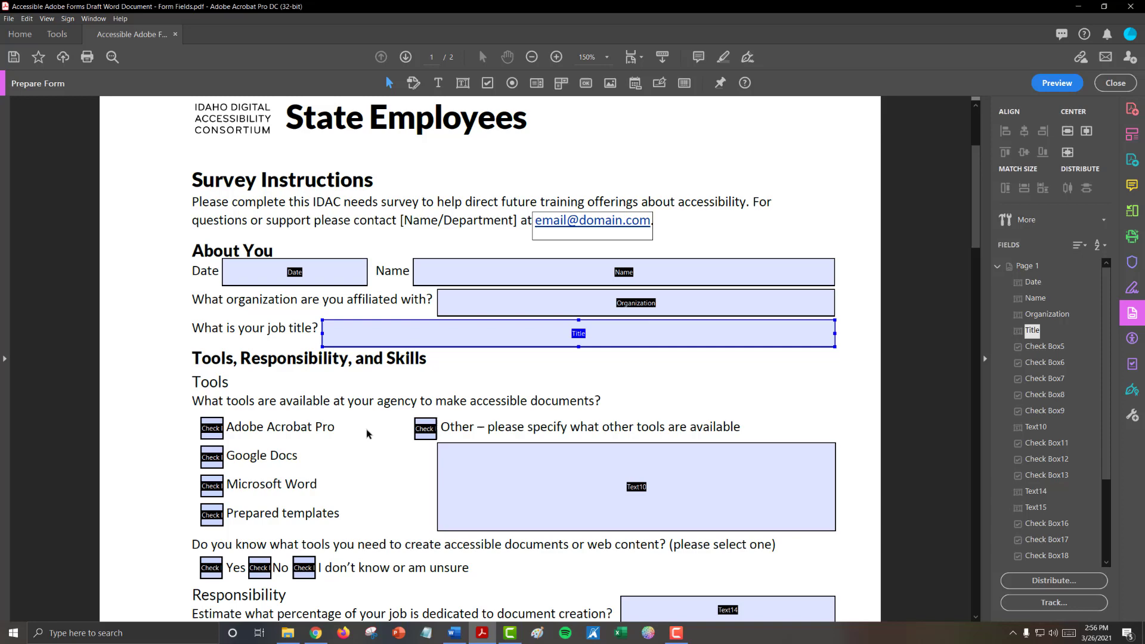
- Name the tool checkboxes Adobe, Google, Microsoft and Templates
scroll(down, 3)
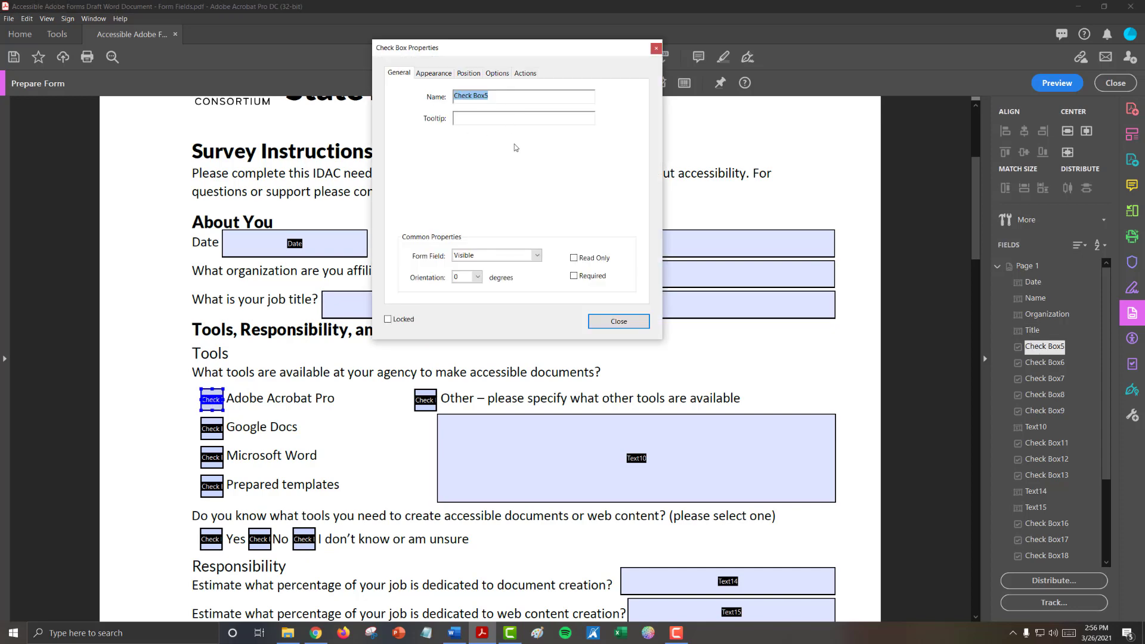
text(Adob)
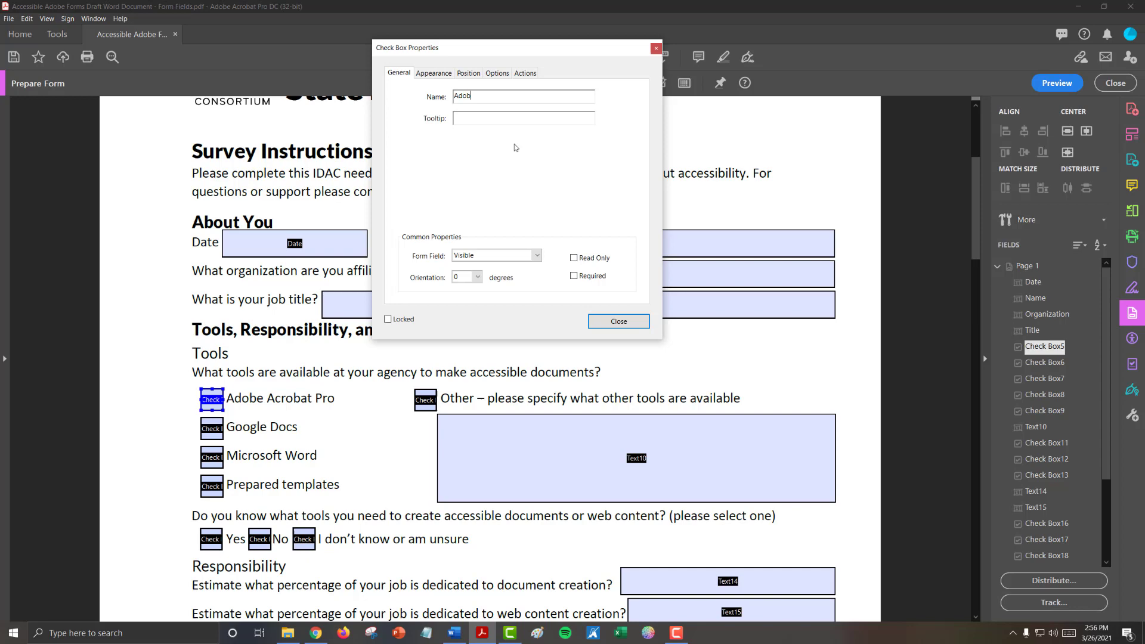
text(e)
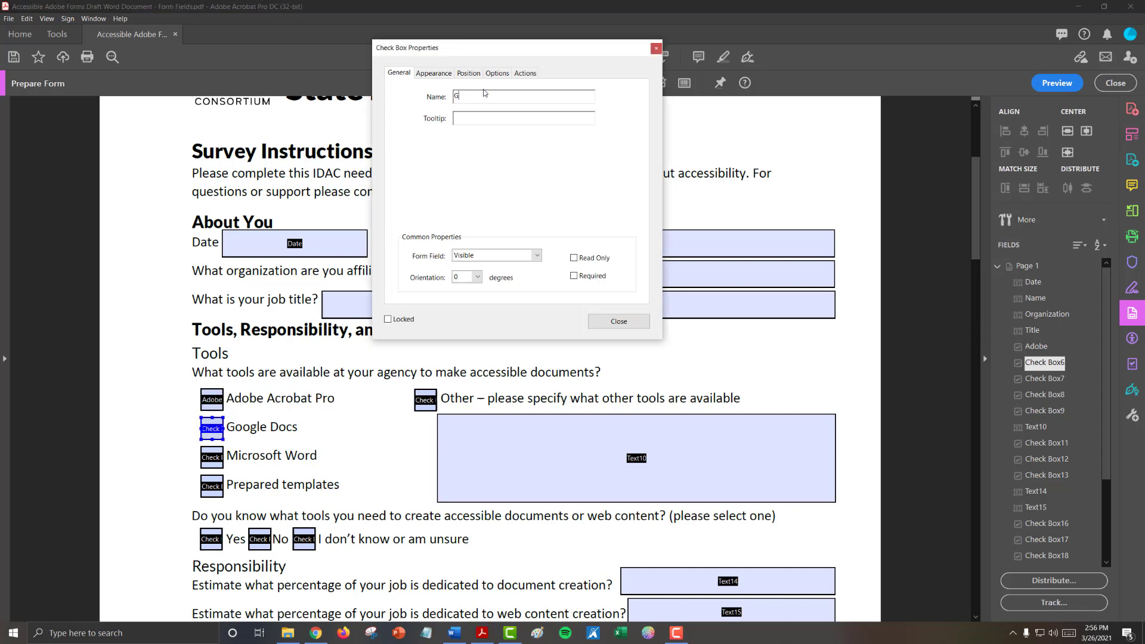
text(oogle)
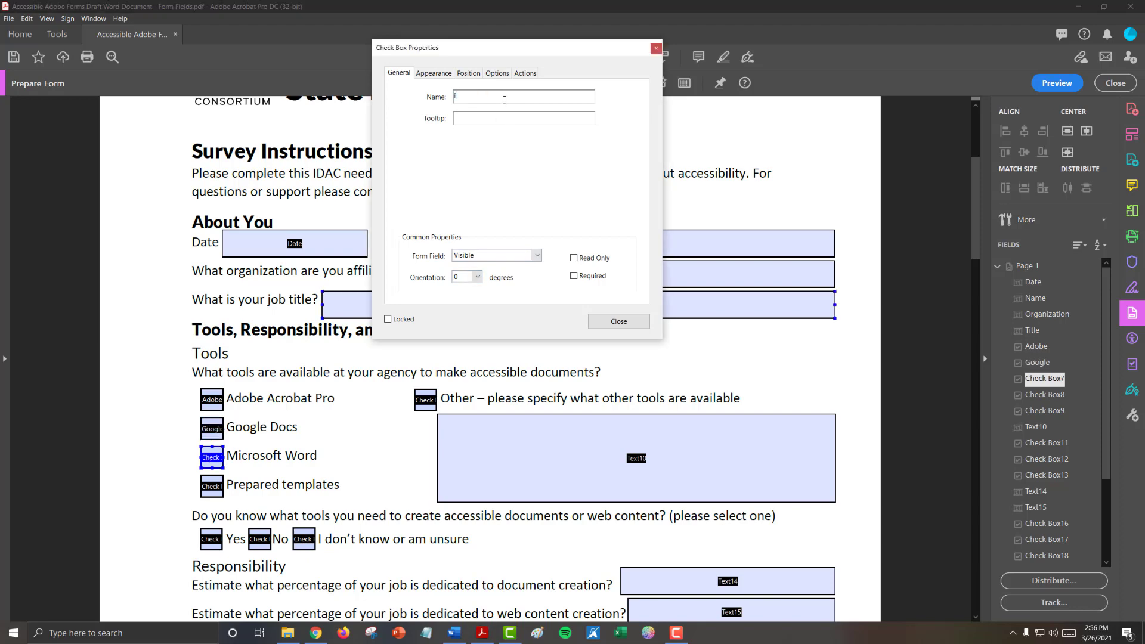
text(Microsoft)
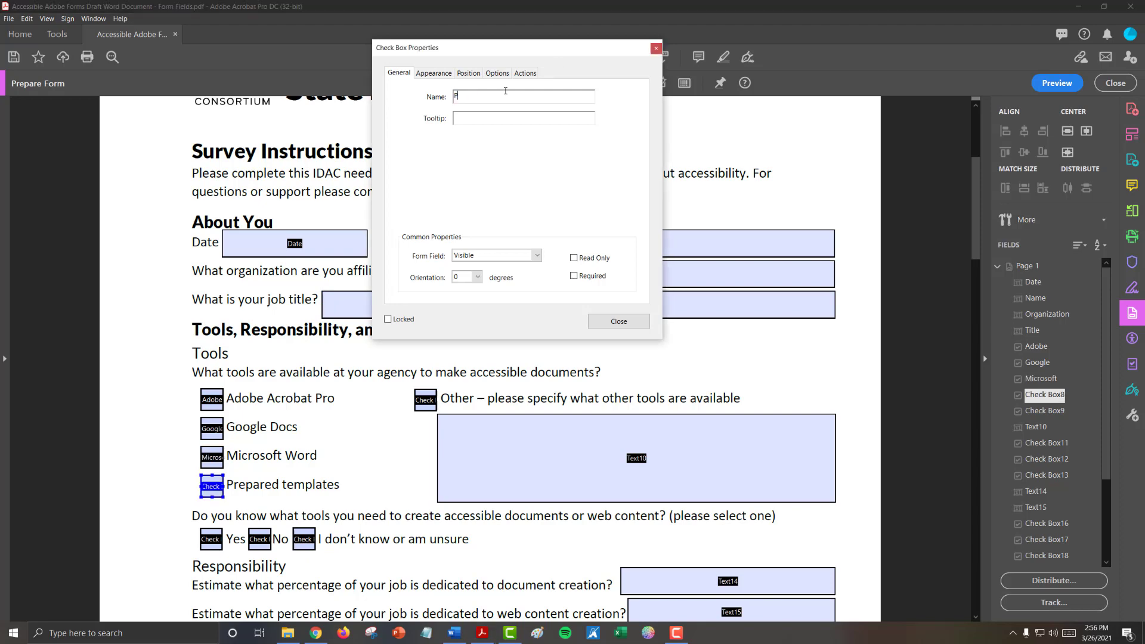
text(Tempa)
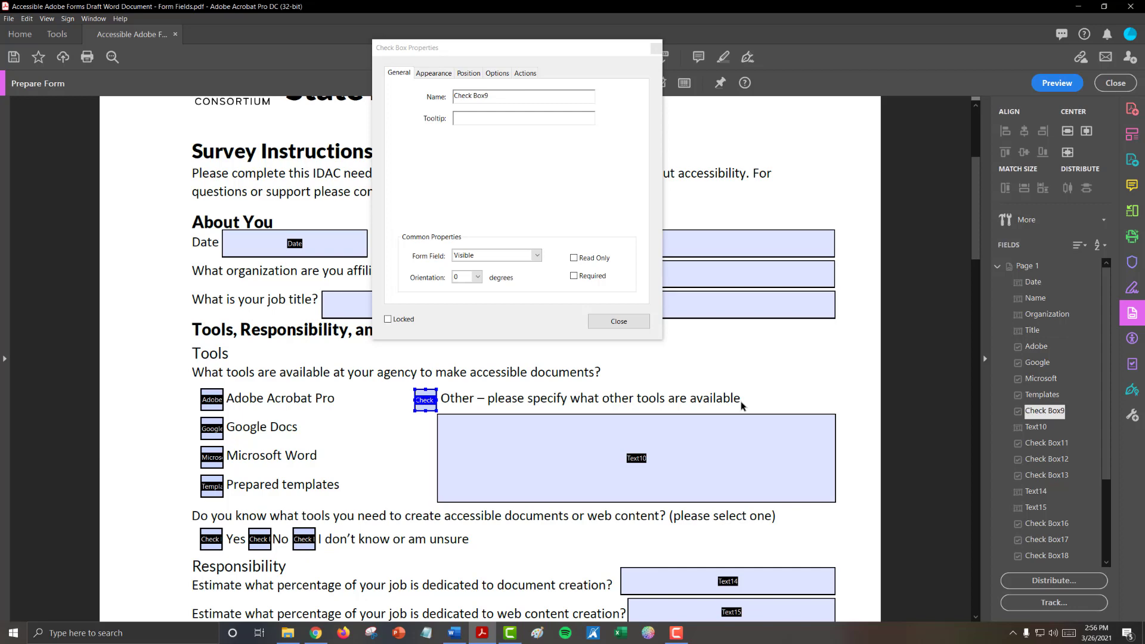
- Name the Other tools checkbox Other Check and its text box Other Text
click(635, 458)
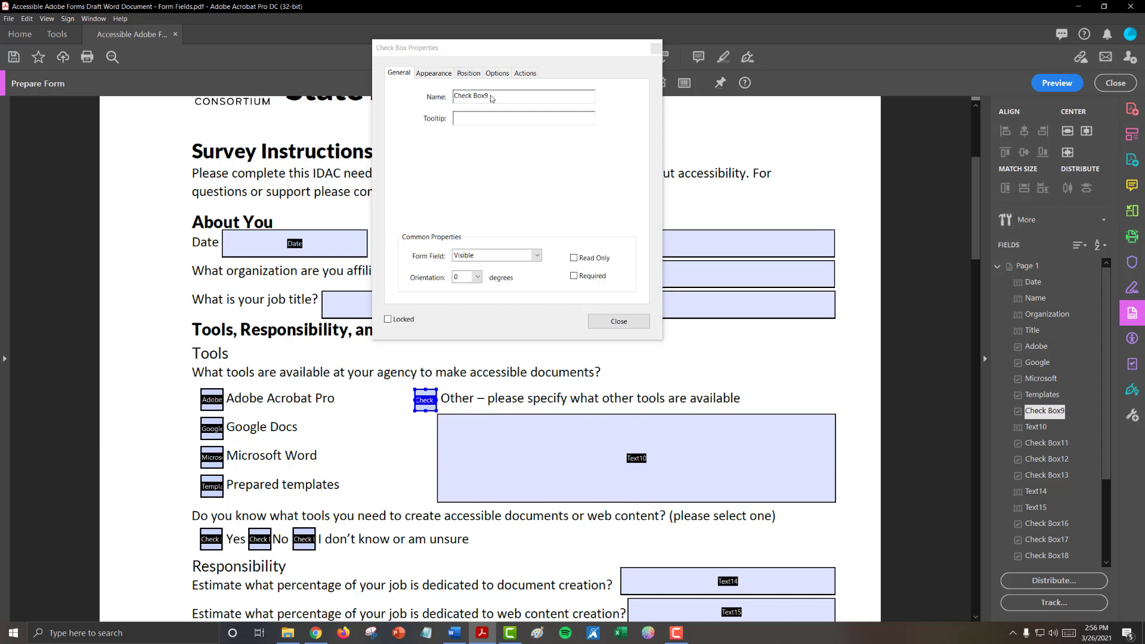
triple_click(522, 95)
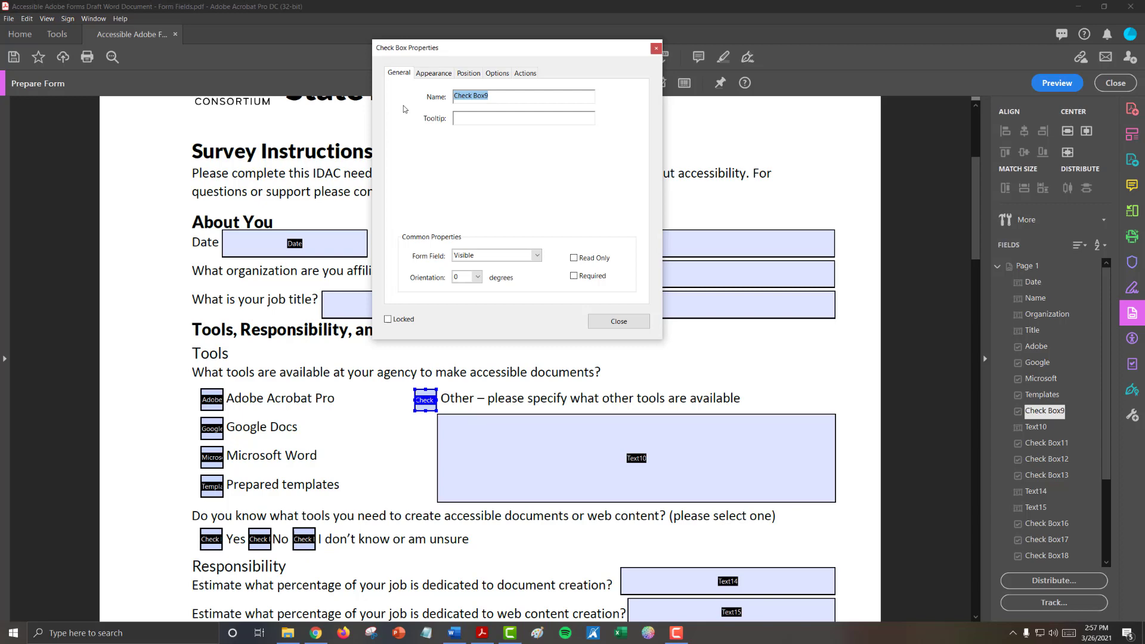
text(Ot)
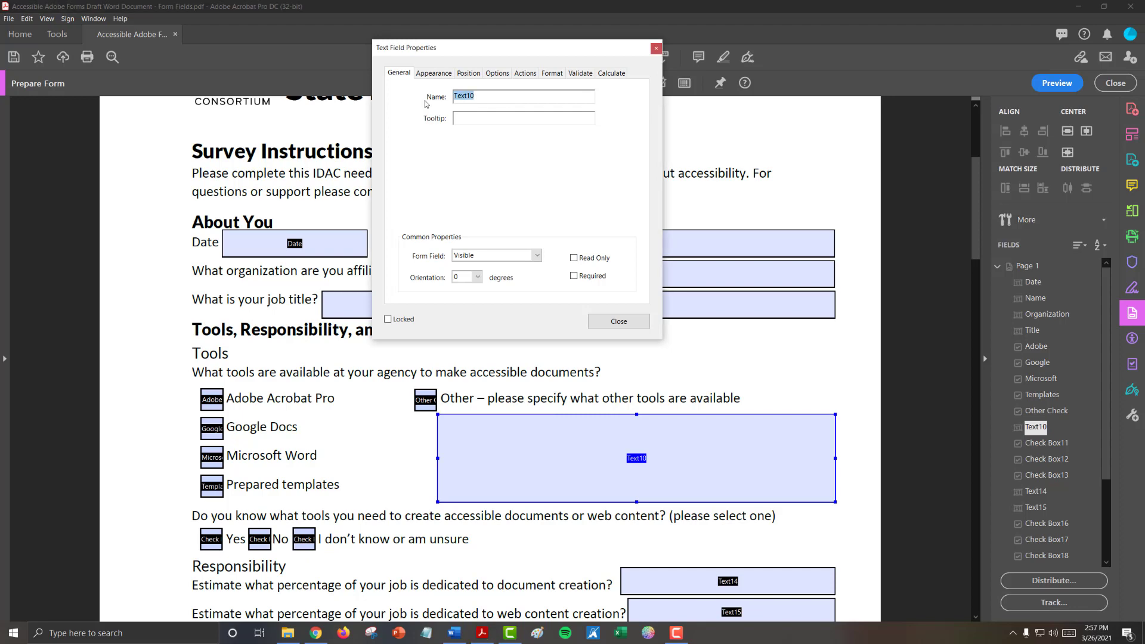
text(Other Te)
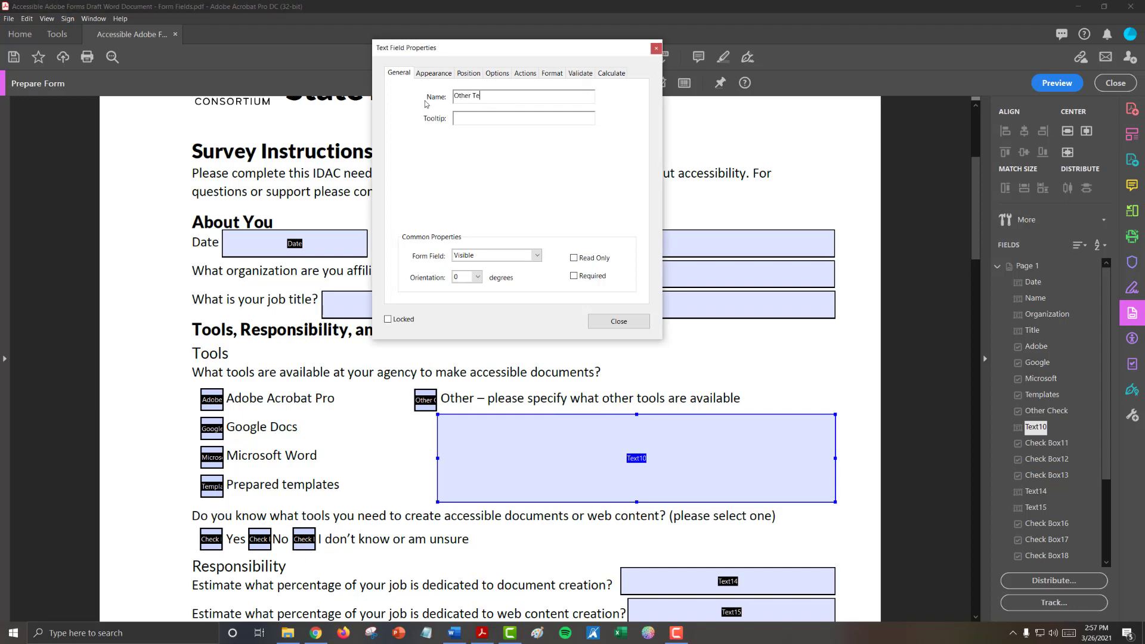
click(618, 321)
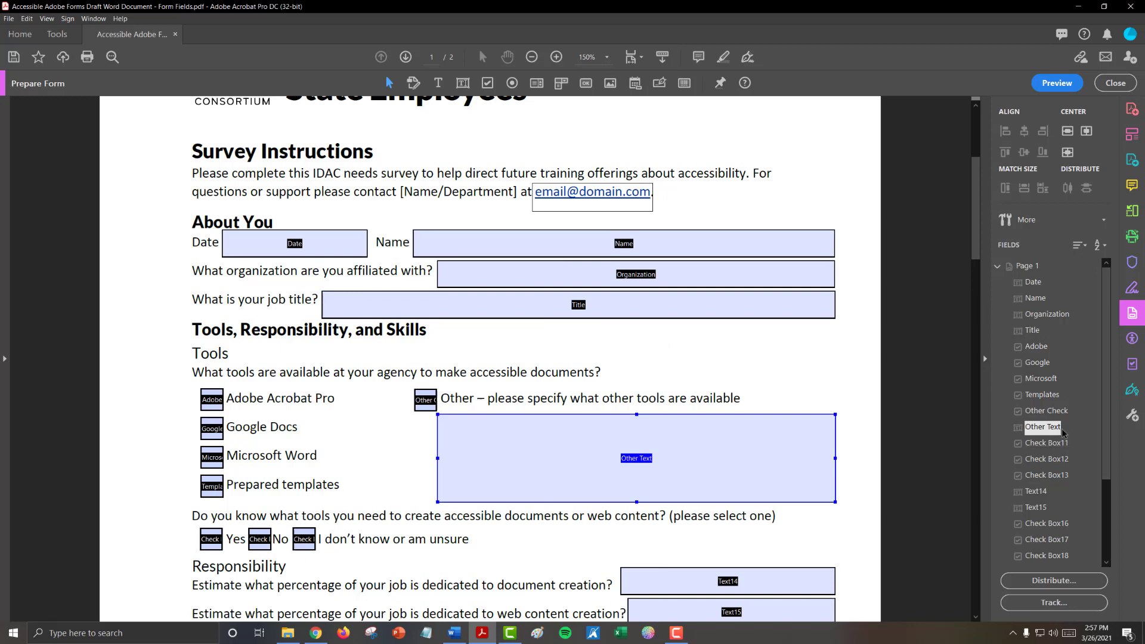
mouse_move(1063, 422)
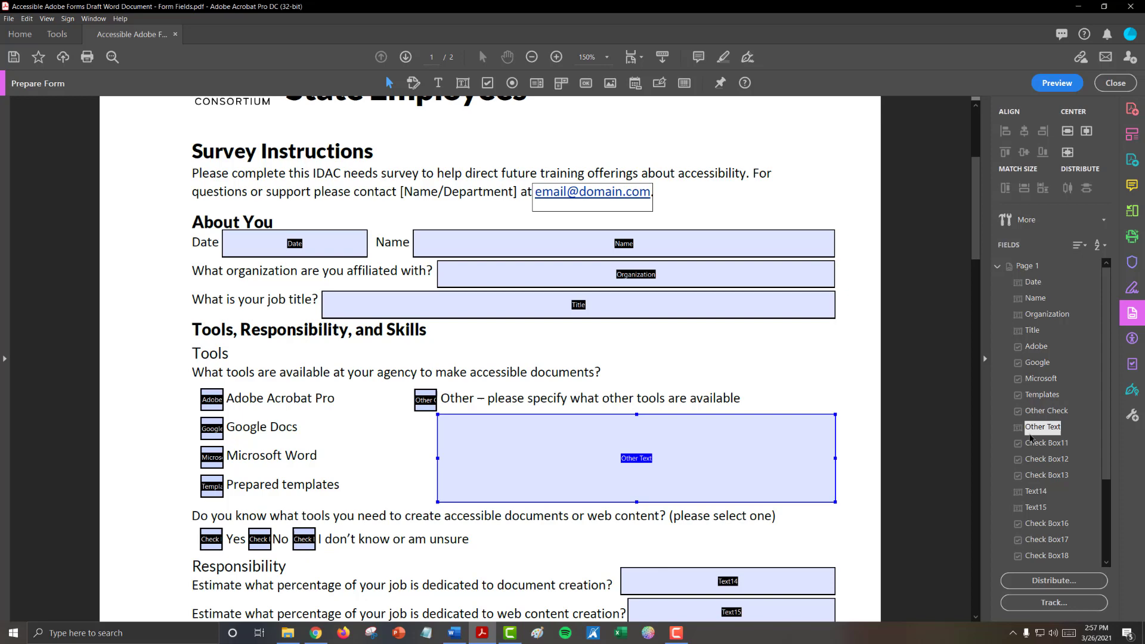
scroll(up, 3)
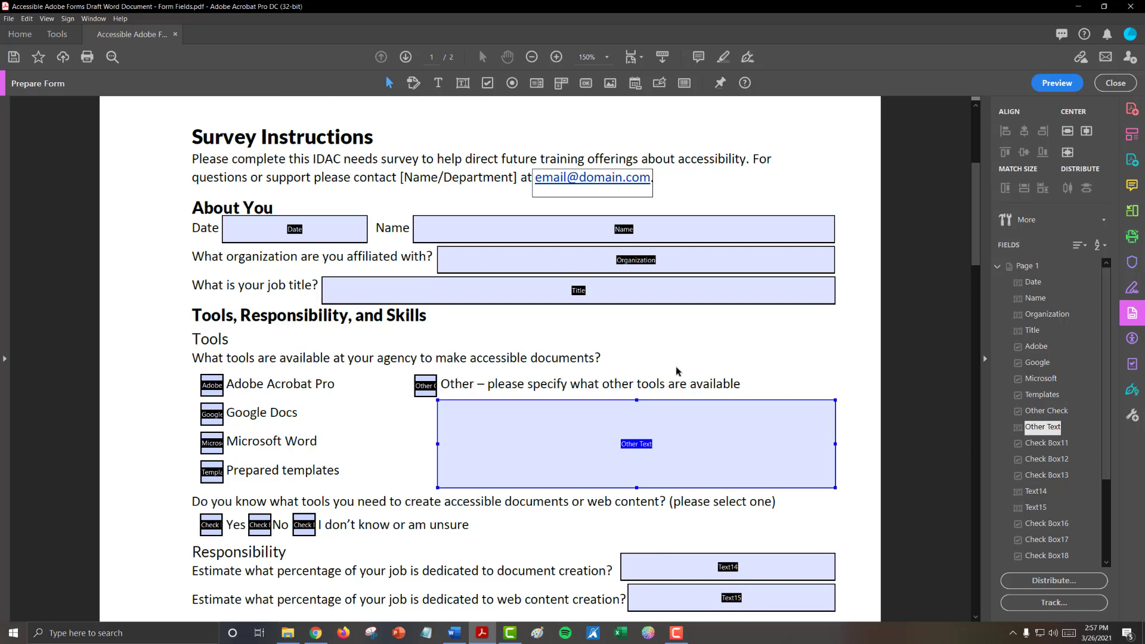
- Rename the accessible-tools checkboxes Tools Yes, Tools No and Tools Not Sure
scroll(down, 3)
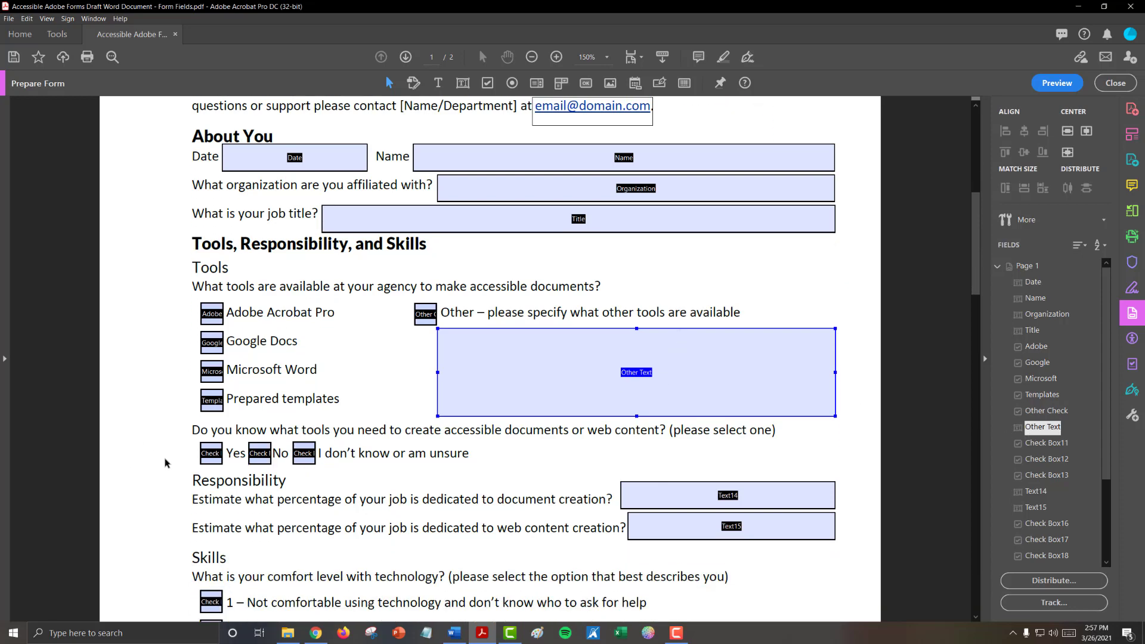
click(260, 453)
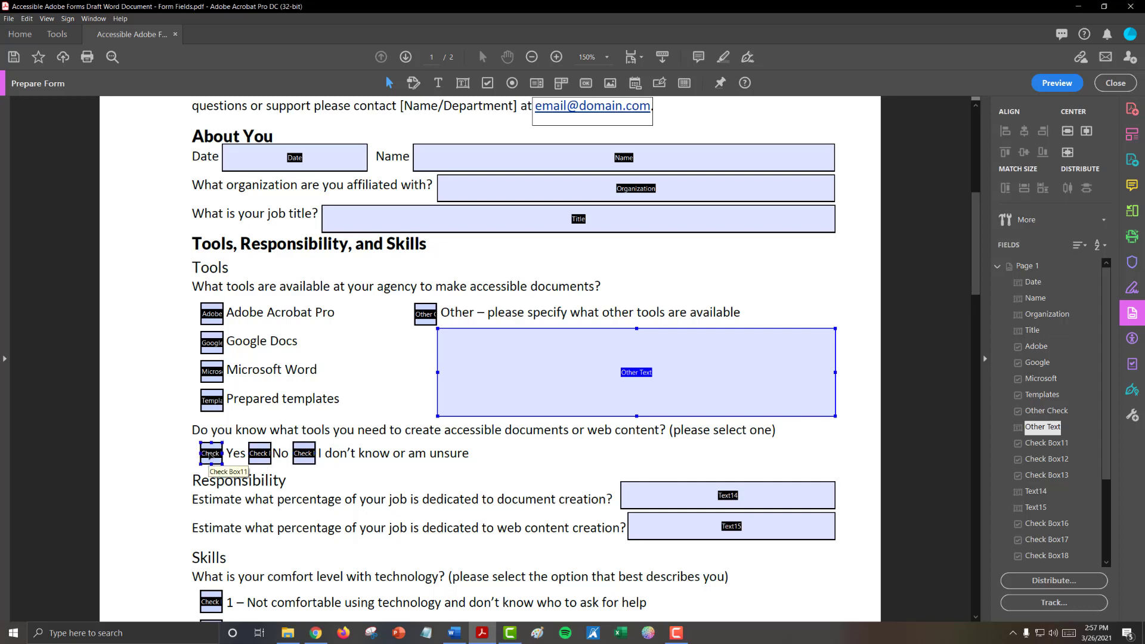
double_click(211, 452)
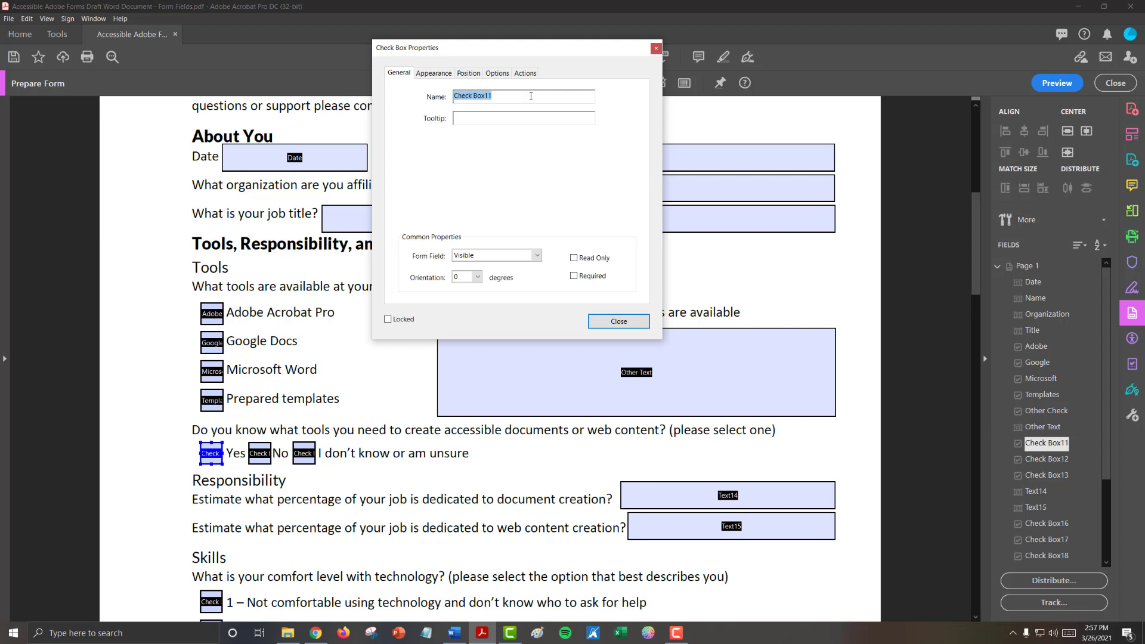
mouse_move(478, 434)
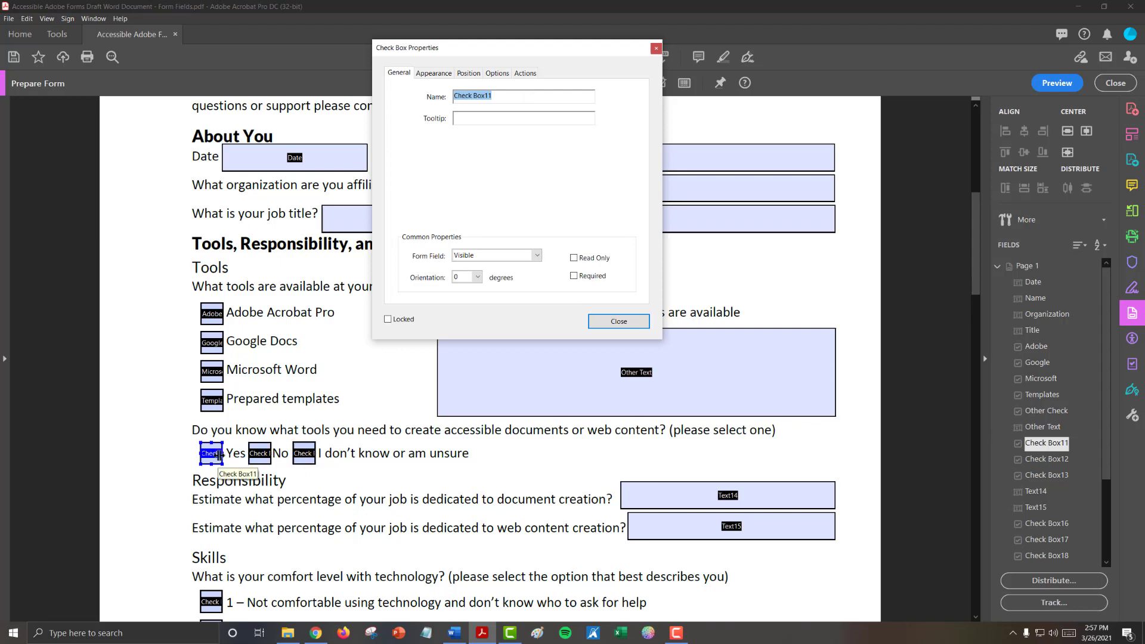
mouse_move(195, 436)
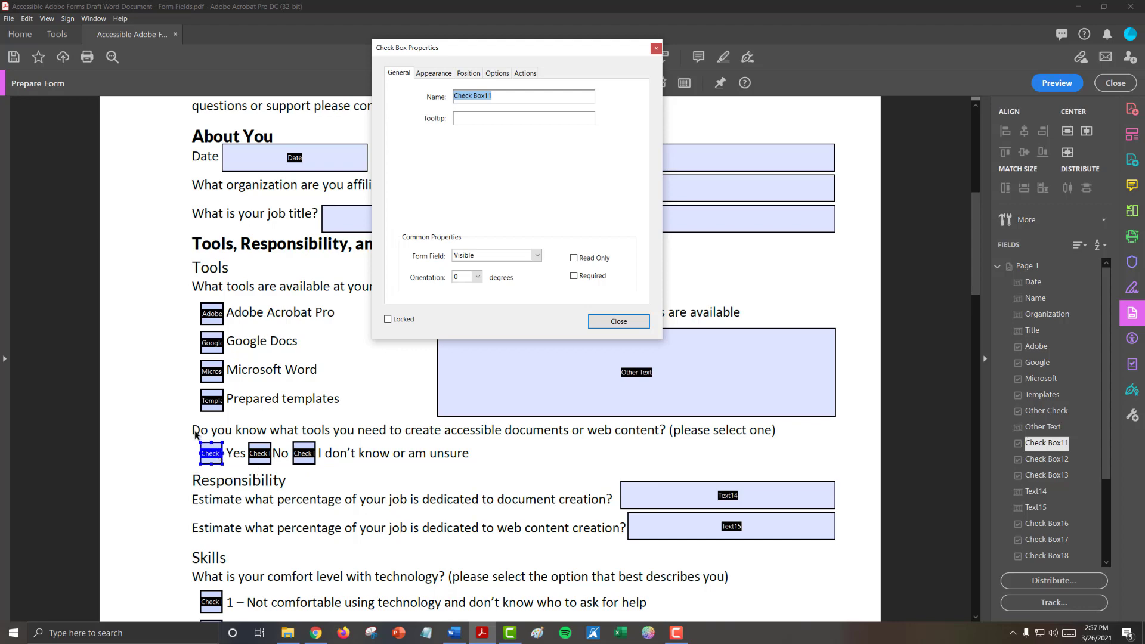
mouse_move(407, 430)
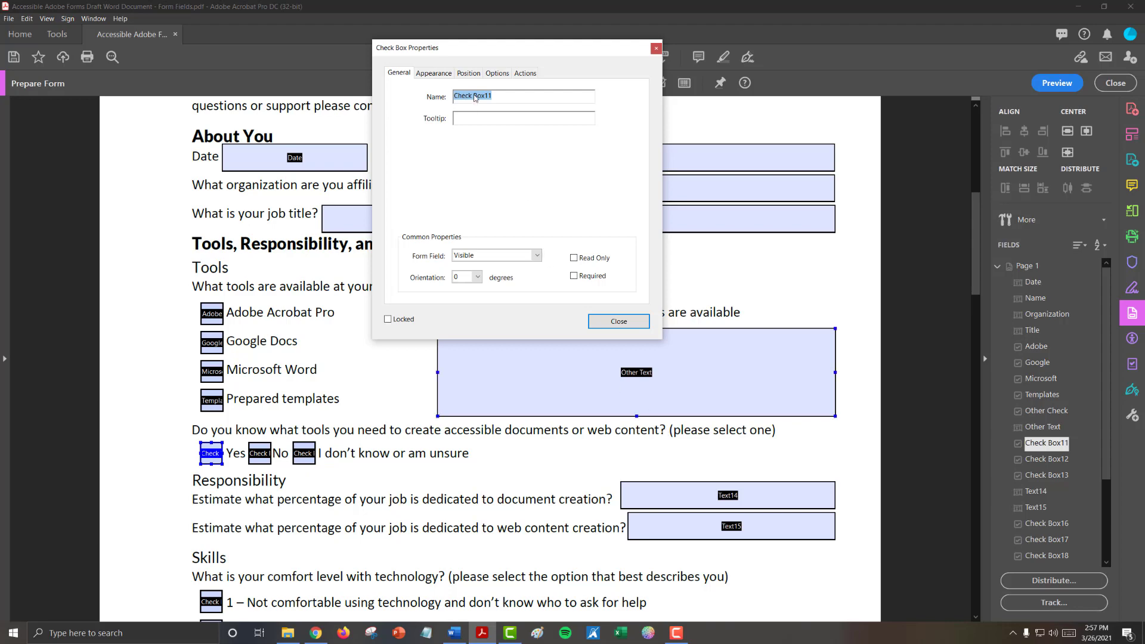
text(Tools Yes)
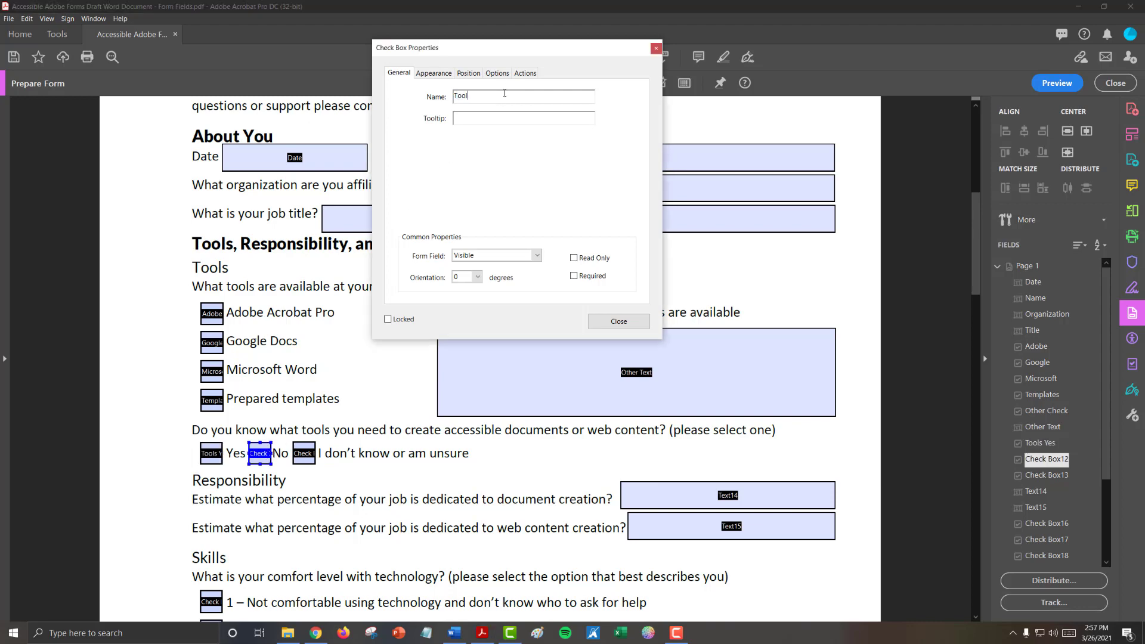
text(s No)
text(T)
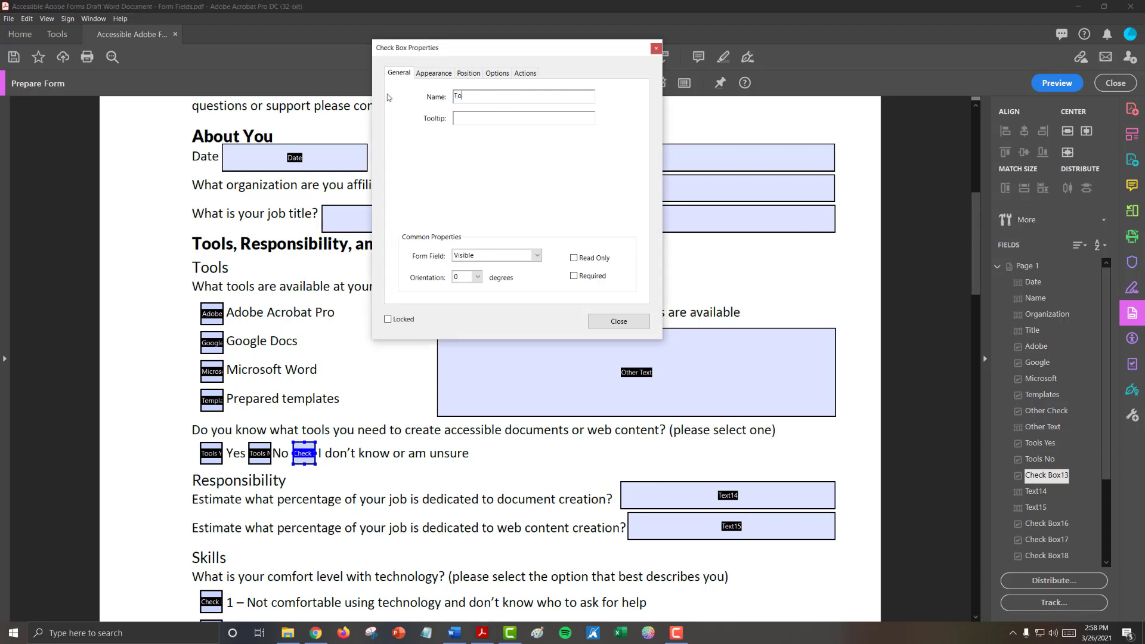
text(ols Not S)
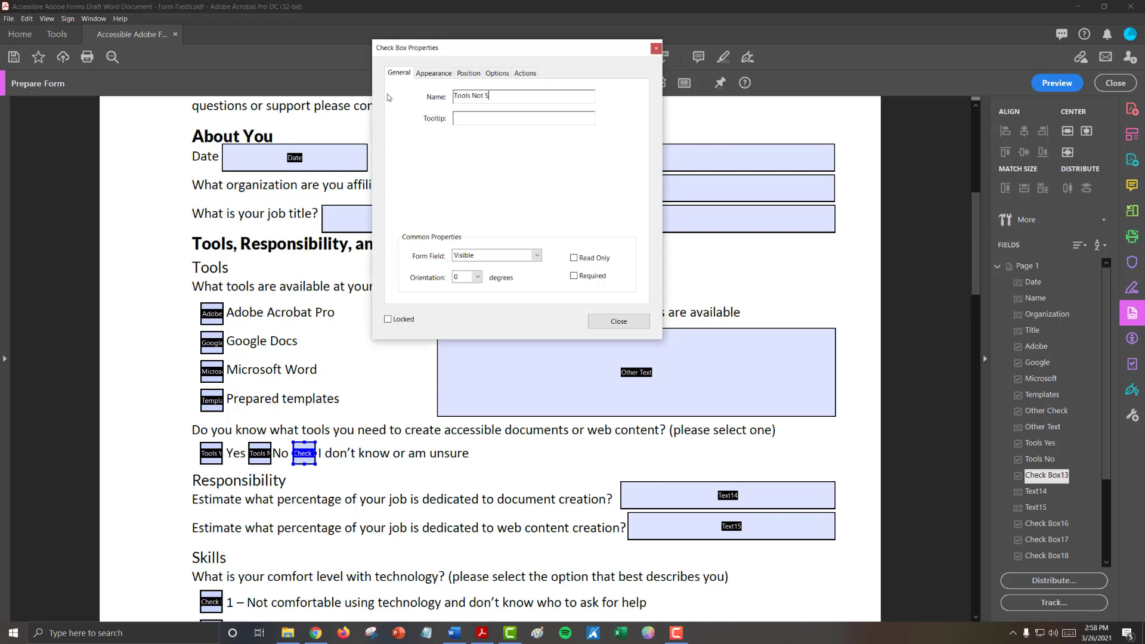
click(617, 321)
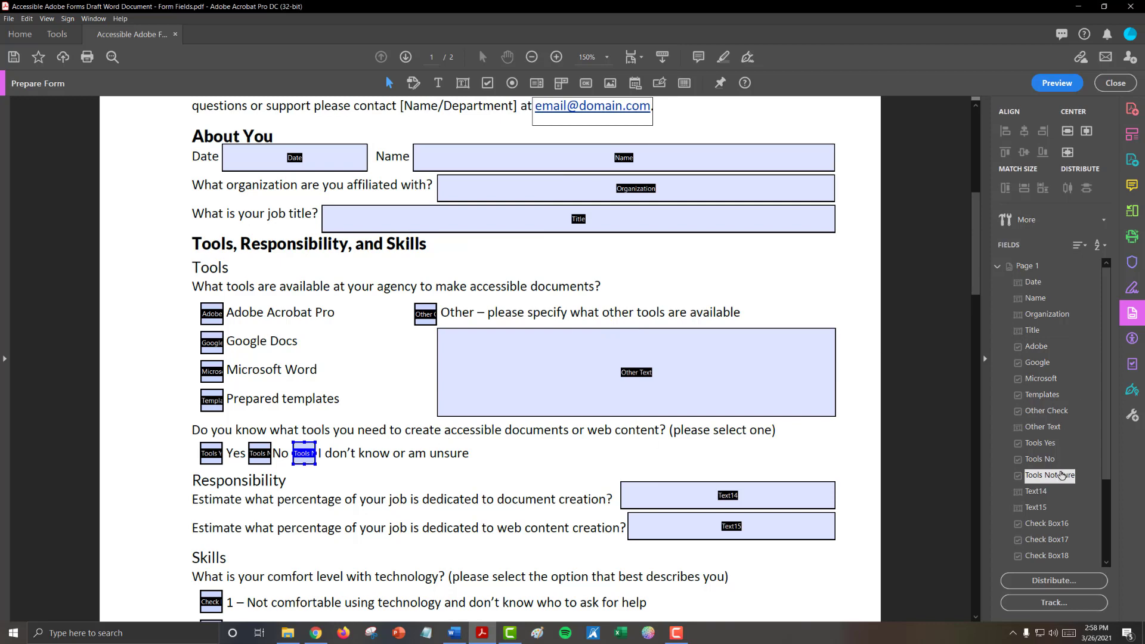
click(635, 371)
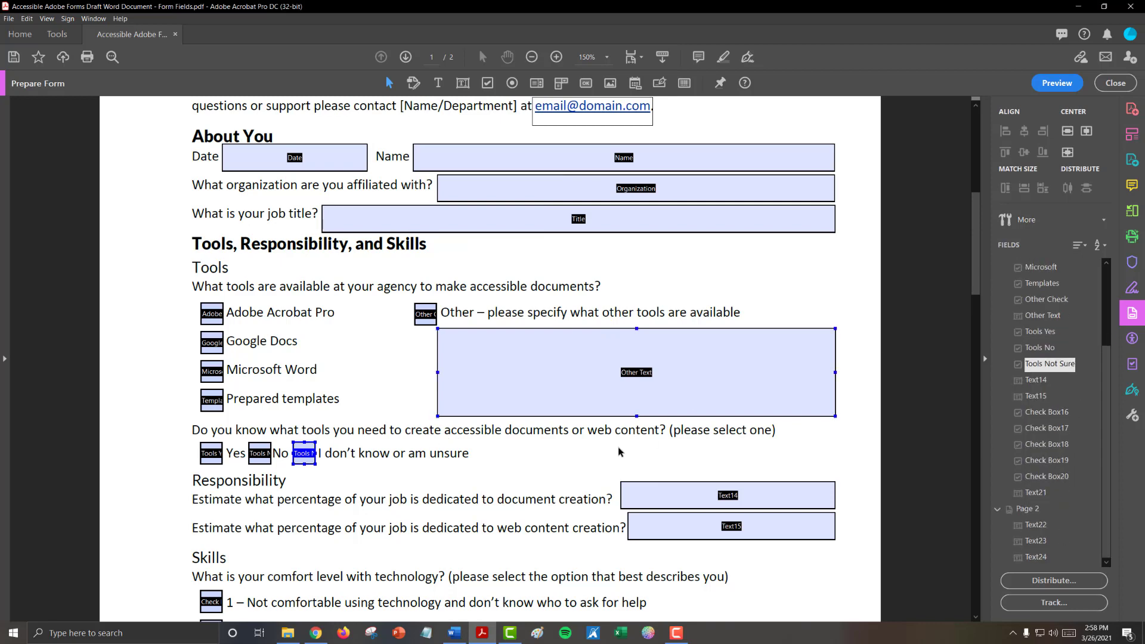
click(222, 501)
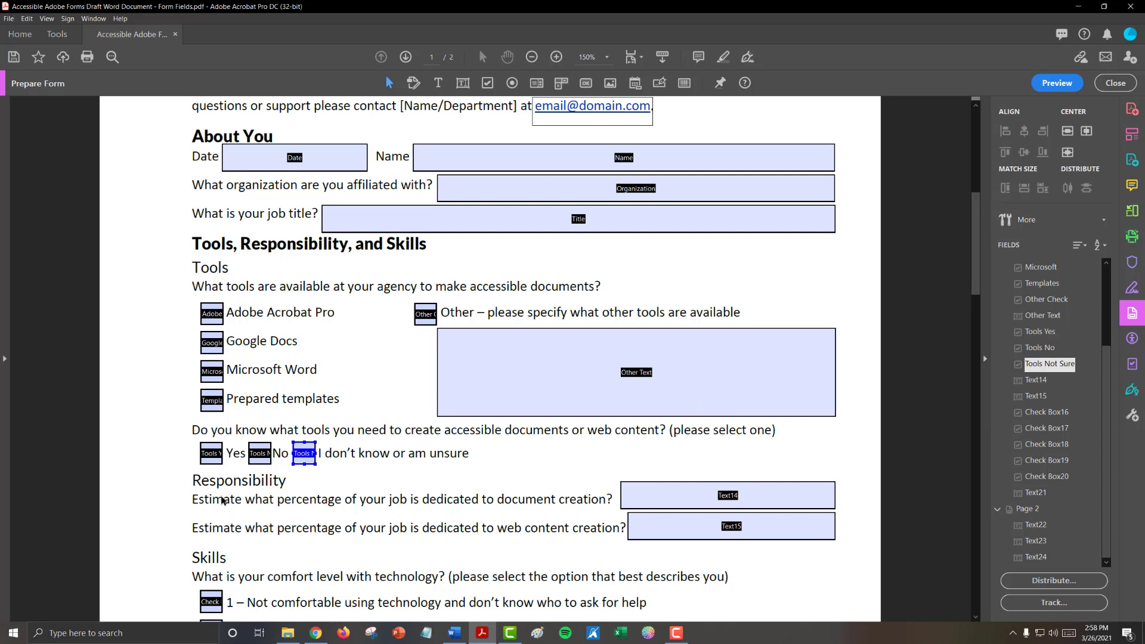
mouse_move(420, 505)
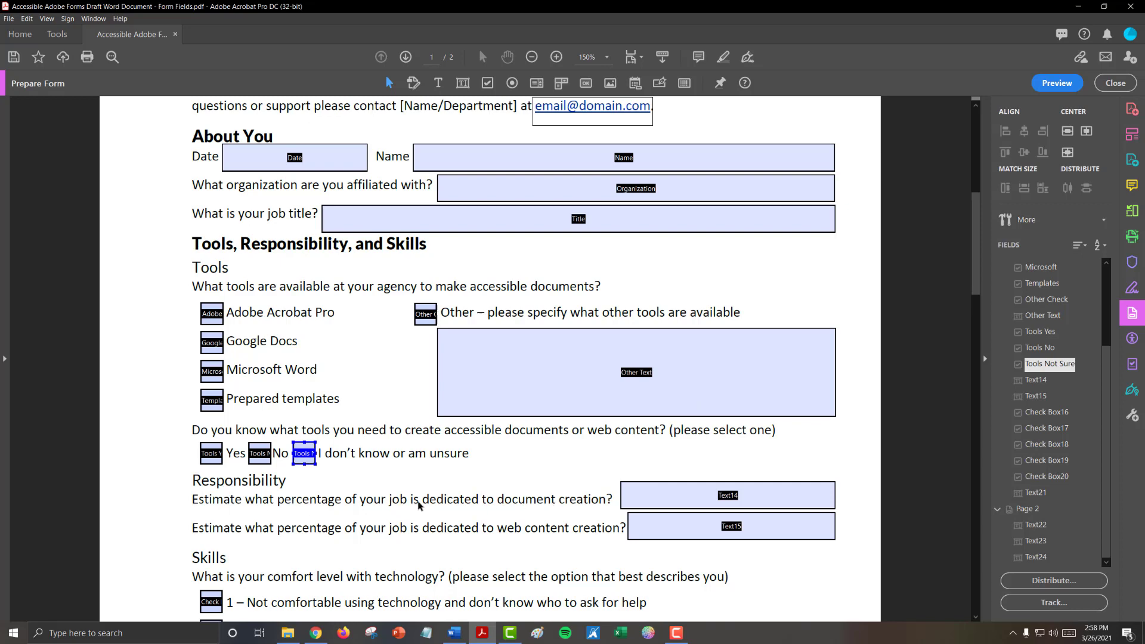
- Rename Text14 to Percent Doc and enter Percent Web as Text15's name
click(727, 495)
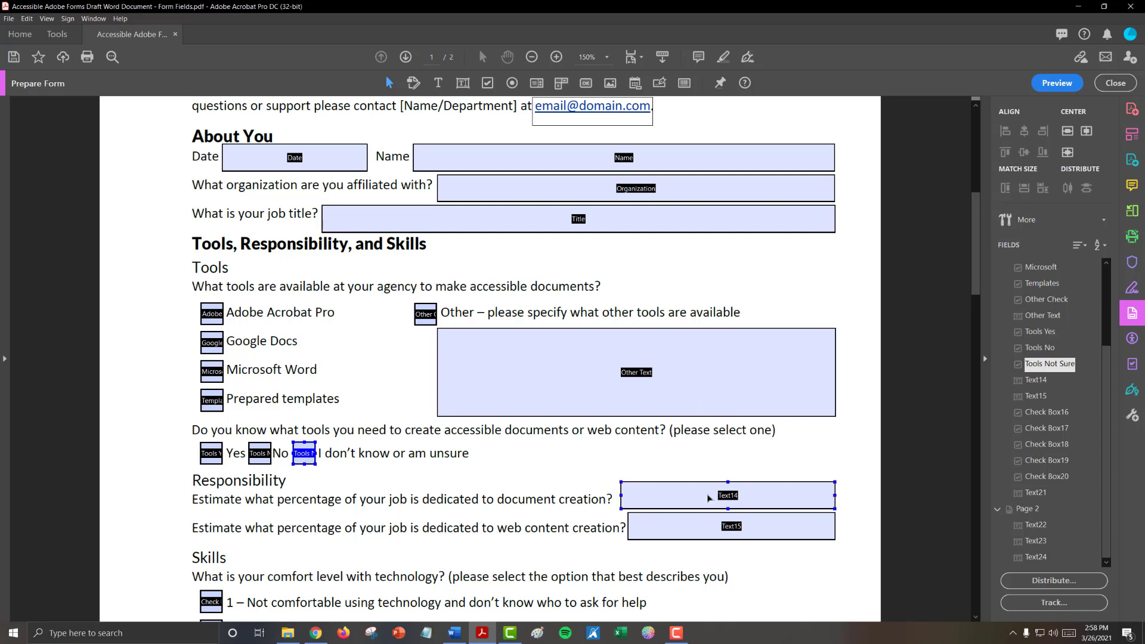
double_click(728, 495)
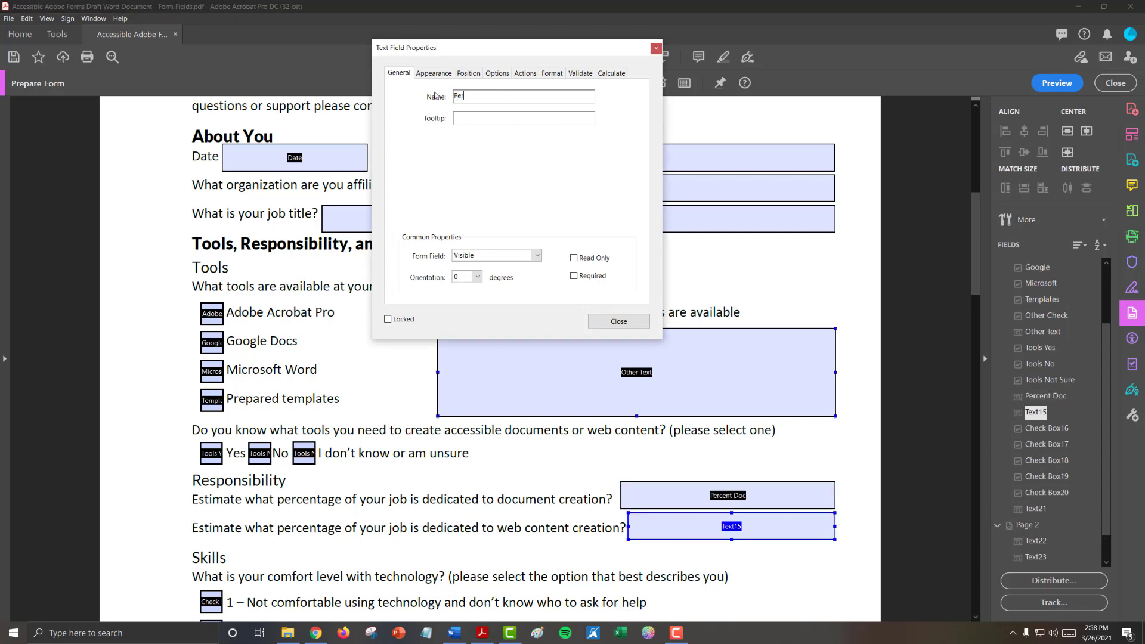
text(Percent Web)
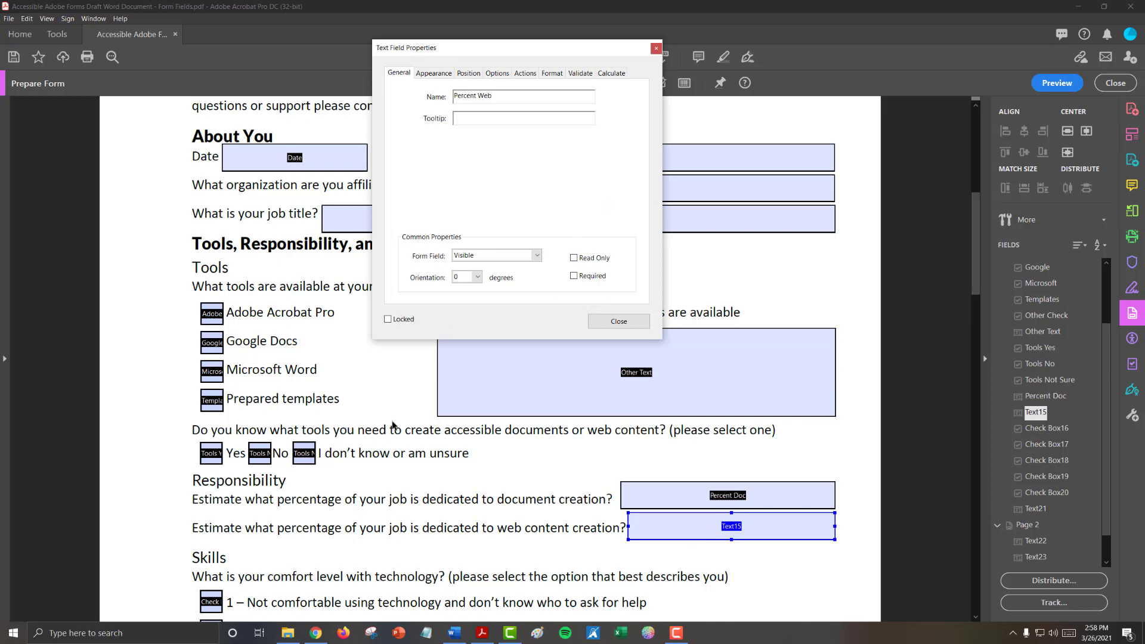
scroll(down, 3)
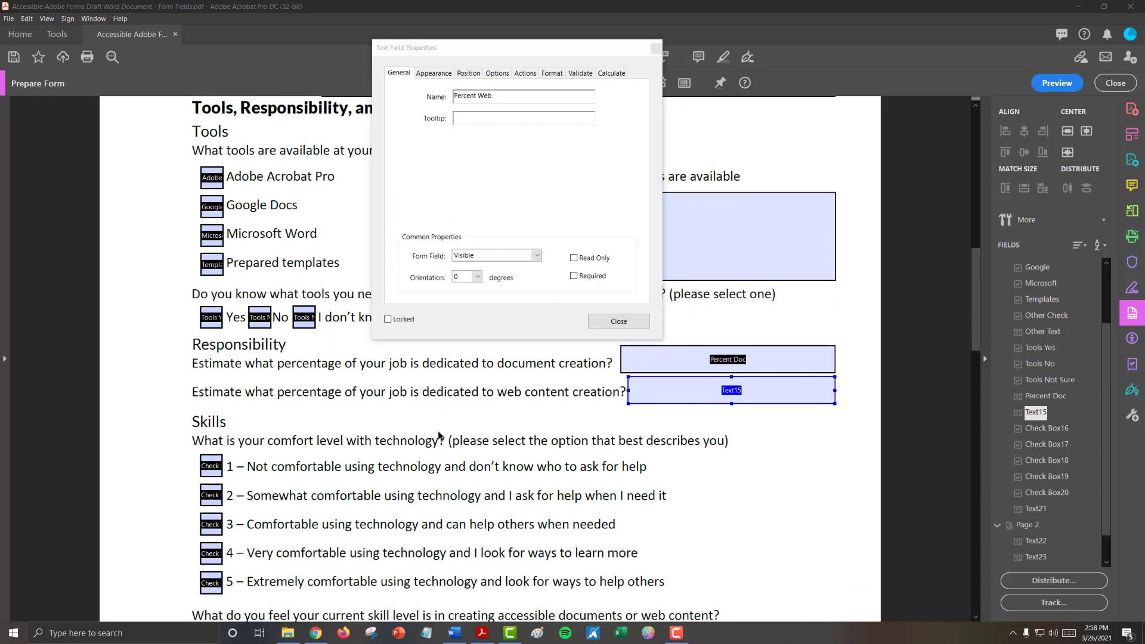
- Commit Percent Web, then rename comfort checkboxes Not Comfortable and Somewhat Comfortable
click(617, 321)
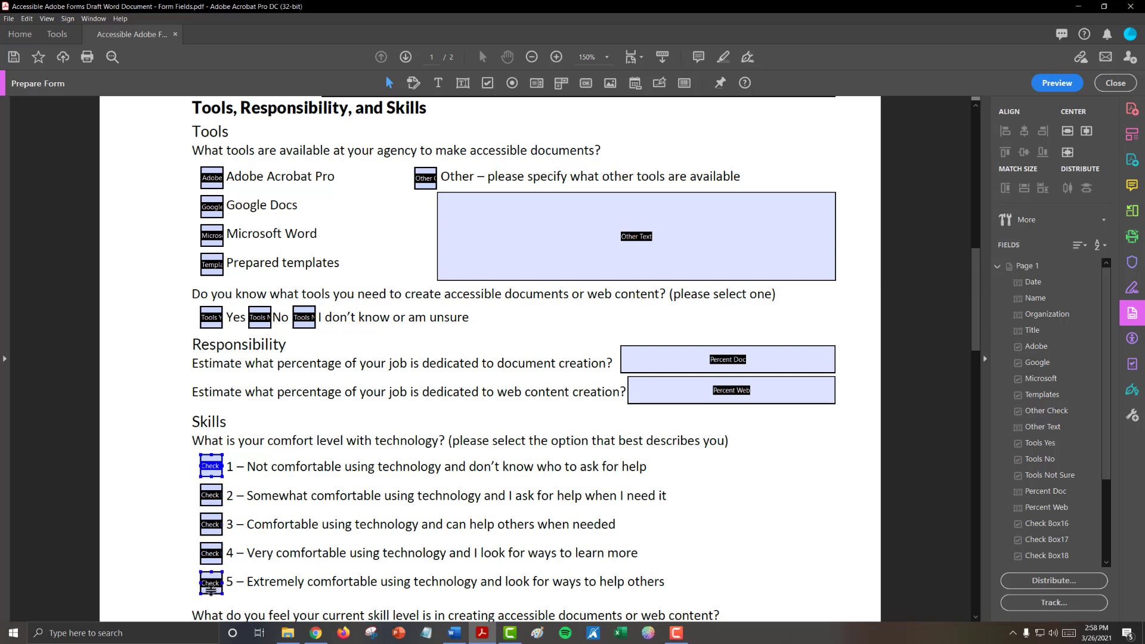
mouse_move(211, 465)
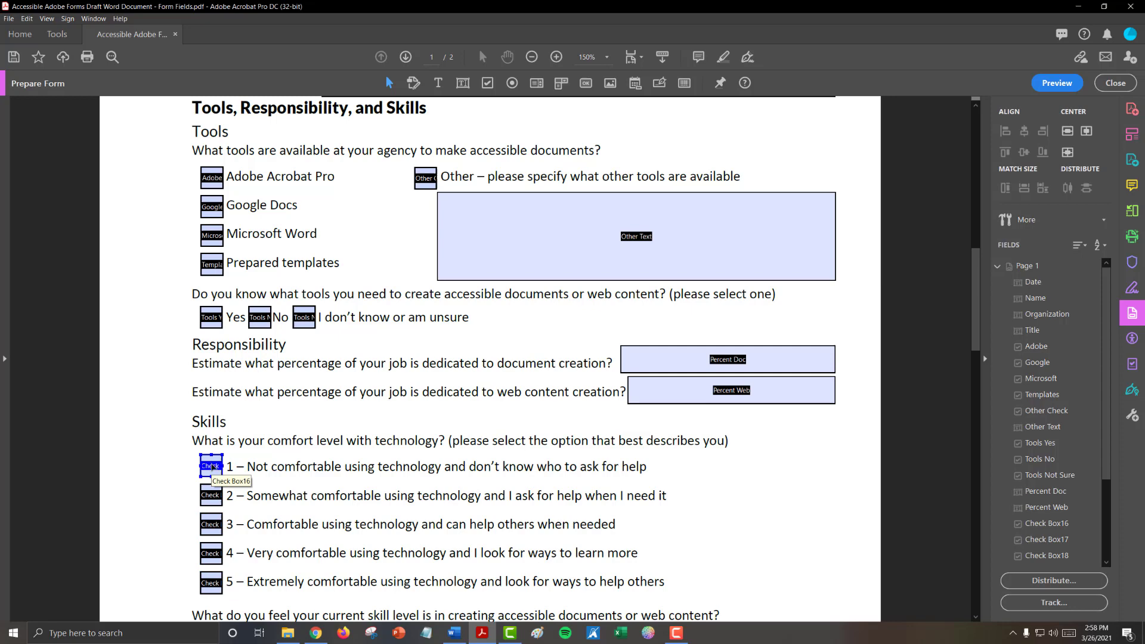
double_click(211, 465)
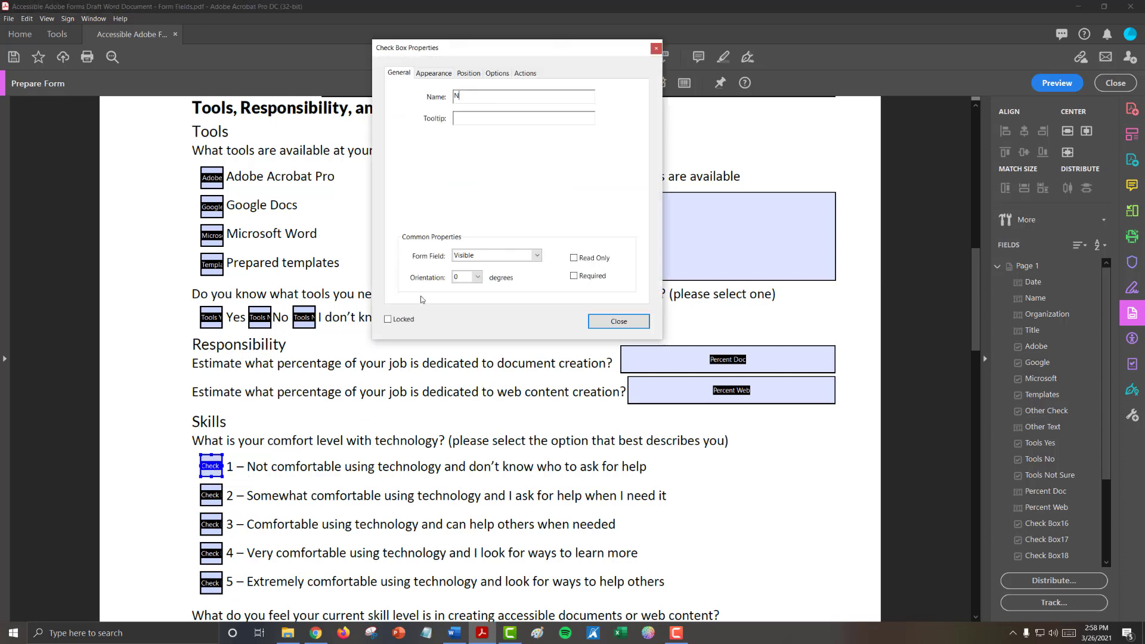
text(to)
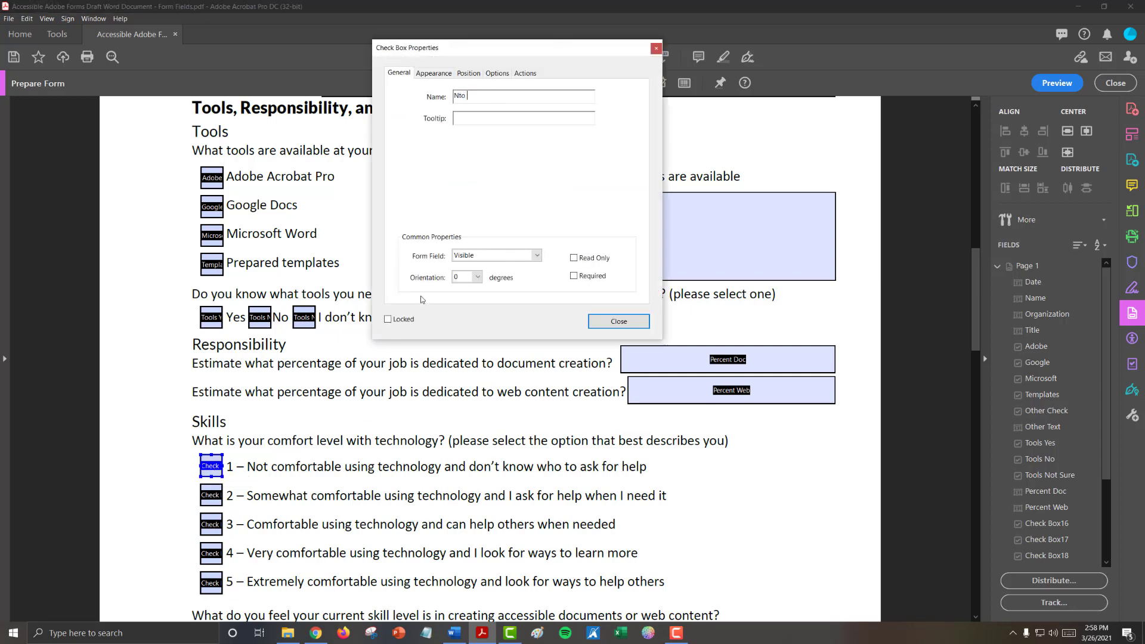
text(Not Comforta)
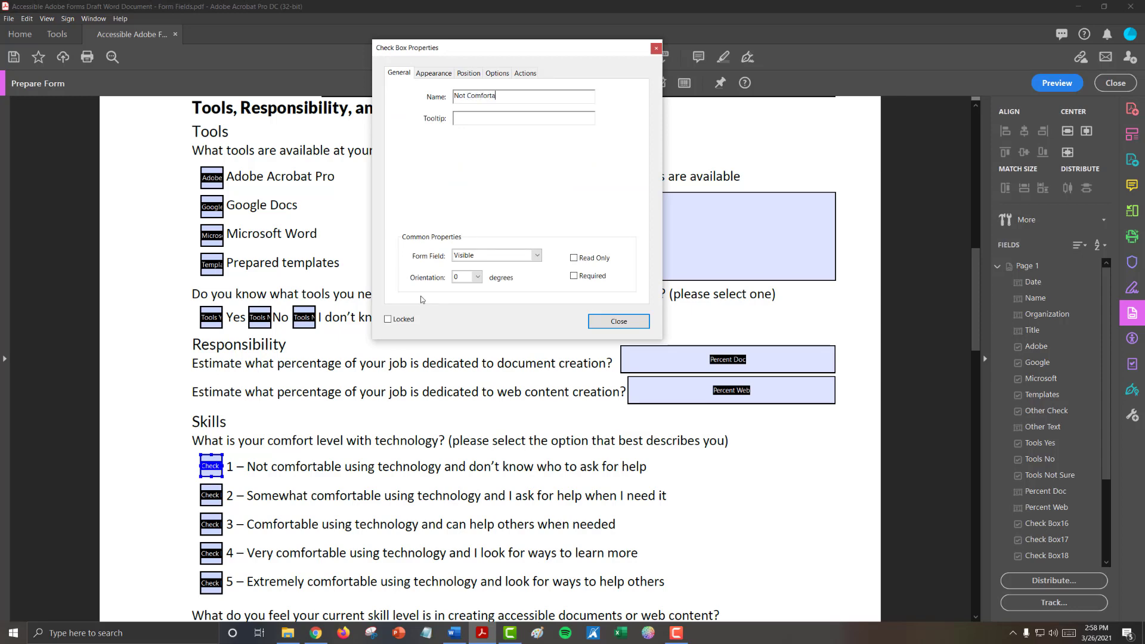
text(ble)
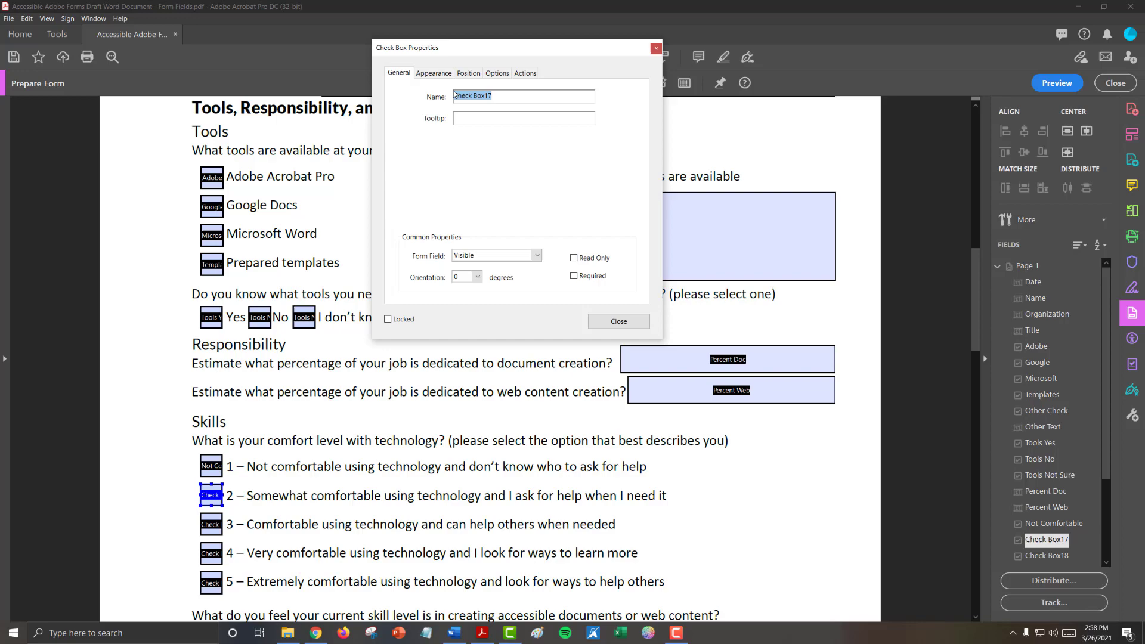
text(Somewhat)
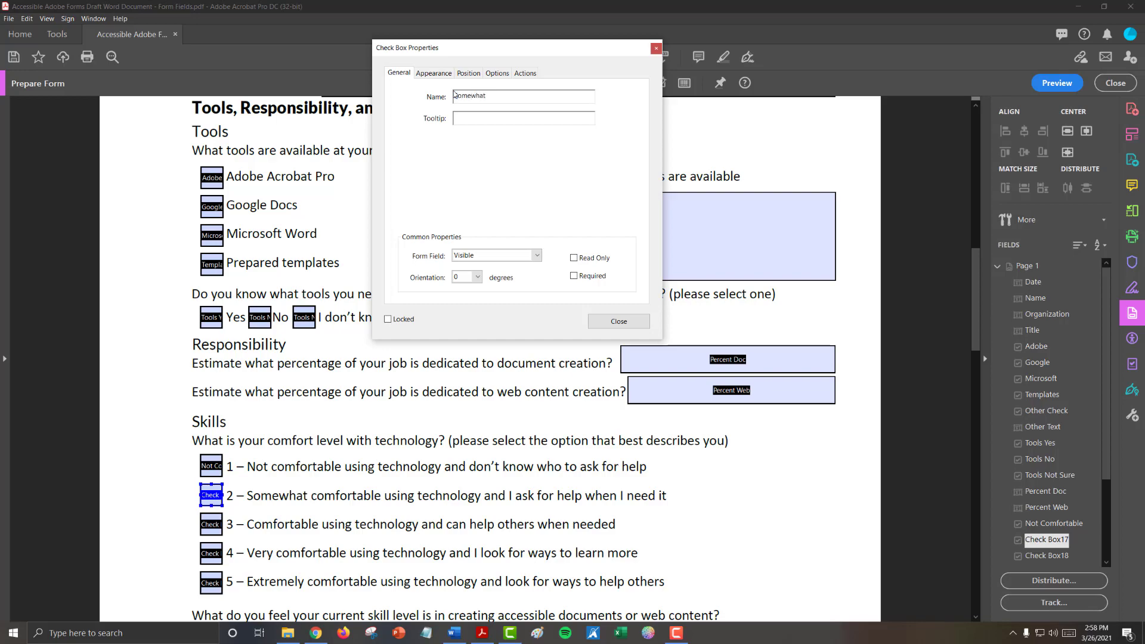
click(618, 321)
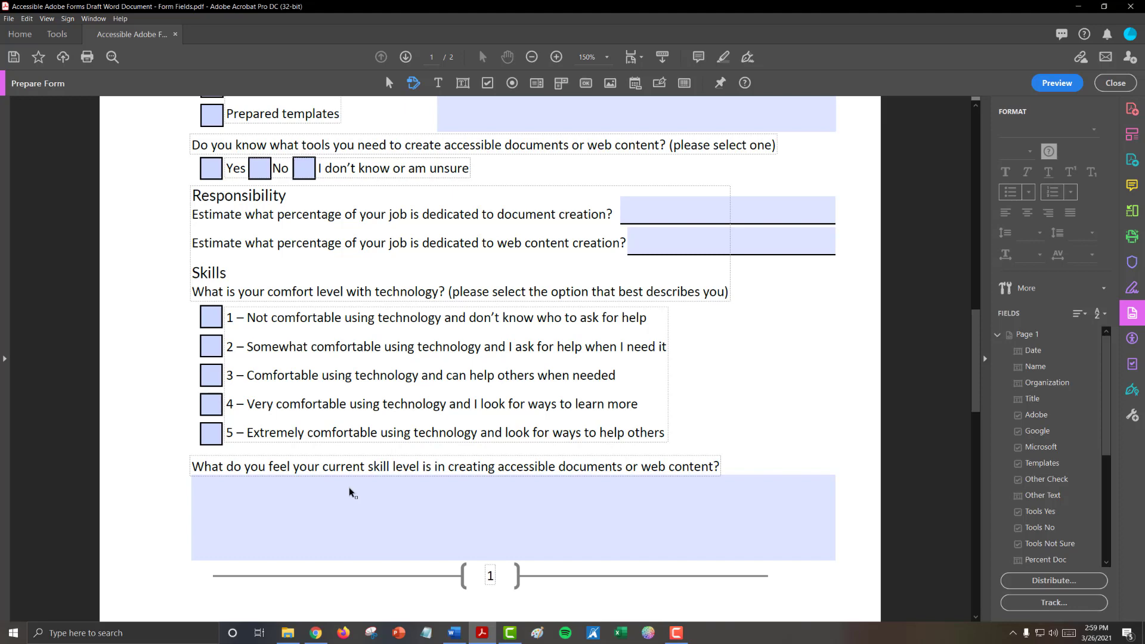
- Rename the Text21 skill-level box to Doc Web Skills
double_click(512, 517)
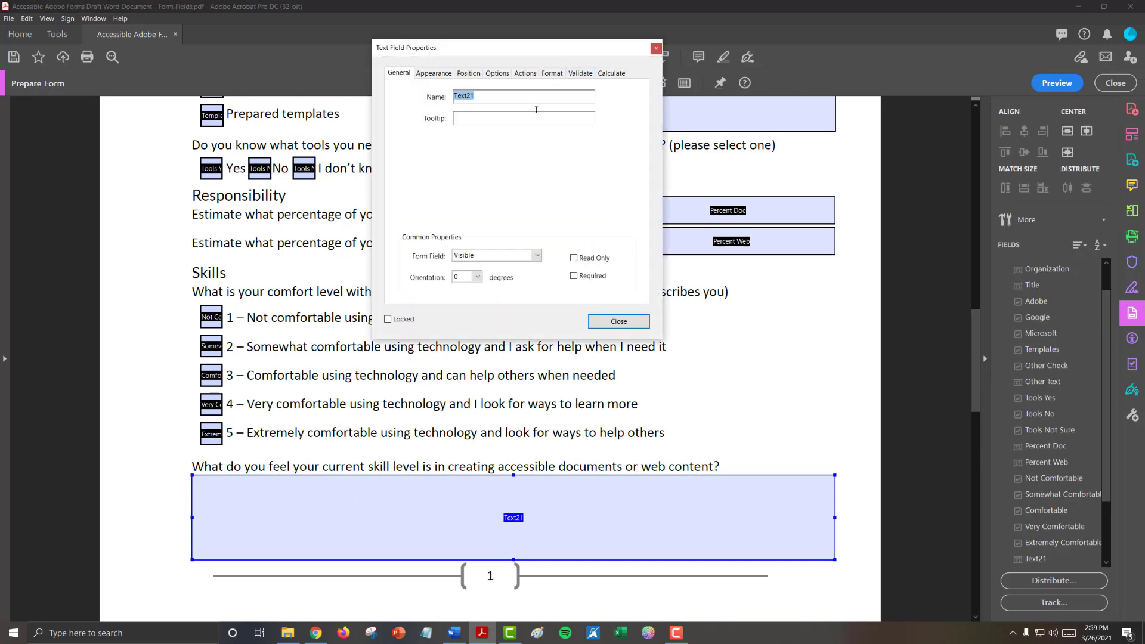
text(Doc Web Skills)
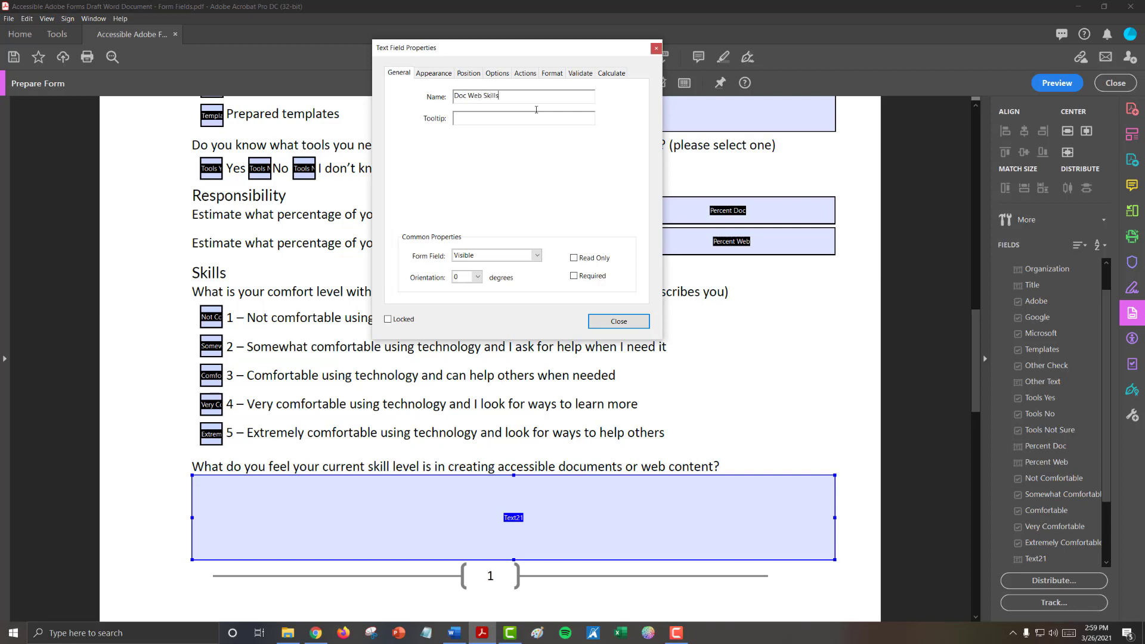
click(617, 321)
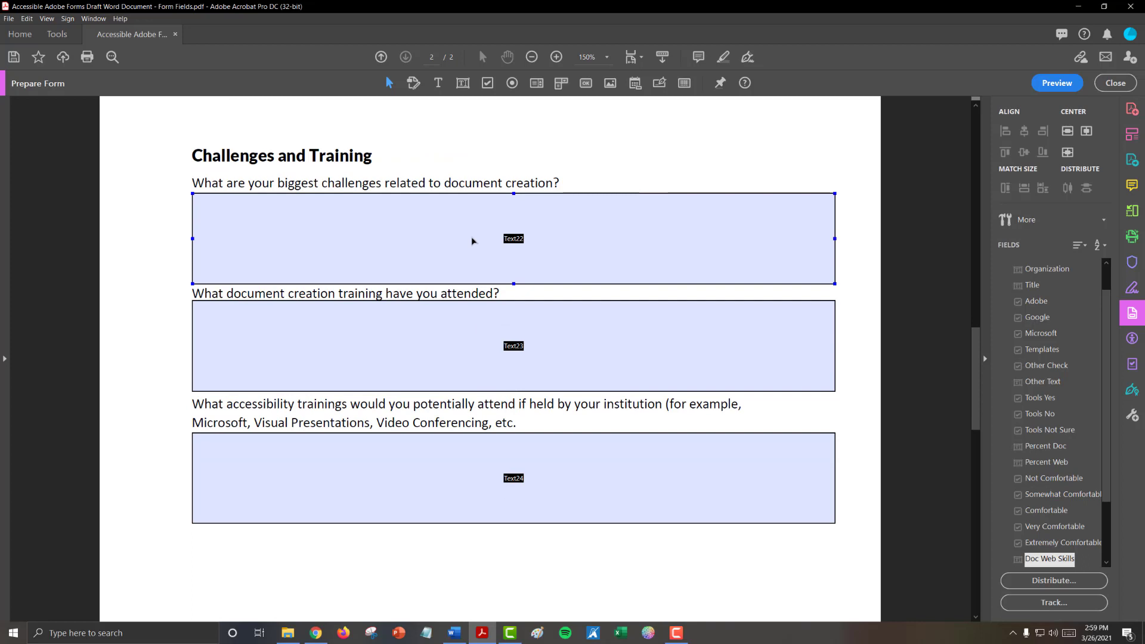
- Name page 2's answer boxes Doc Challenge, Doc Training and Future Training
click(513, 238)
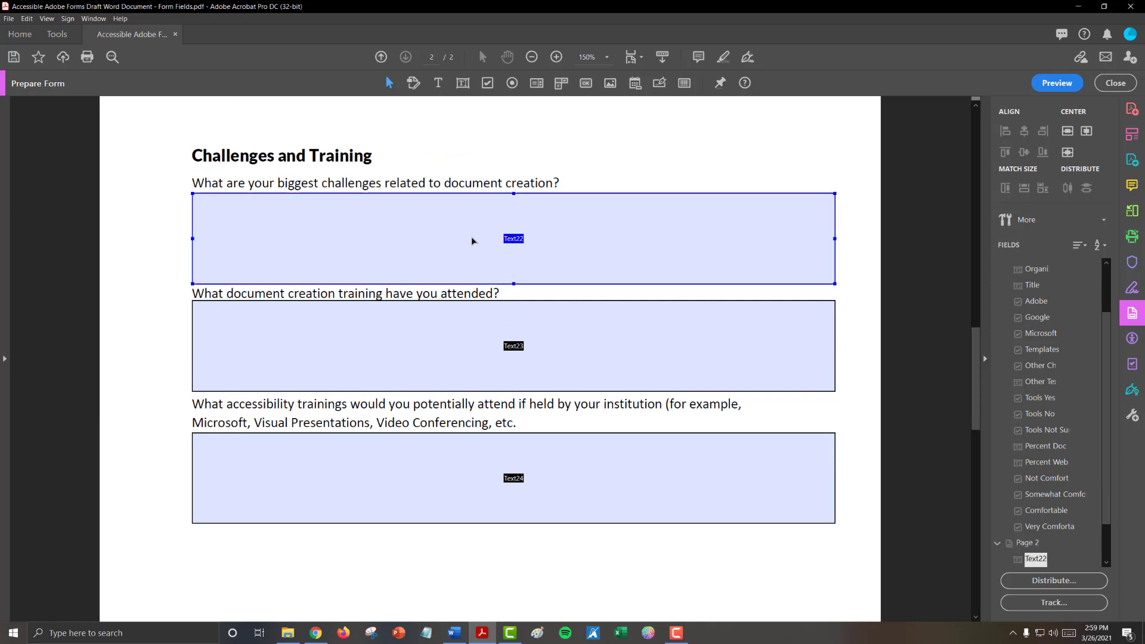
double_click(513, 238)
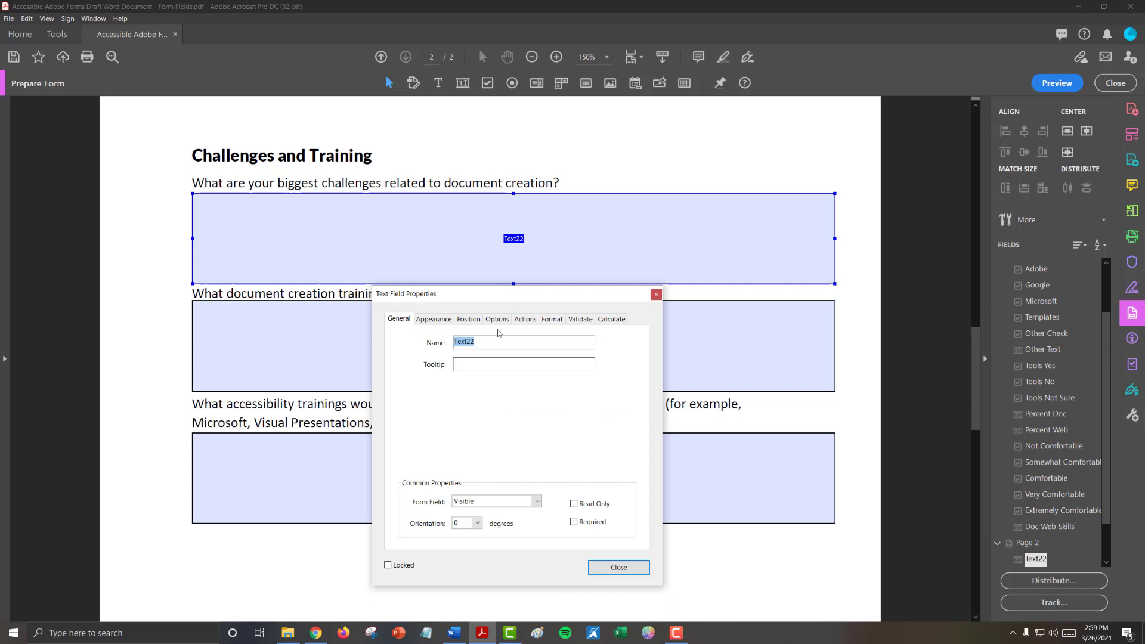
text(Doc Challenge)
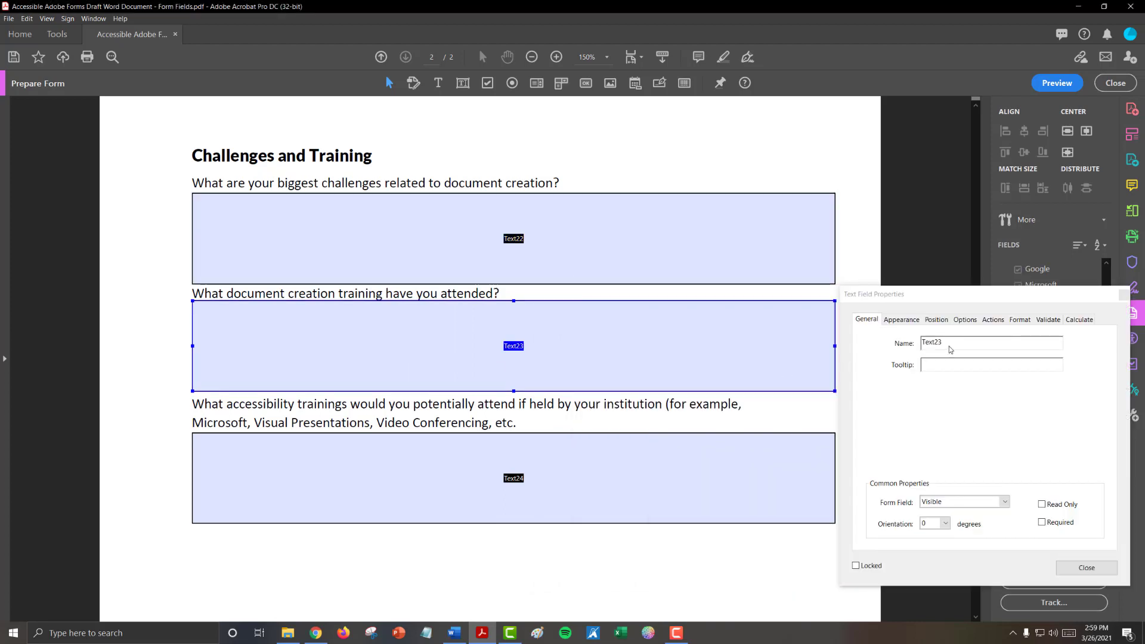
text(Doc Training)
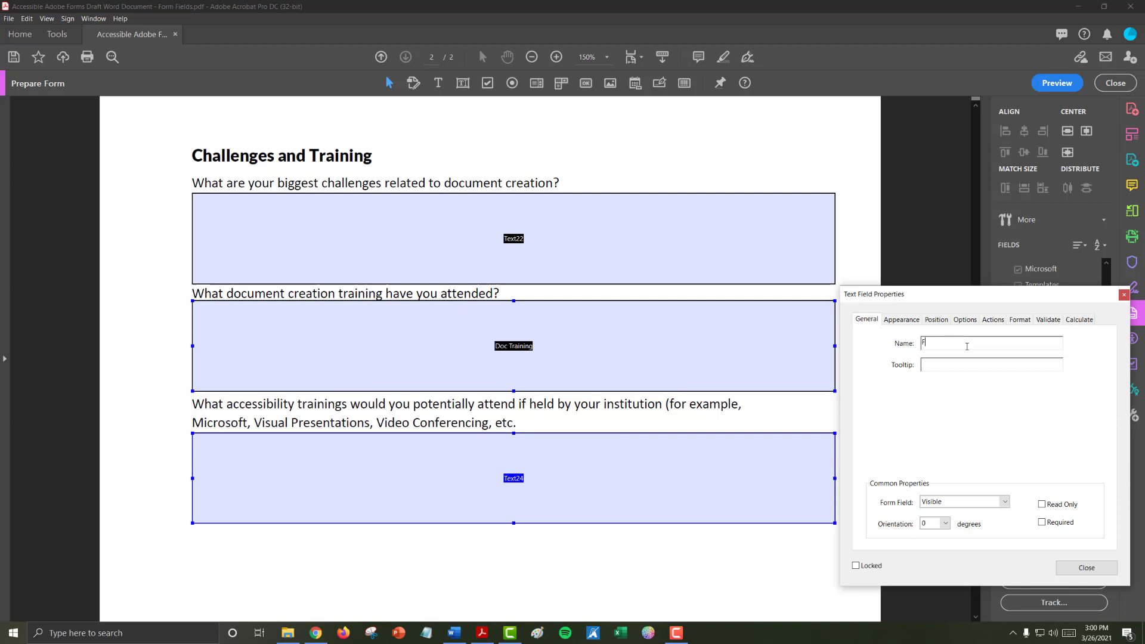
text(uture Traini)
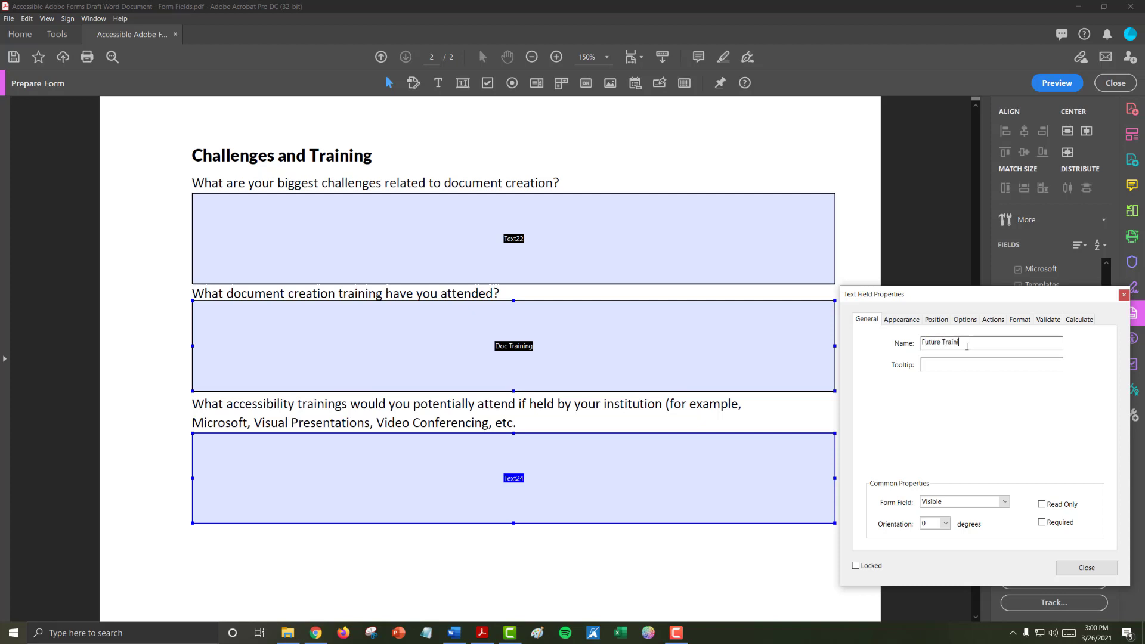
click(1085, 567)
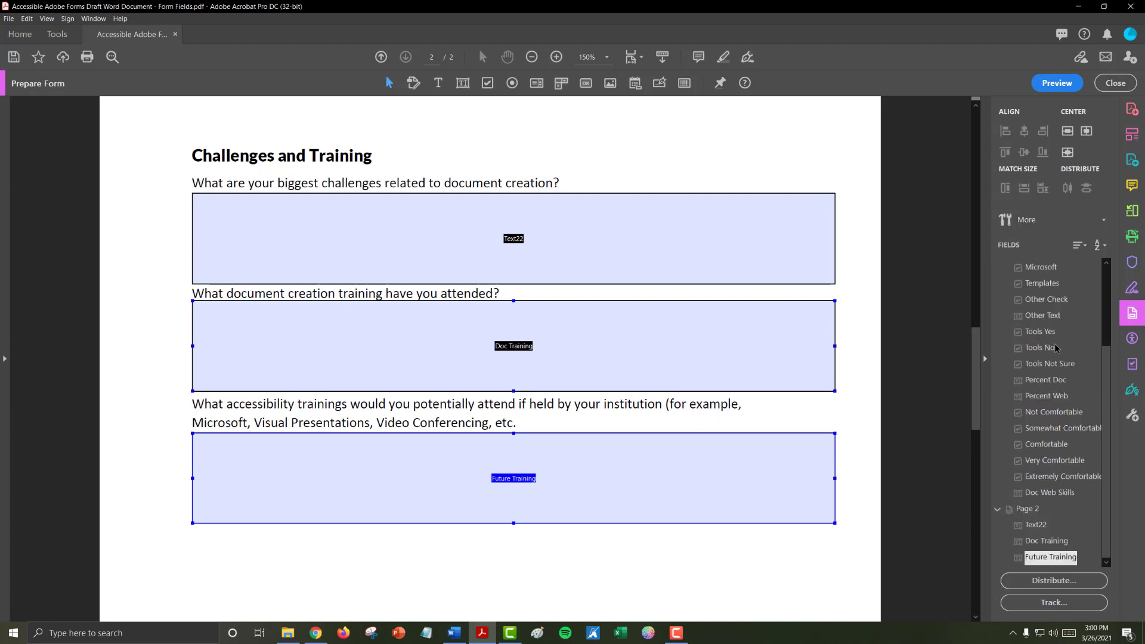
- Reopen the challenges box's properties to confirm the name Doc Challenge
right_click(513, 238)
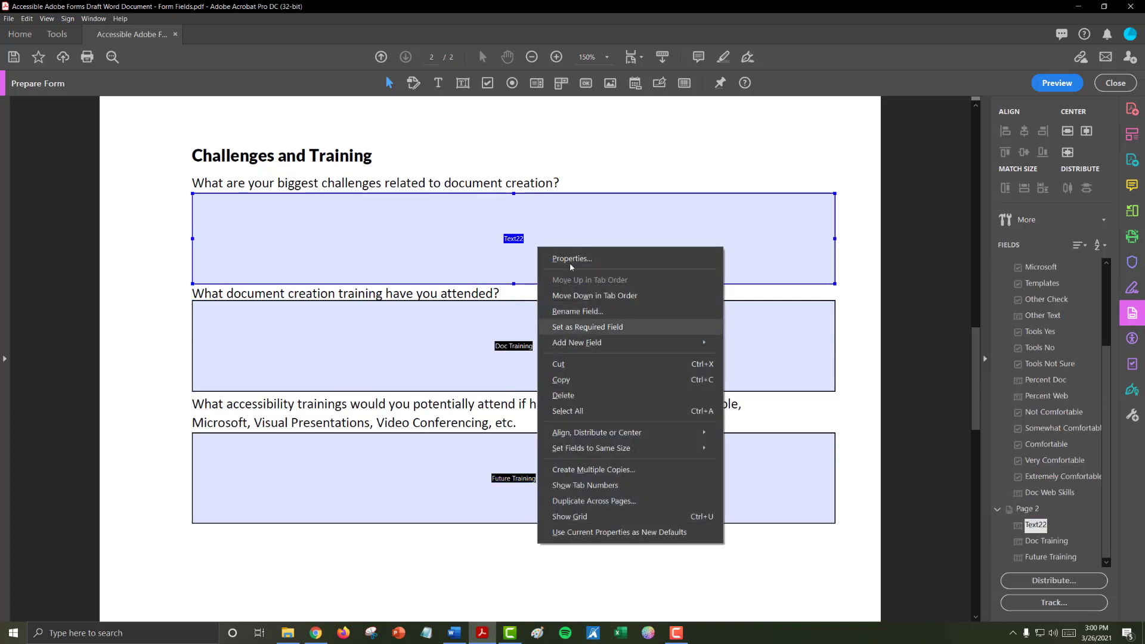
click(572, 258)
text(Doc Chall)
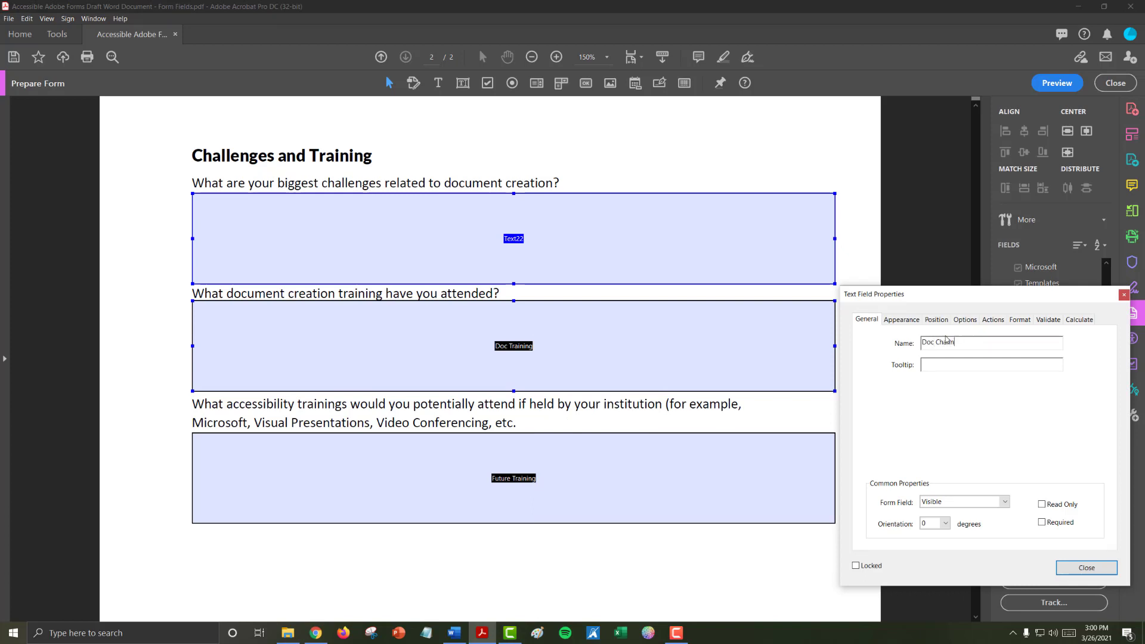
click(513, 345)
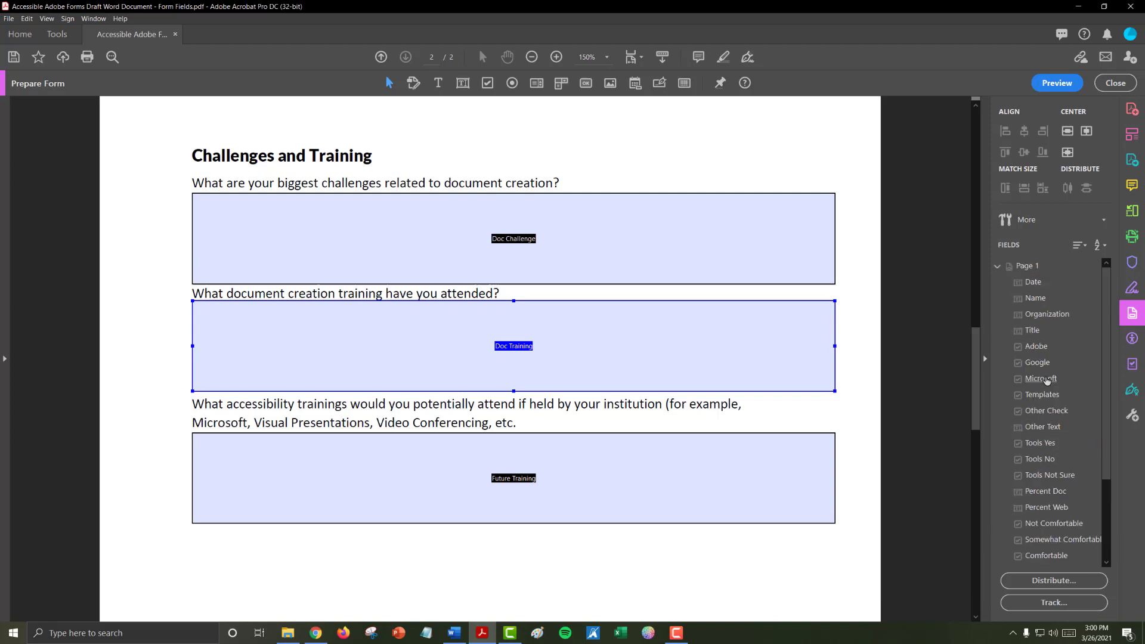
mouse_move(1054, 474)
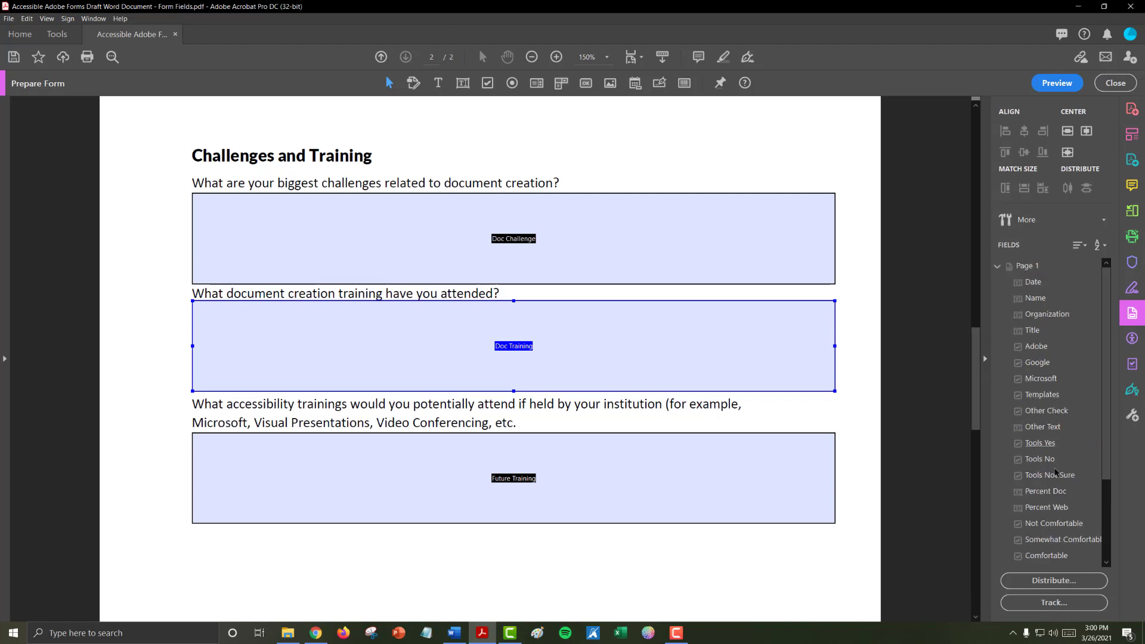
scroll(down, 3)
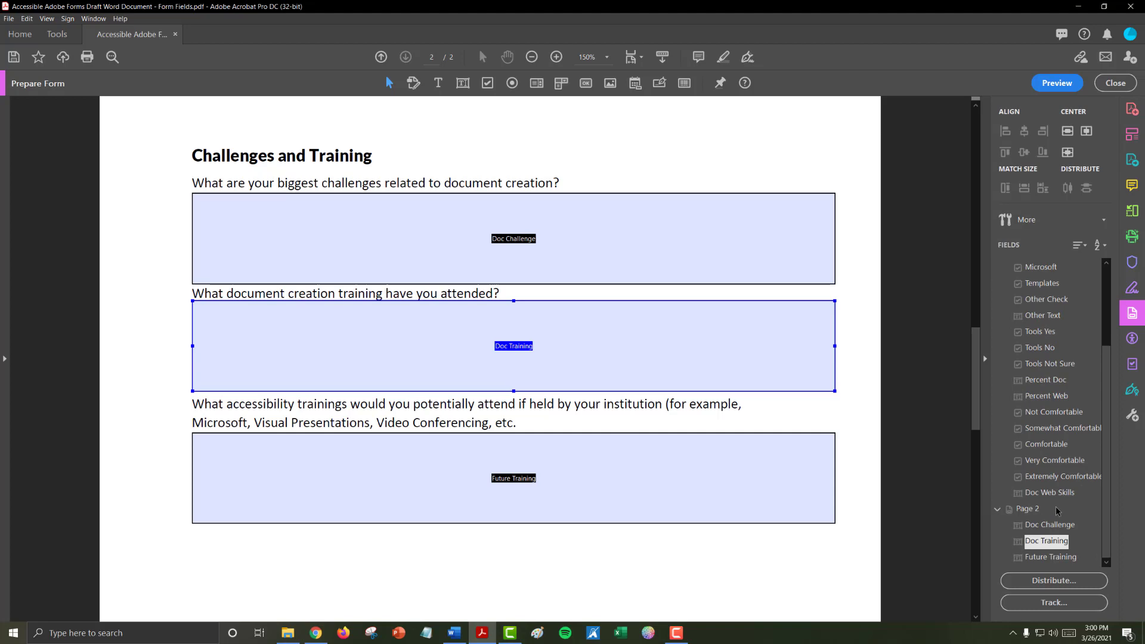
- Return to page 1 and inspect the Date field's name and tooltip in its properties
click(381, 57)
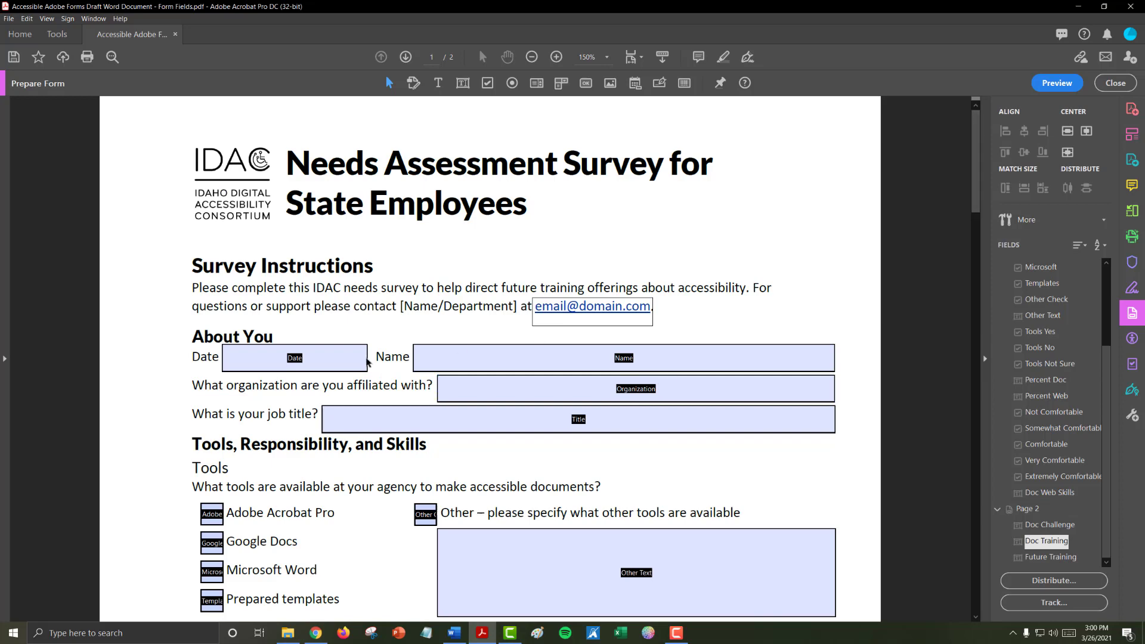
click(294, 358)
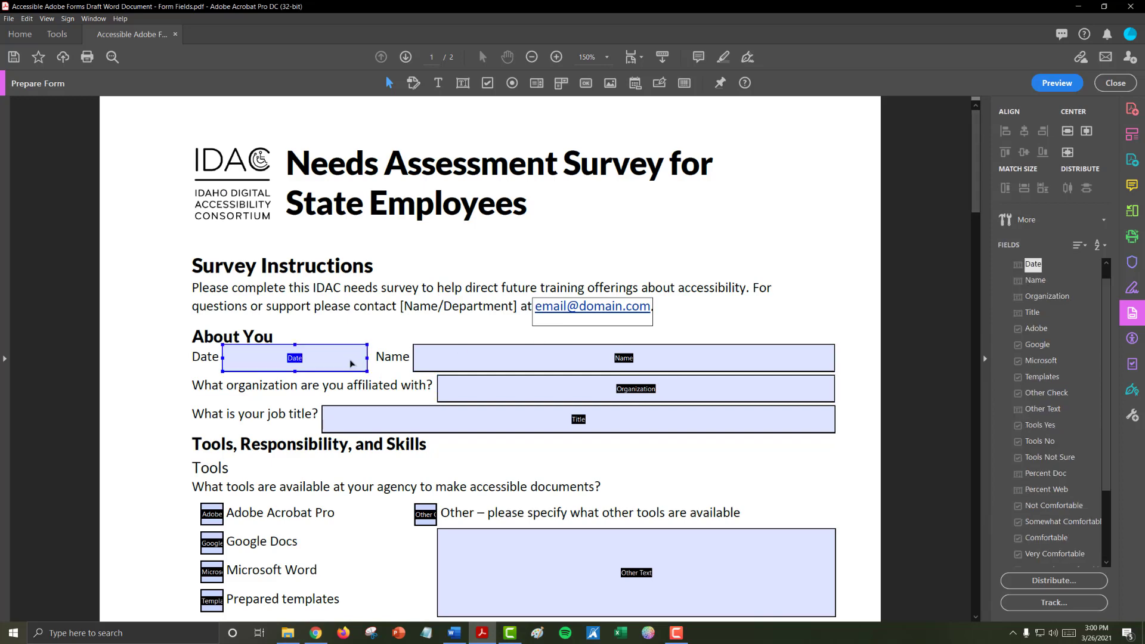
double_click(294, 358)
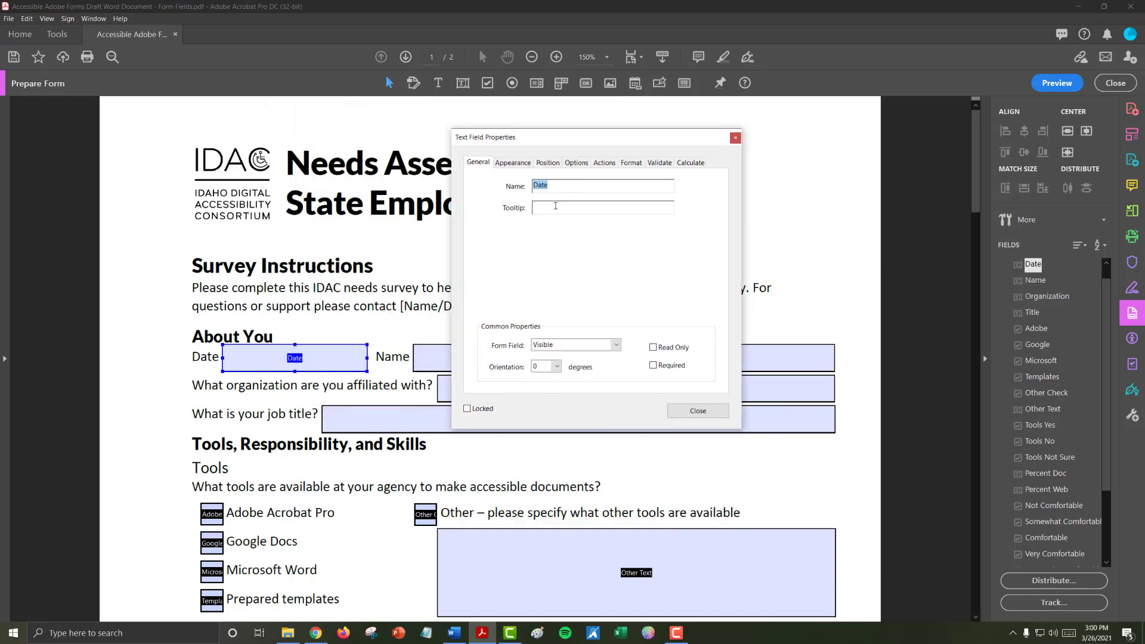
click(601, 207)
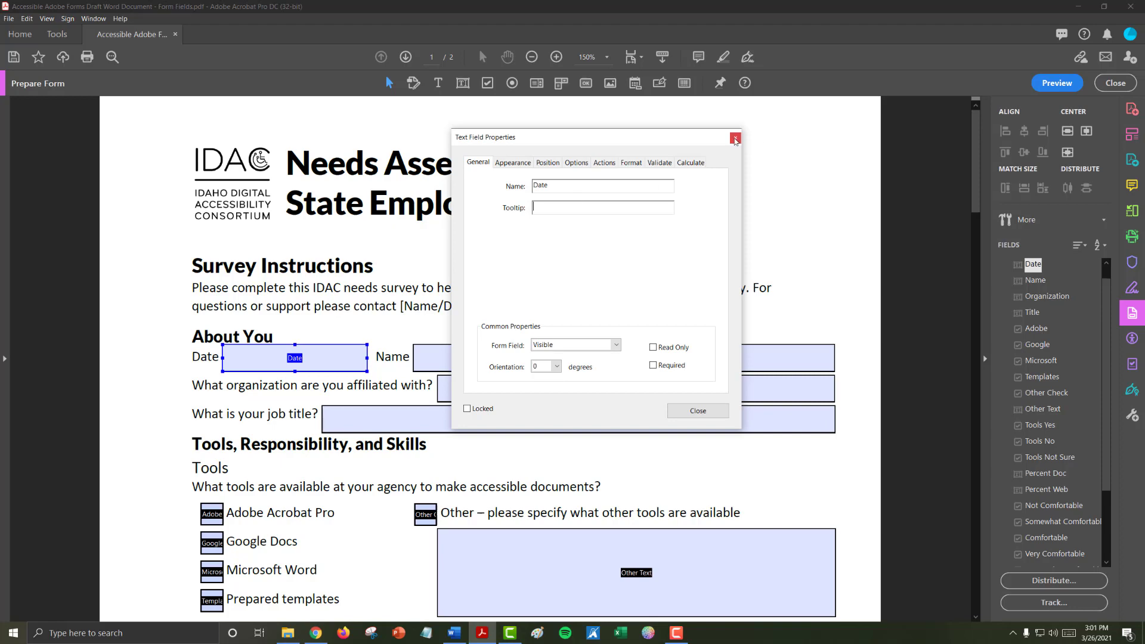
mouse_move(735, 140)
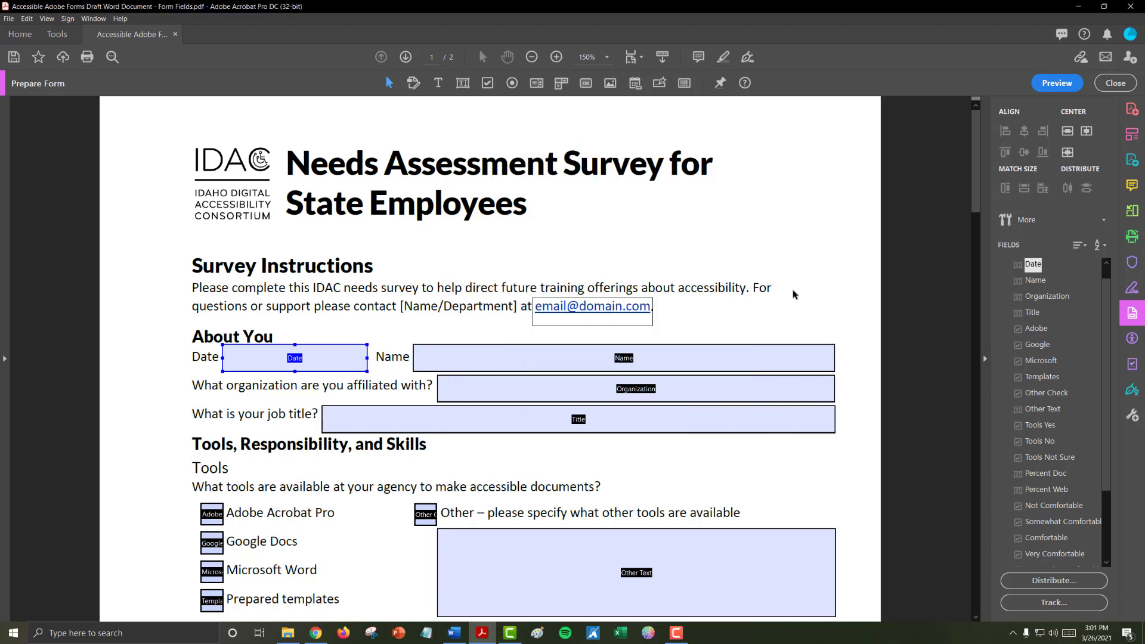
mouse_move(473, 356)
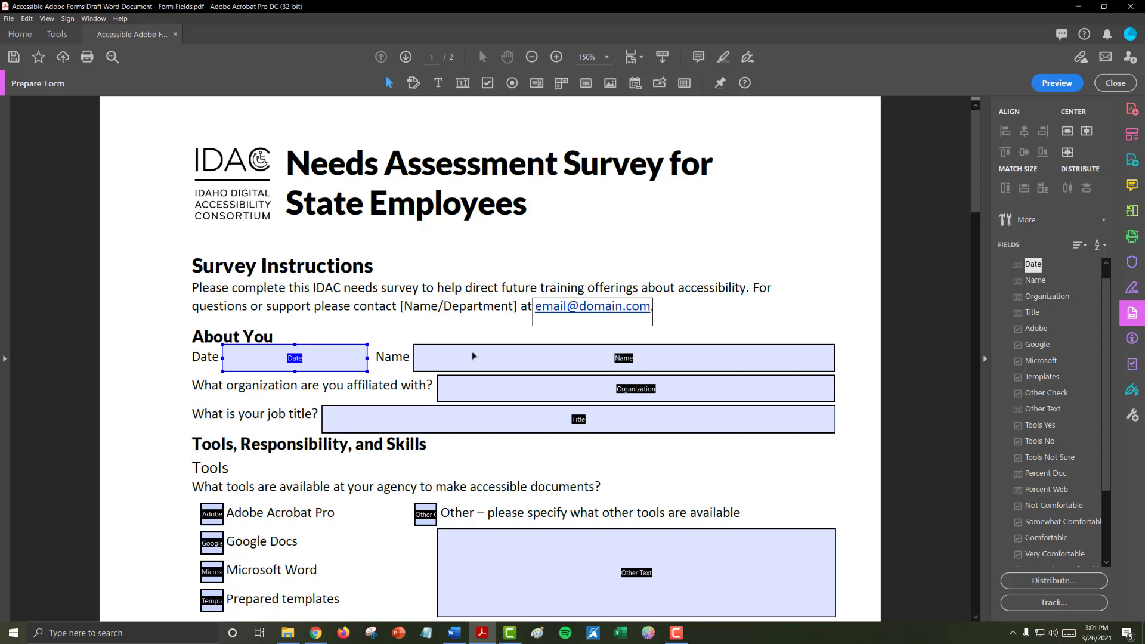
mouse_move(332, 359)
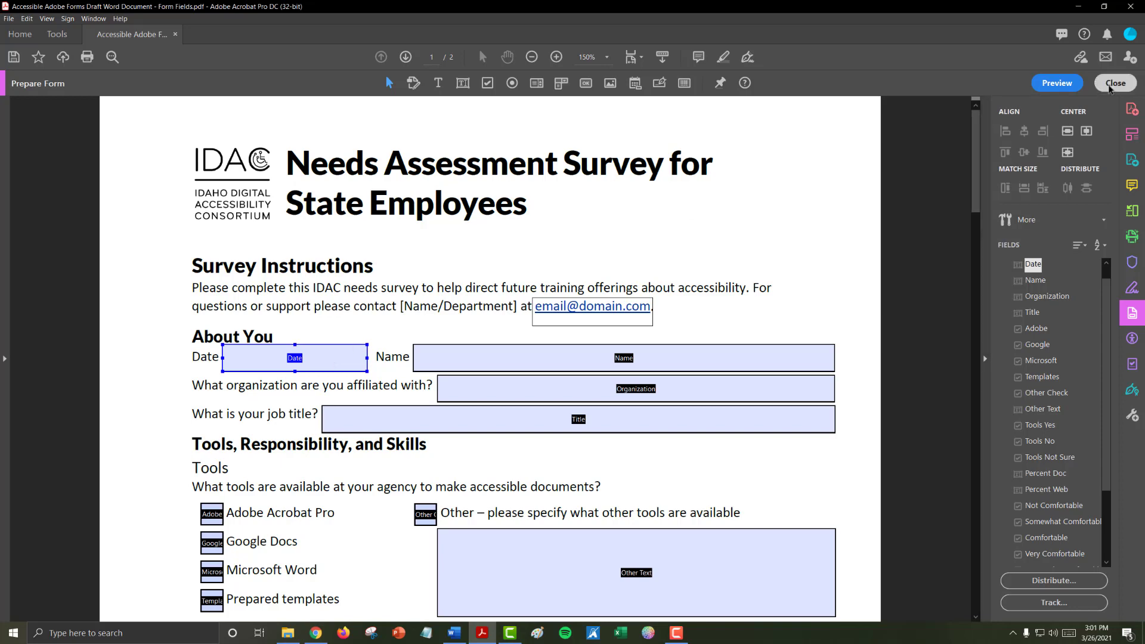
- Exit Prepare Form editing to show the fillable survey
click(1114, 82)
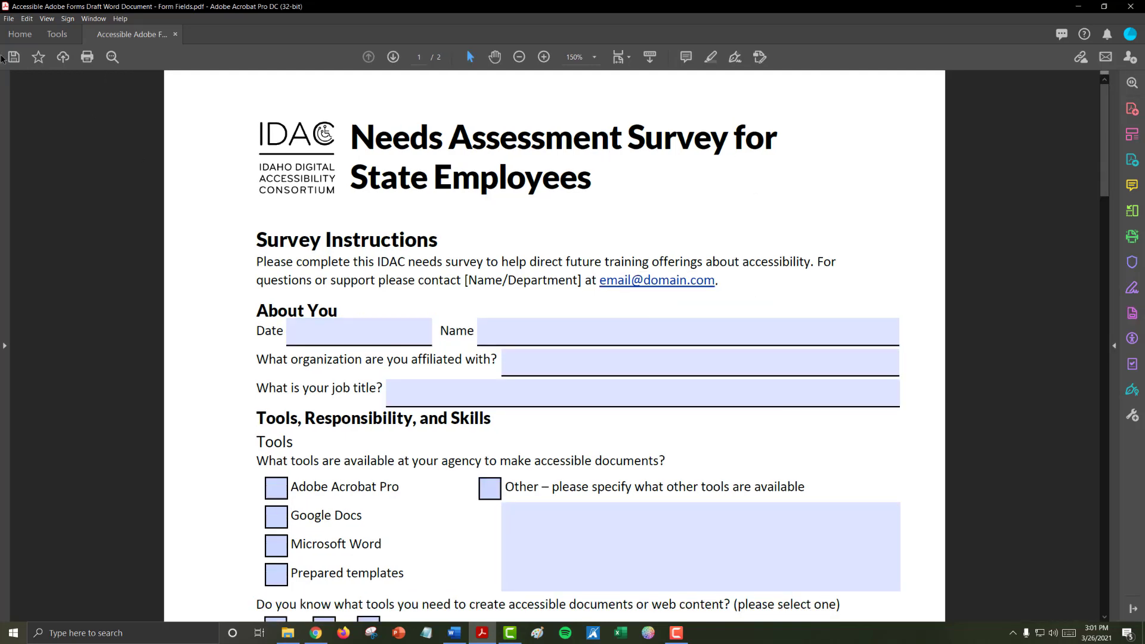
mouse_move(140, 97)
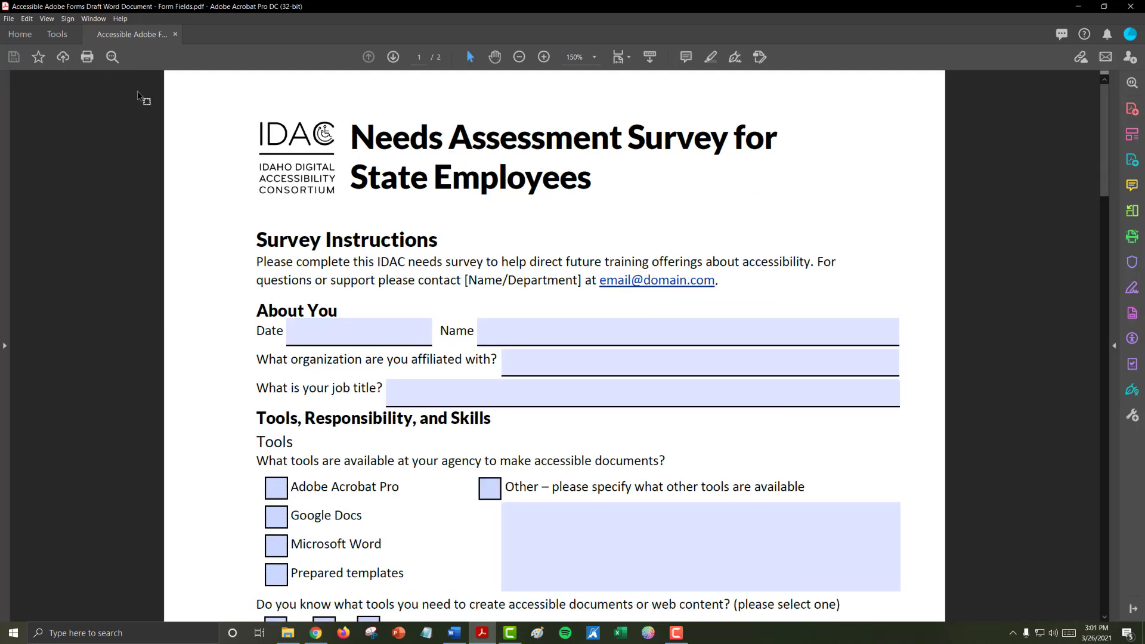